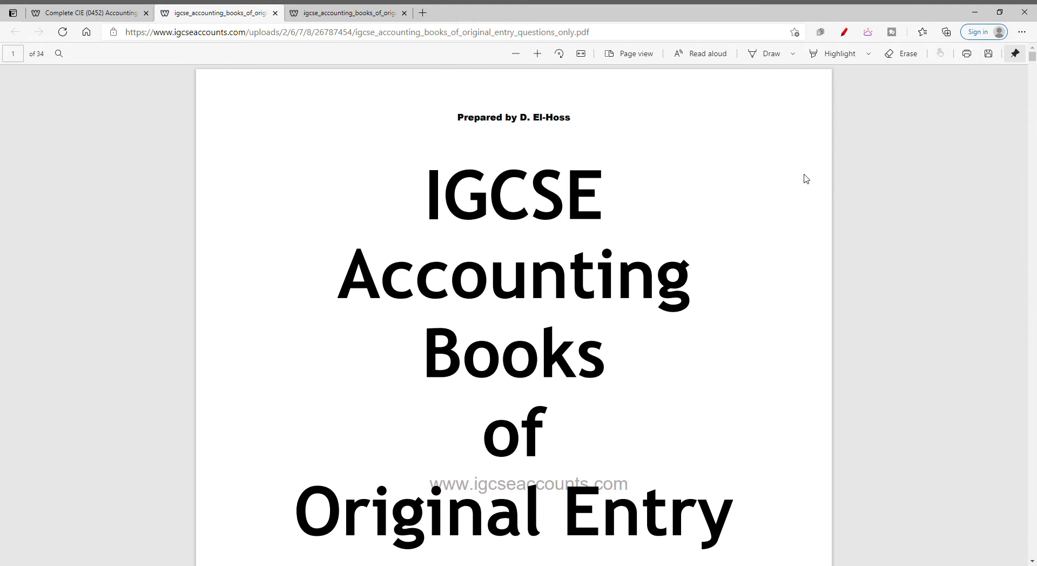
mouse_move(878, 102)
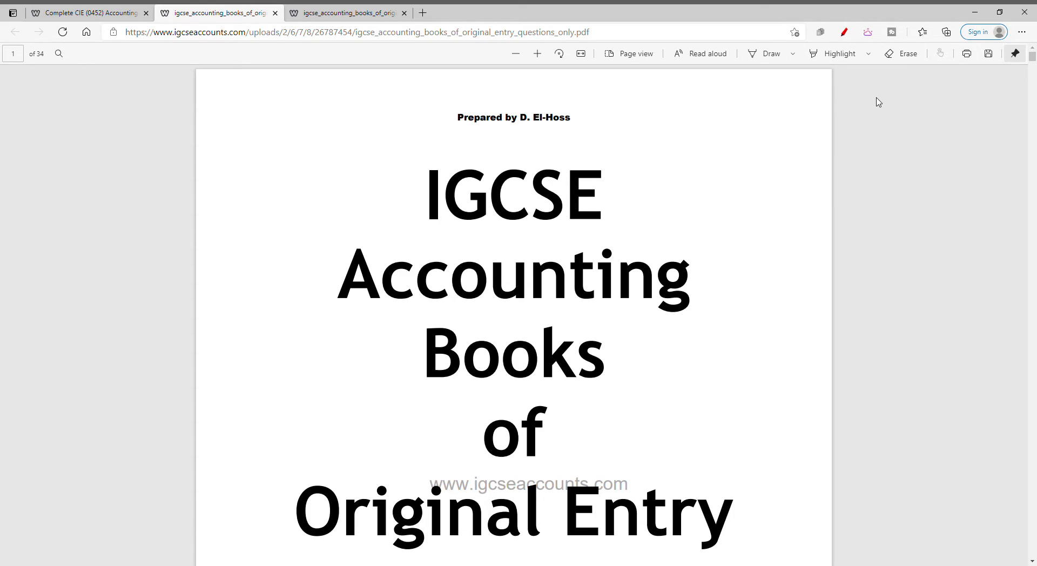
Glance at the answers PDF and scroll the questions down to question 1(a)
scroll("down", 3)
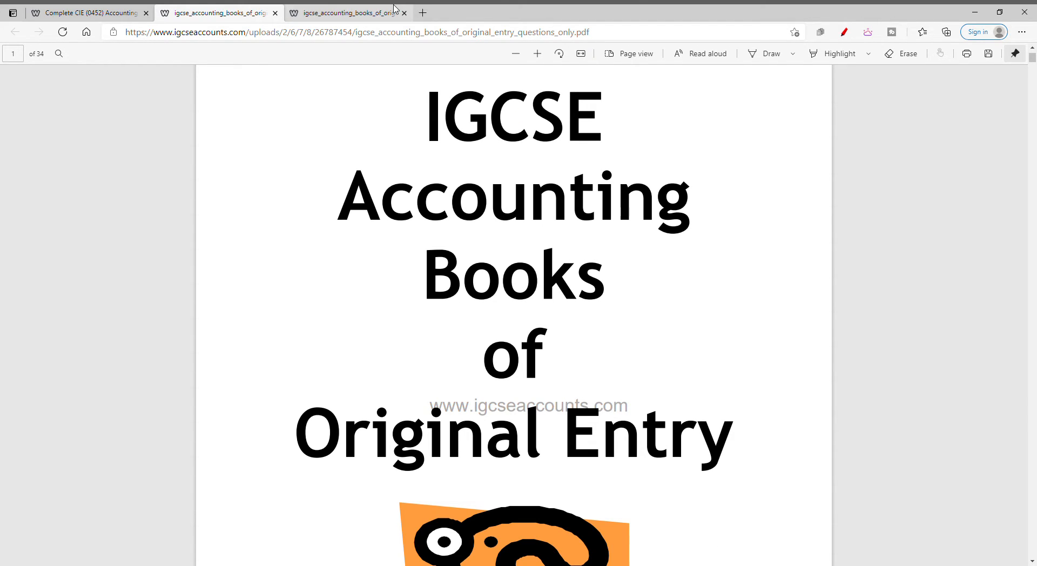
left_click(344, 13)
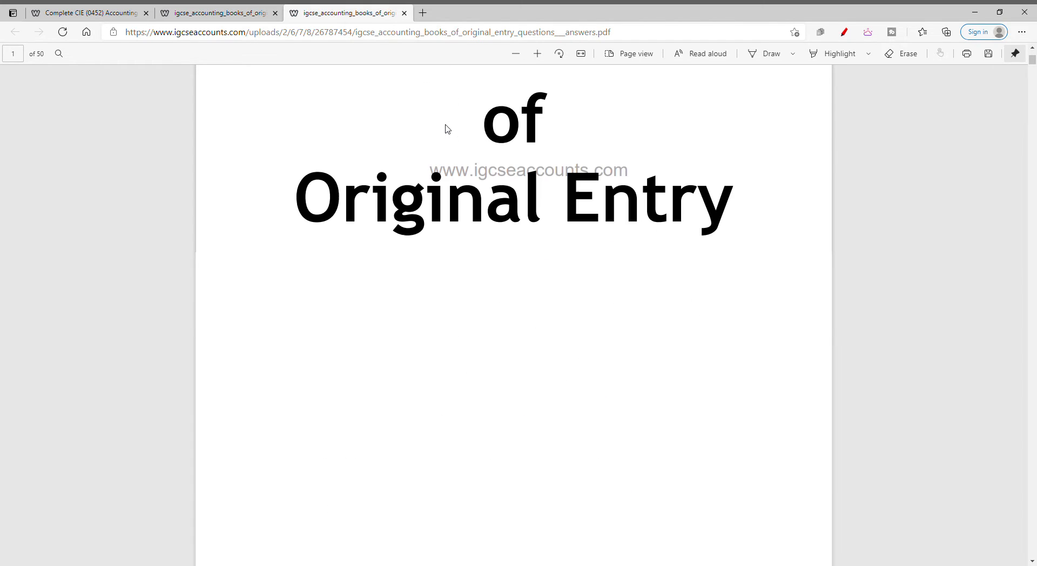
scroll("down", 3)
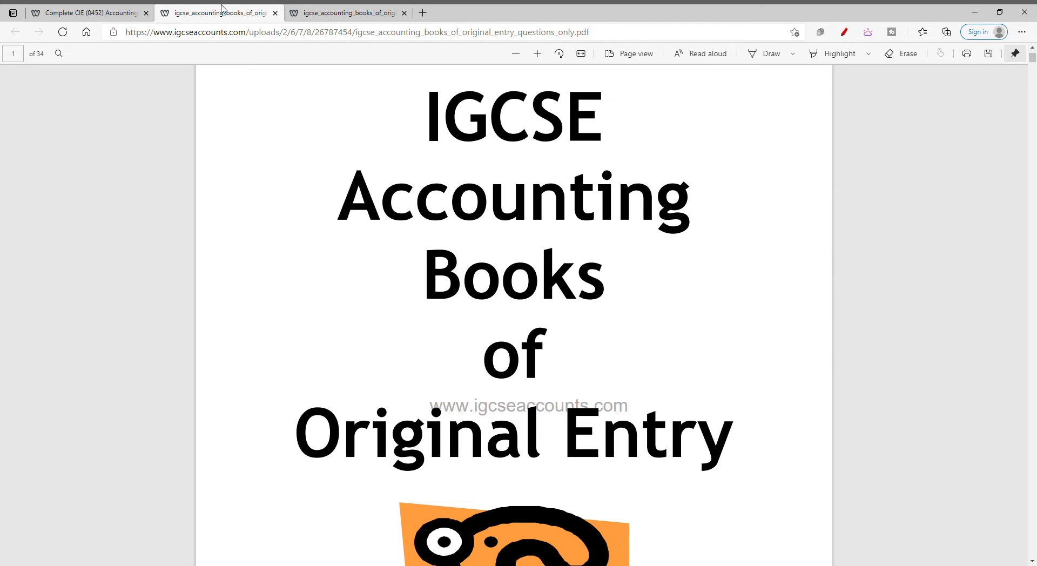
mouse_move(245, 129)
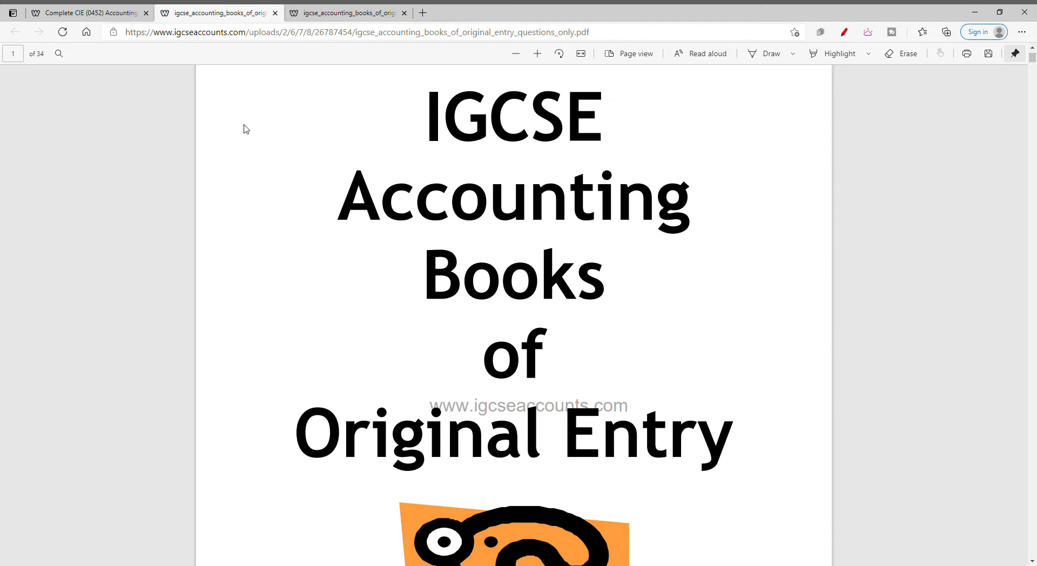
mouse_move(235, 125)
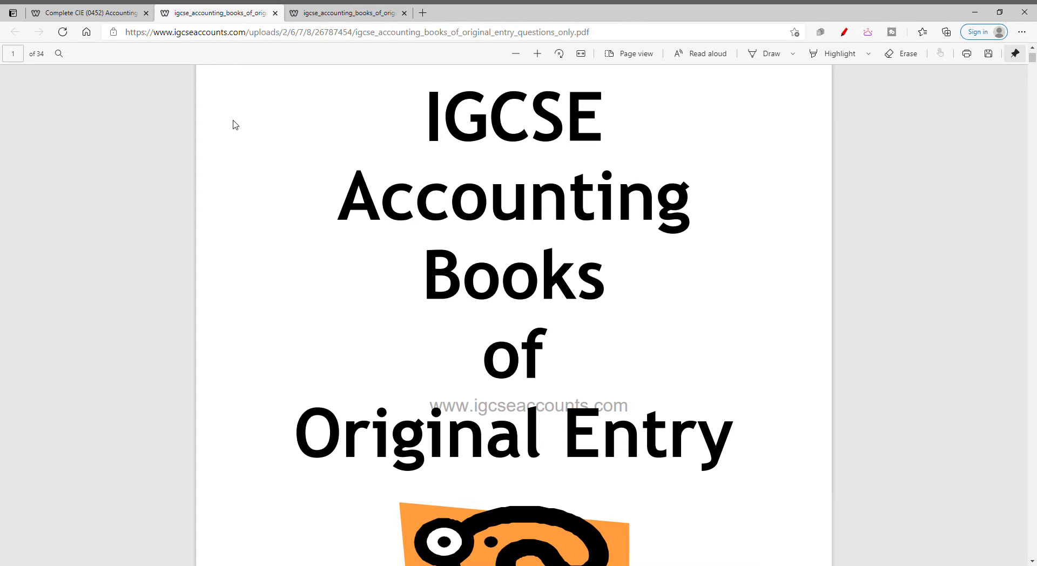
scroll("down", 3)
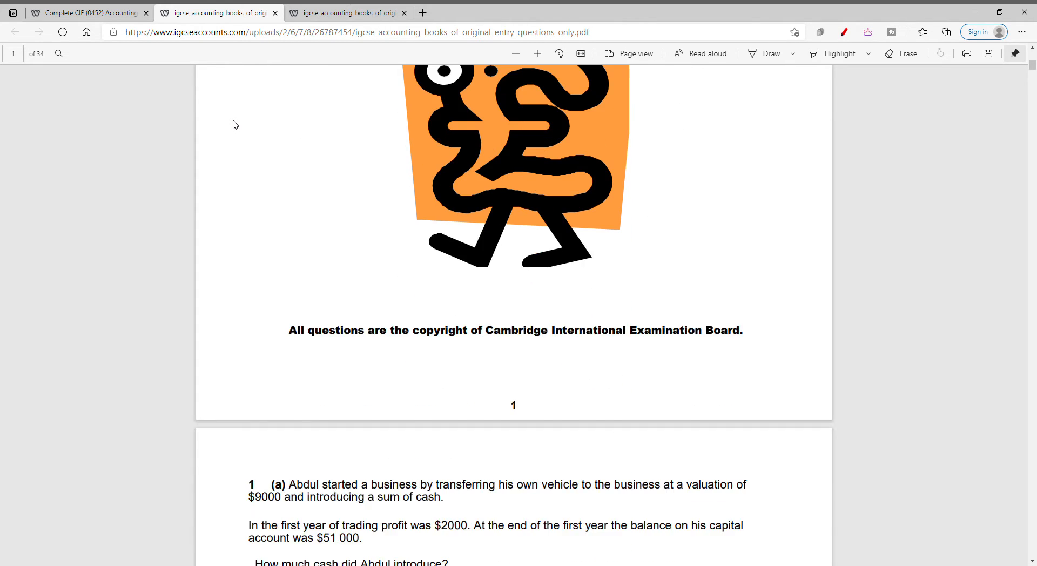
scroll("down", 3)
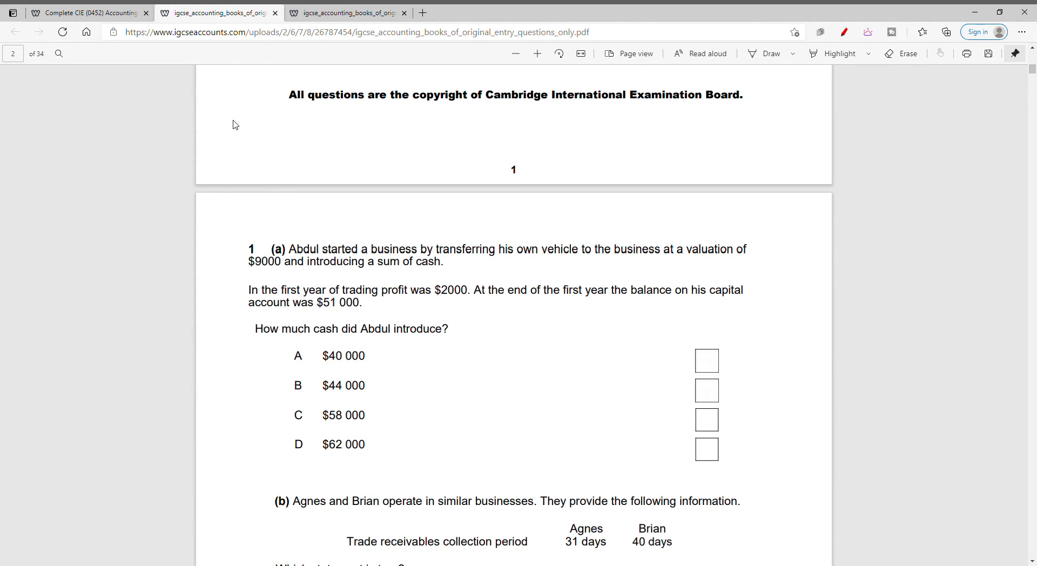
scroll("down", 3)
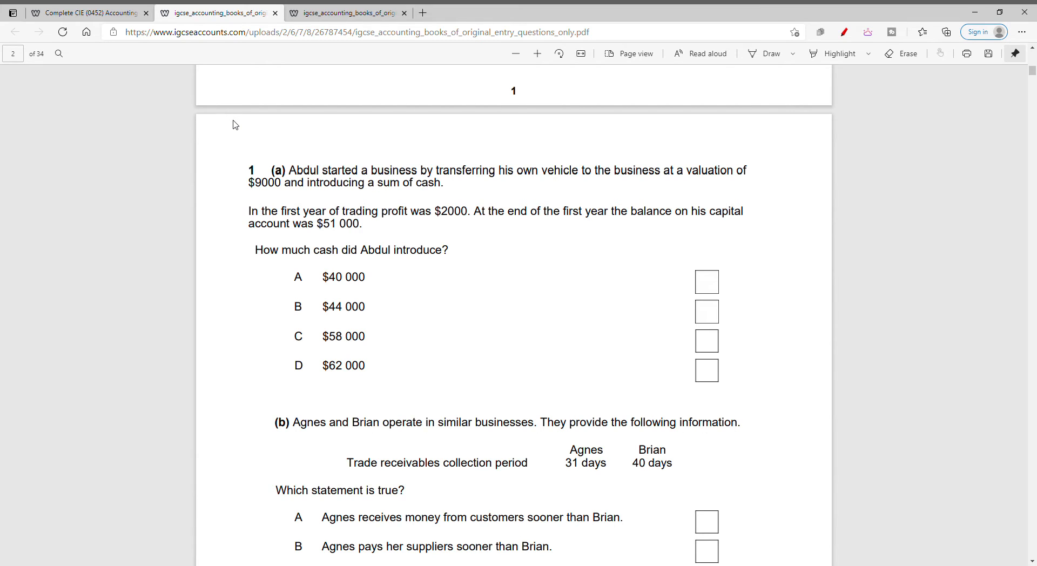
mouse_move(855, 133)
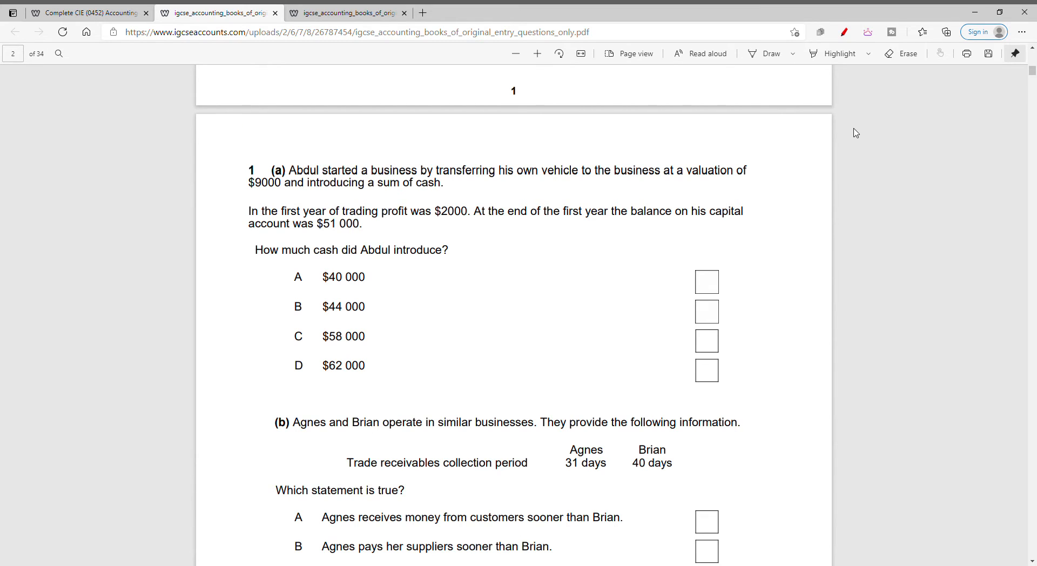
With the Draw pen, underline the $2000 profit figure and tick option A, $40 000
left_click(792, 54)
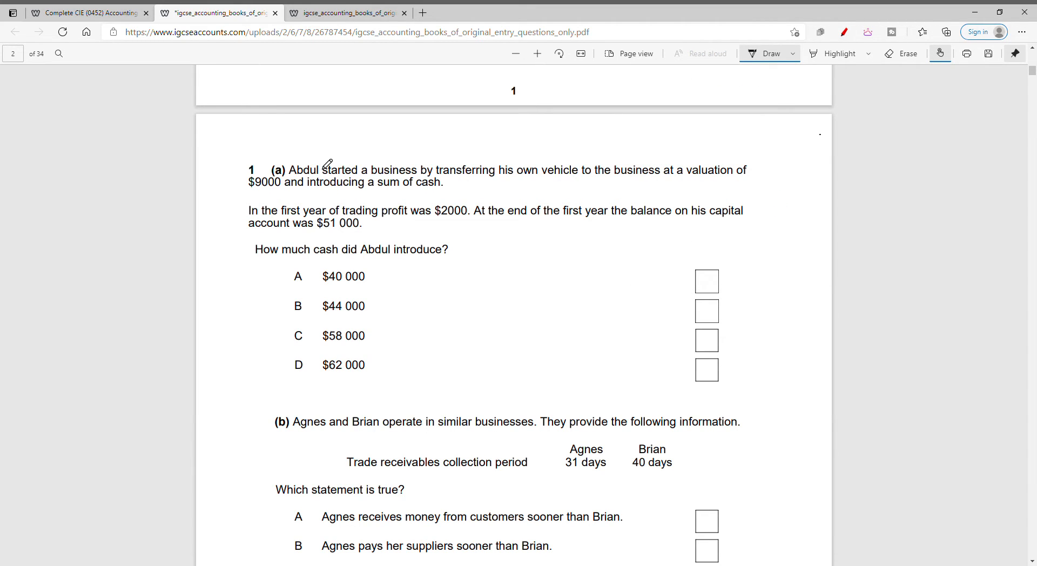
mouse_move(601, 163)
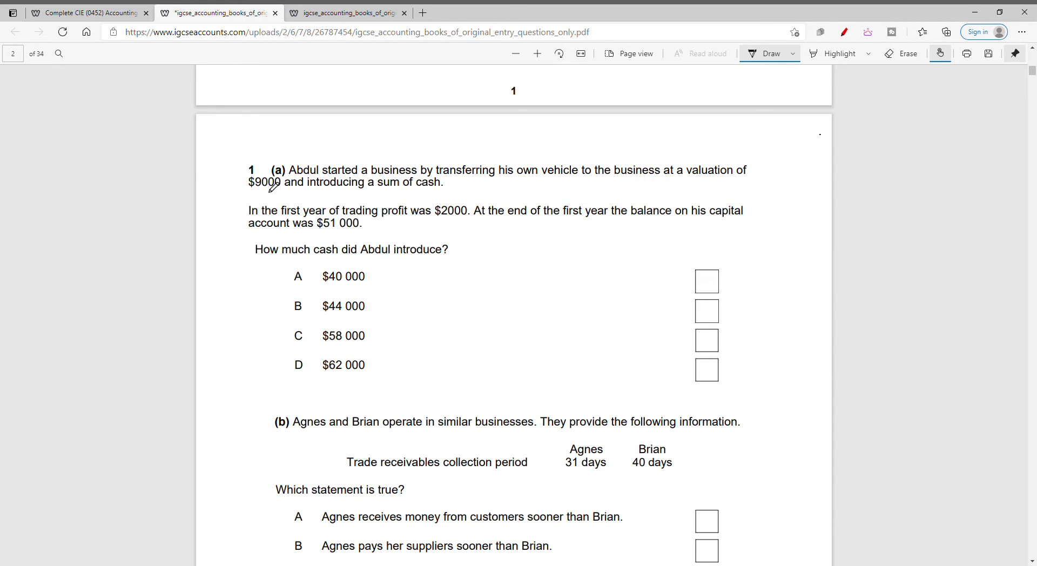
mouse_move(248, 188)
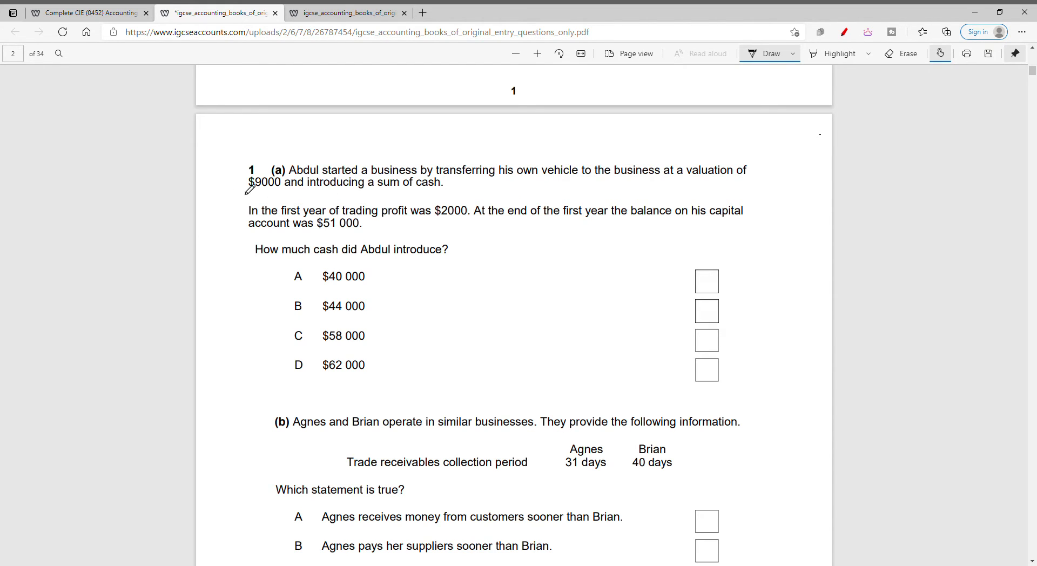
mouse_move(426, 213)
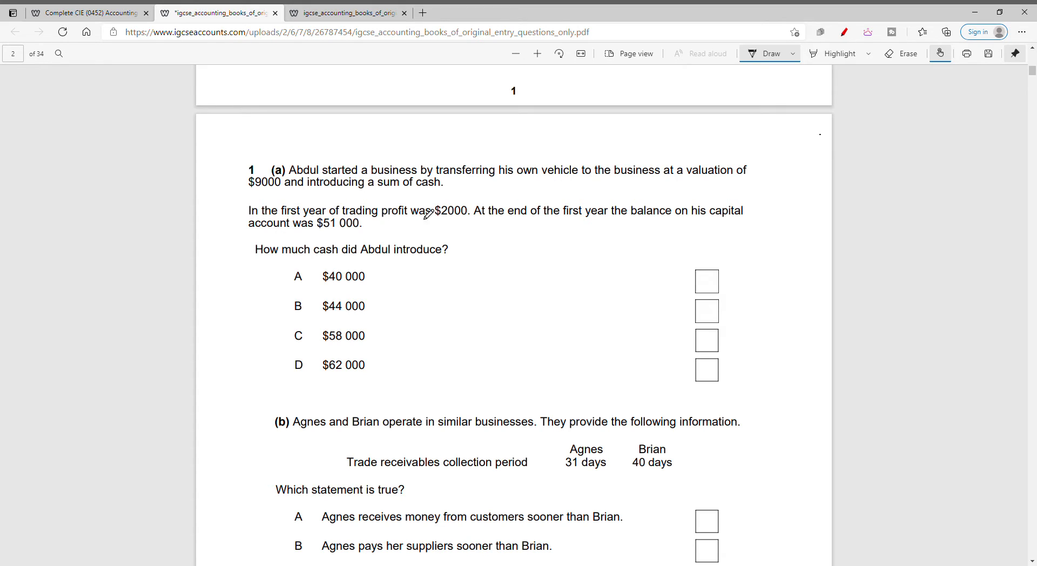
left_click_drag(430, 215, 454, 216)
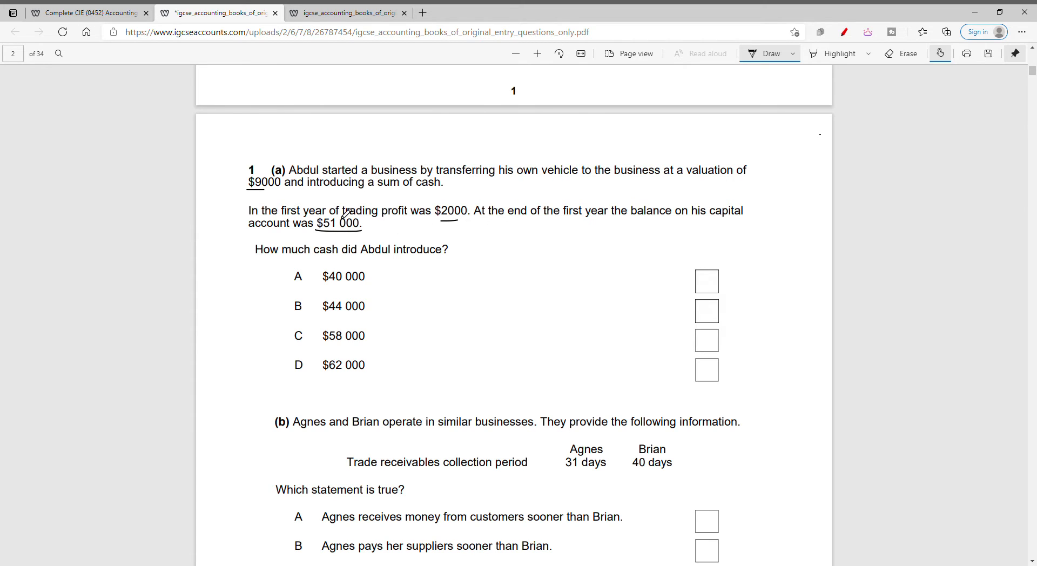
left_click_drag(330, 232, 324, 224)
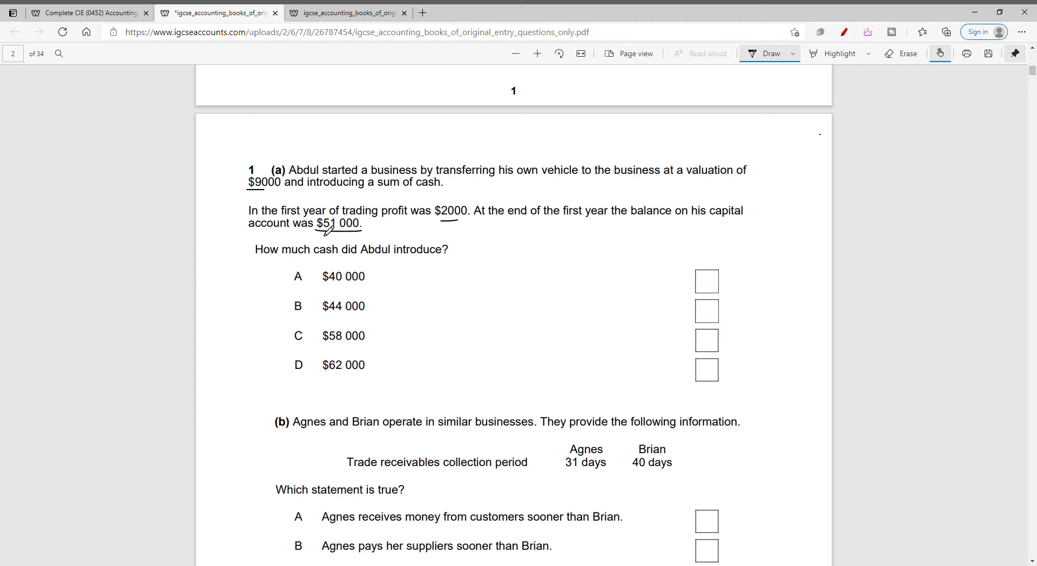
left_click_drag(320, 228, 361, 228)
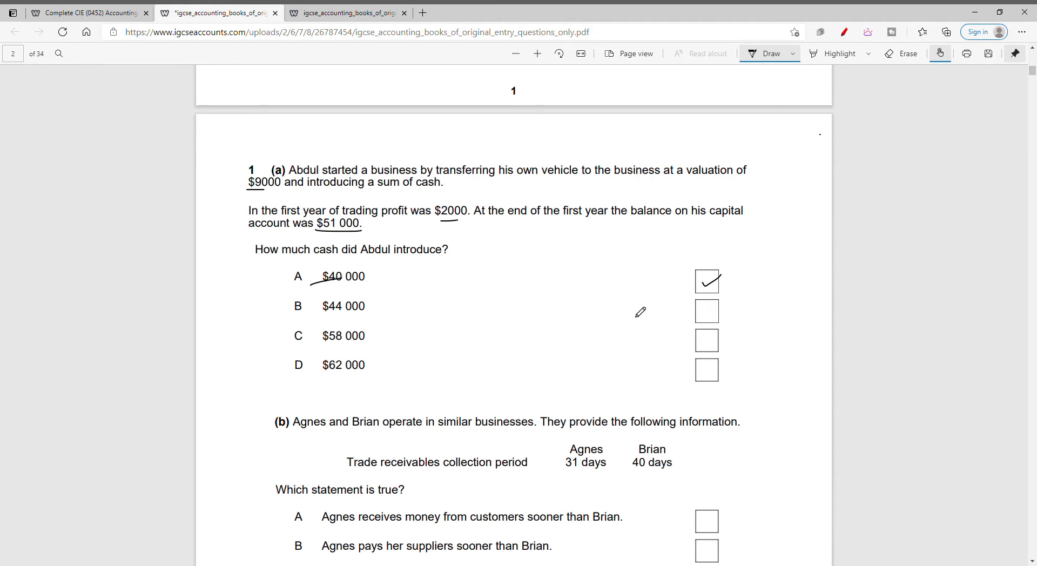
Tick option A in question 1(b): Agnes receives customer money sooner
scroll("down", 3)
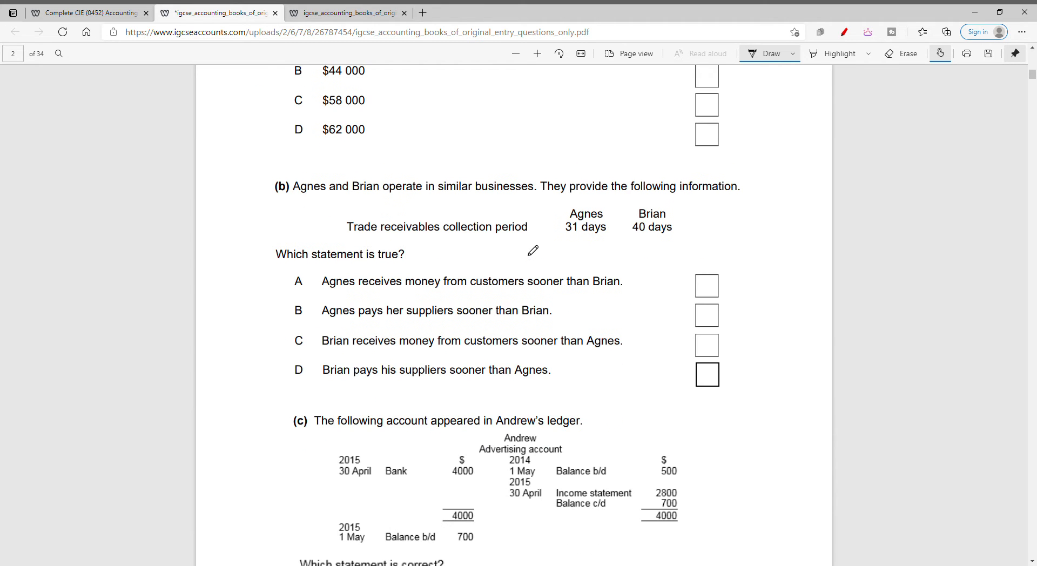
mouse_move(491, 203)
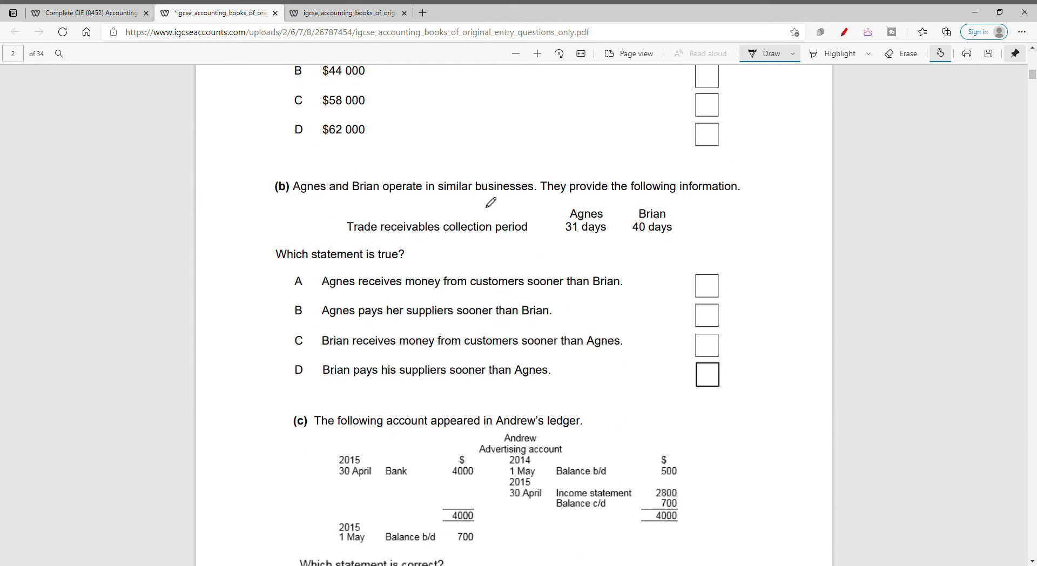
mouse_move(163, 186)
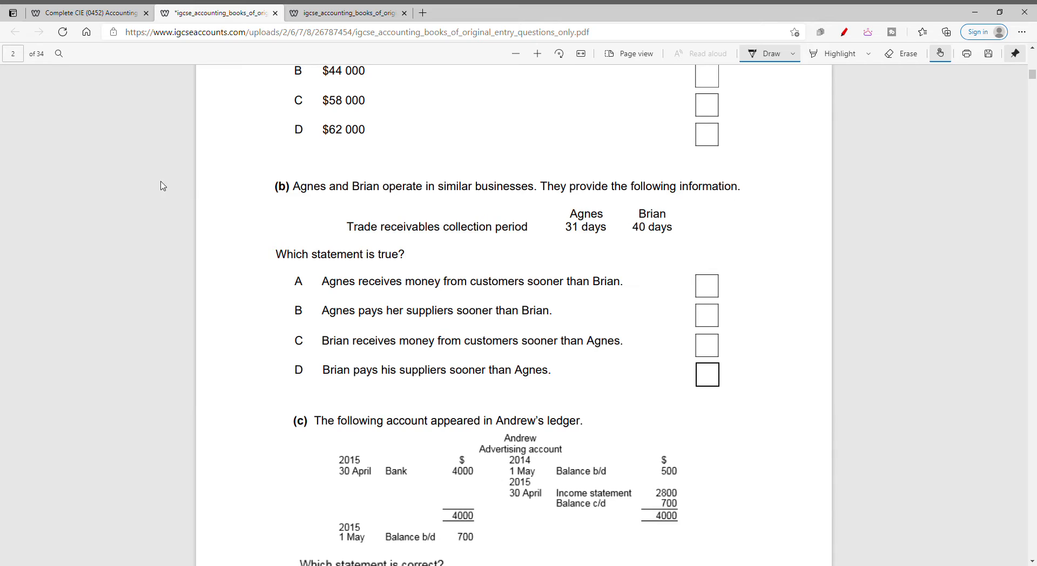
mouse_move(535, 250)
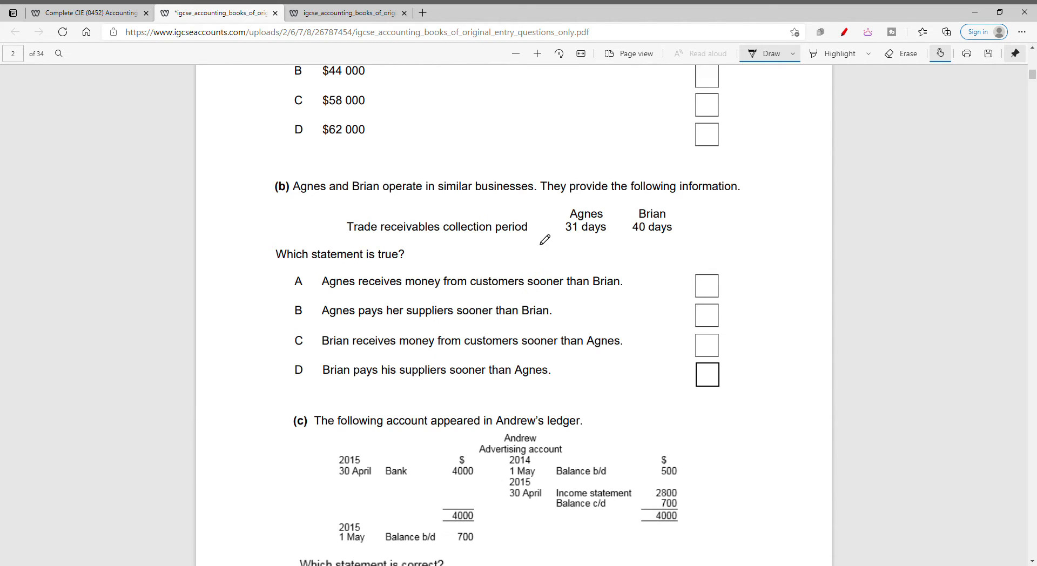
mouse_move(562, 248)
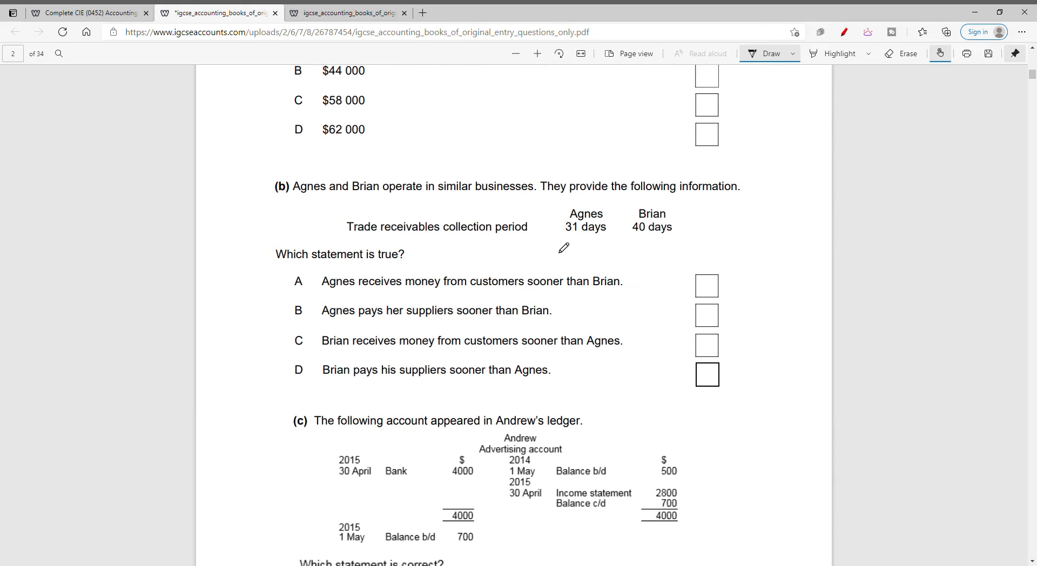
mouse_move(645, 244)
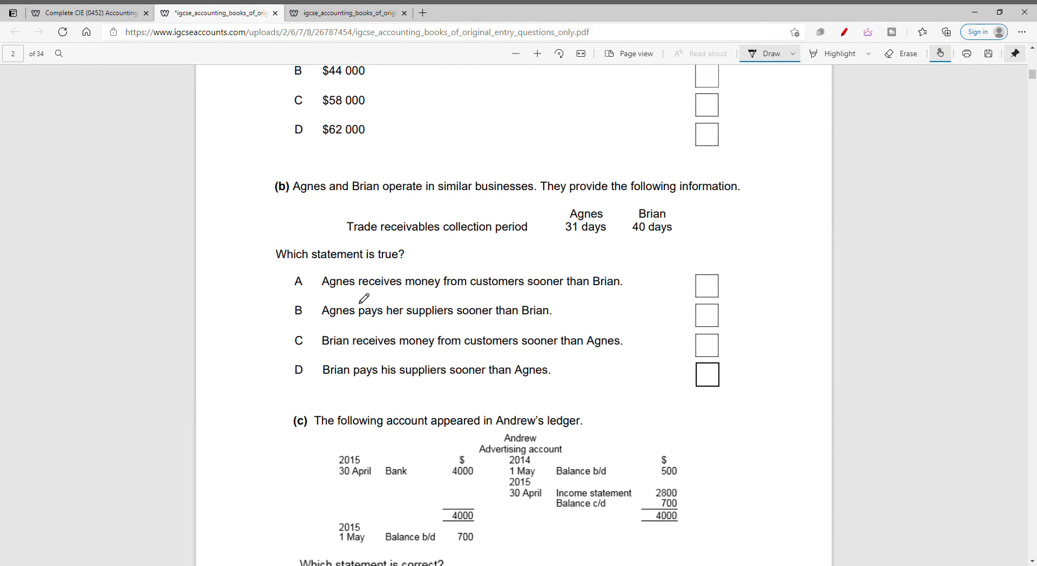
mouse_move(397, 294)
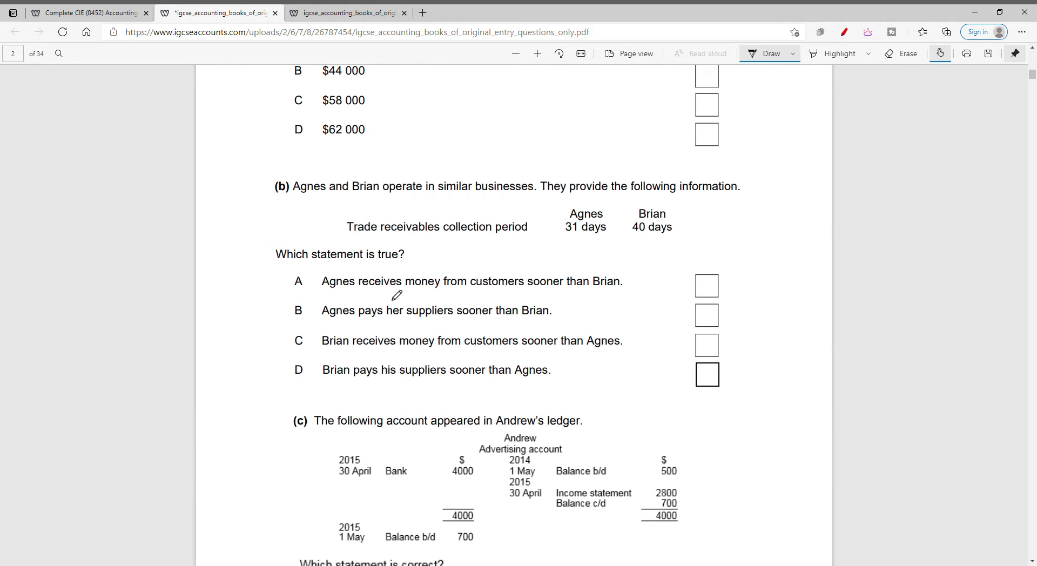
left_click_drag(281, 284, 301, 281)
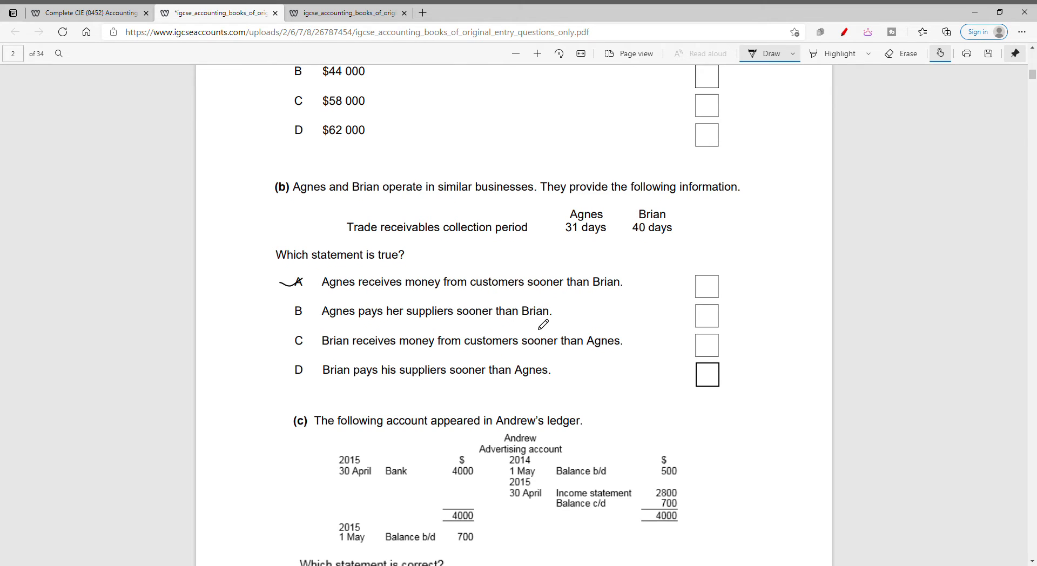
mouse_move(545, 325)
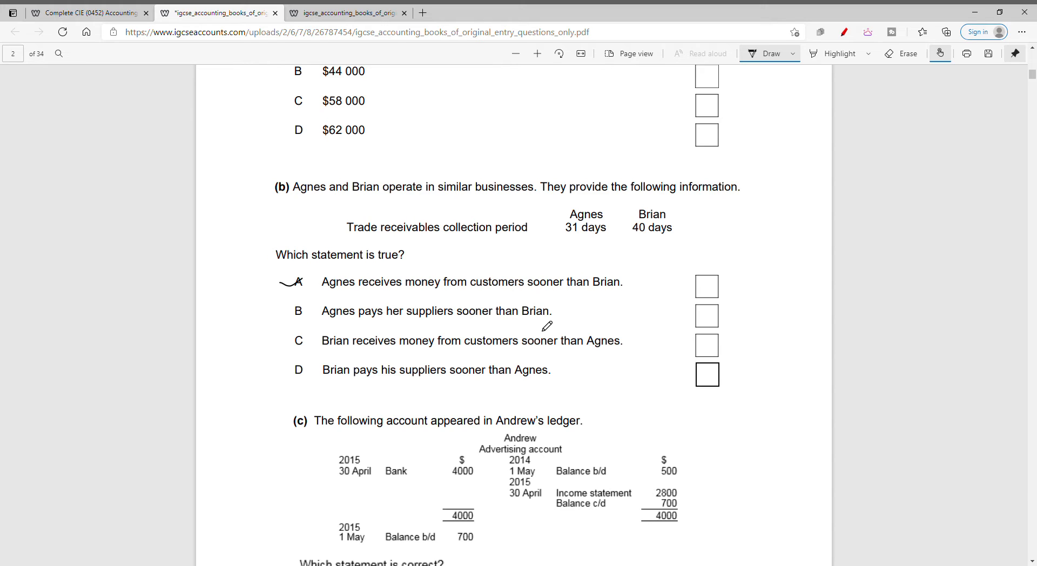
mouse_move(526, 342)
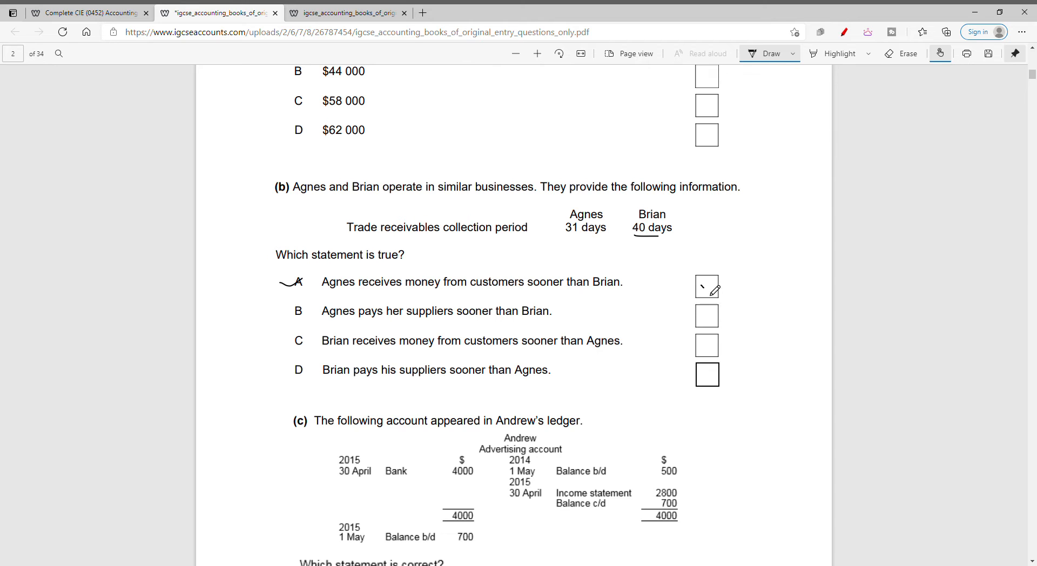
Underline 'prepaid', mark beside statement A, and tick statement B's box in question 1(c)
scroll("down", 3)
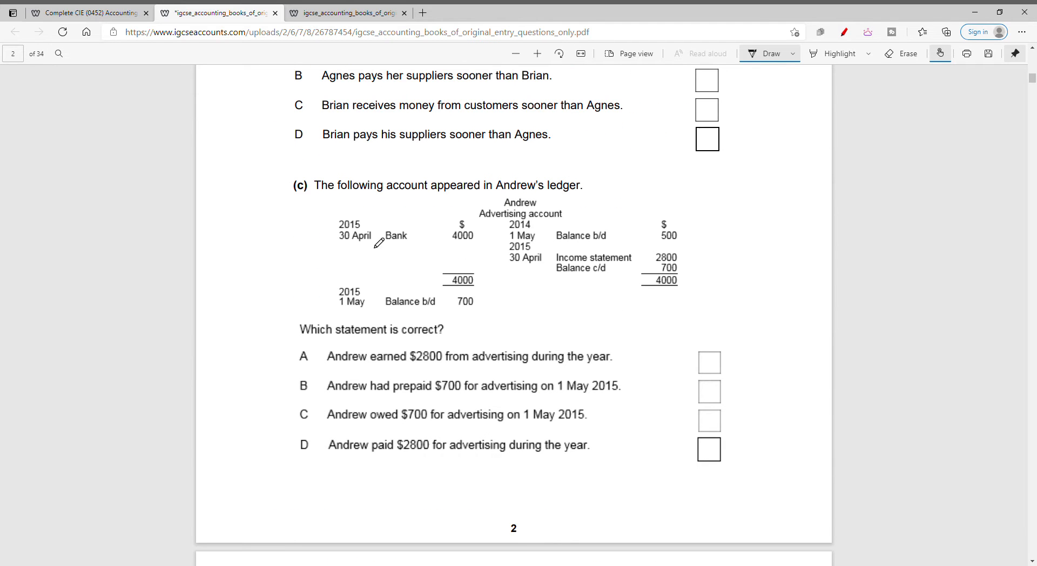
mouse_move(578, 228)
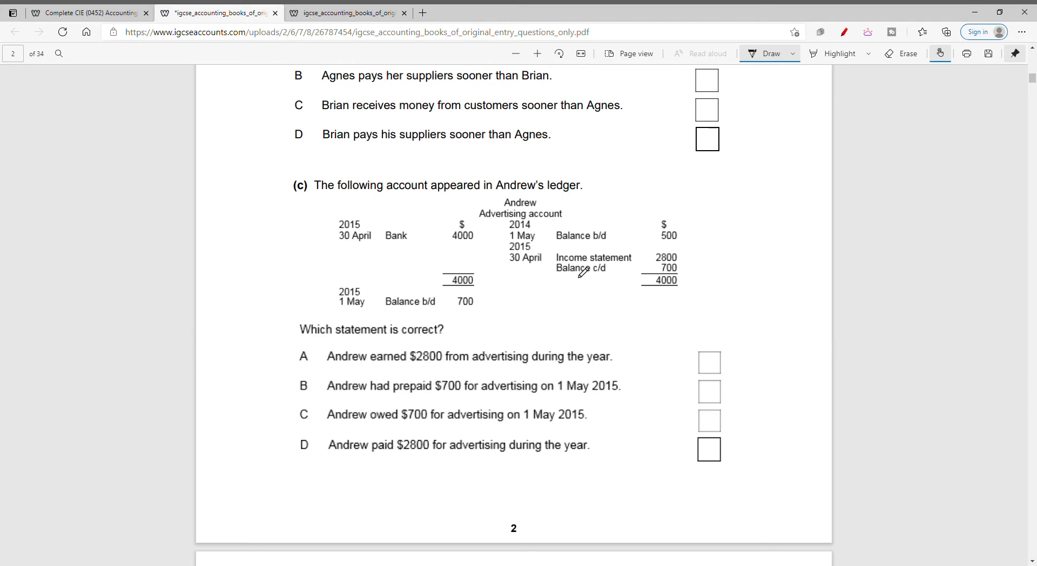
left_click_drag(391, 395, 424, 395)
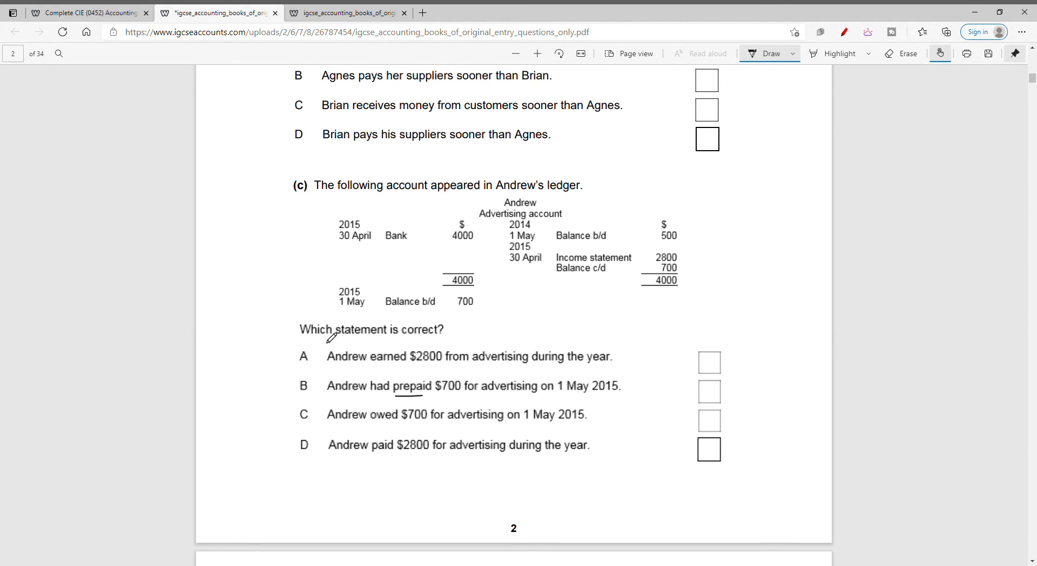
mouse_move(465, 377)
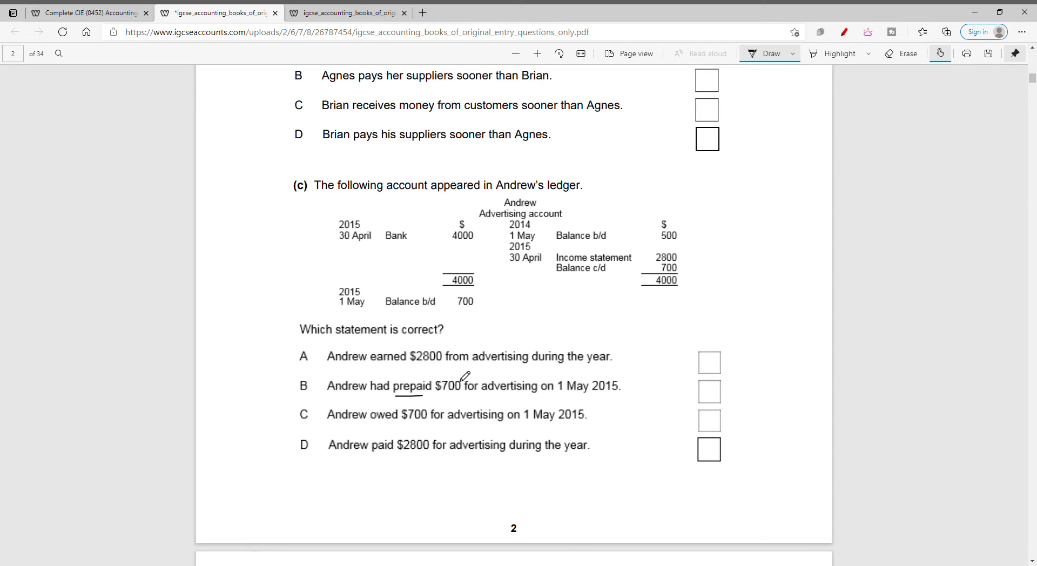
left_click_drag(281, 360, 300, 356)
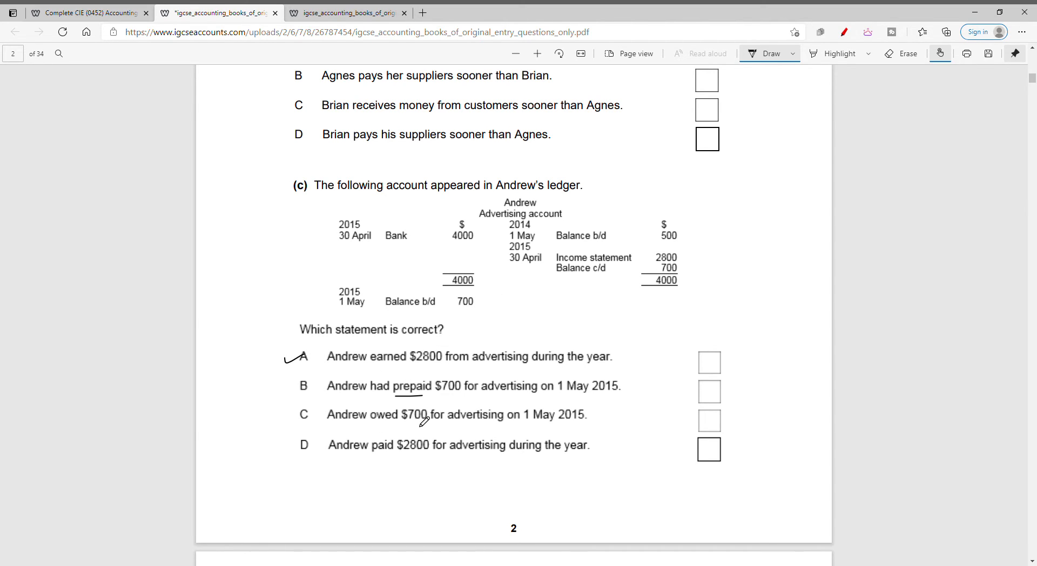
mouse_move(569, 399)
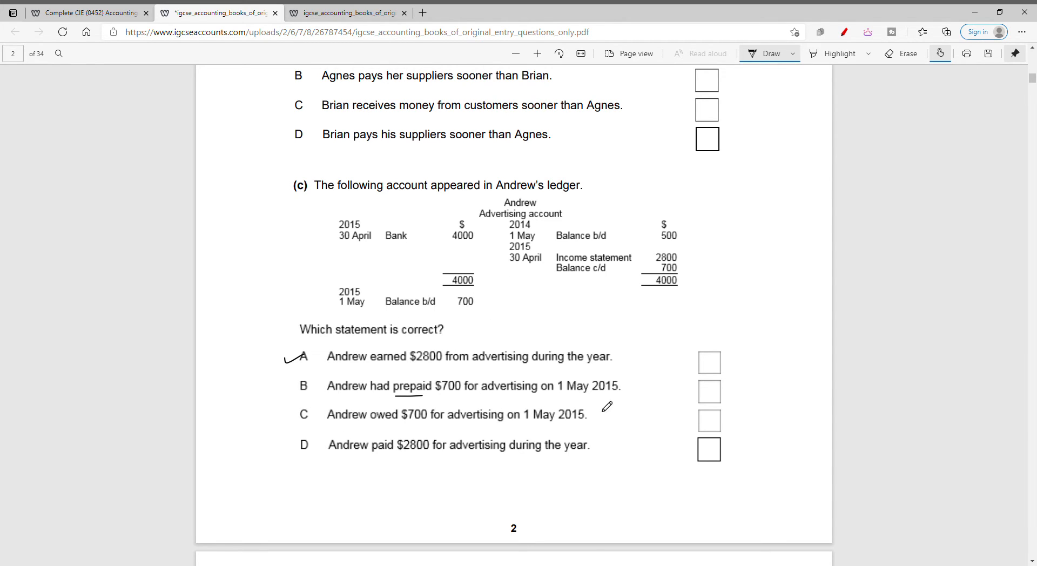
left_click_drag(701, 383, 741, 397)
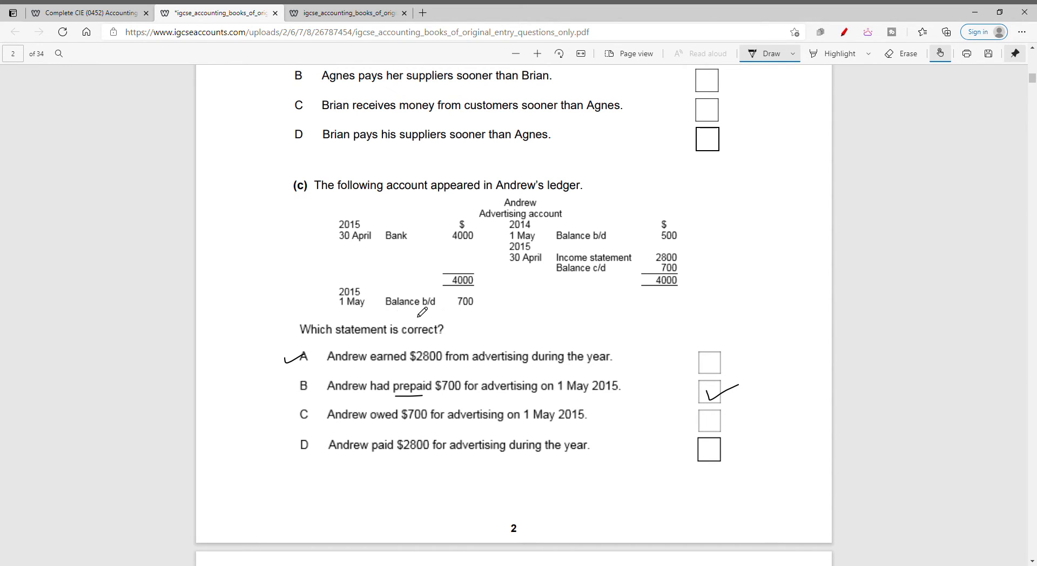
mouse_move(406, 421)
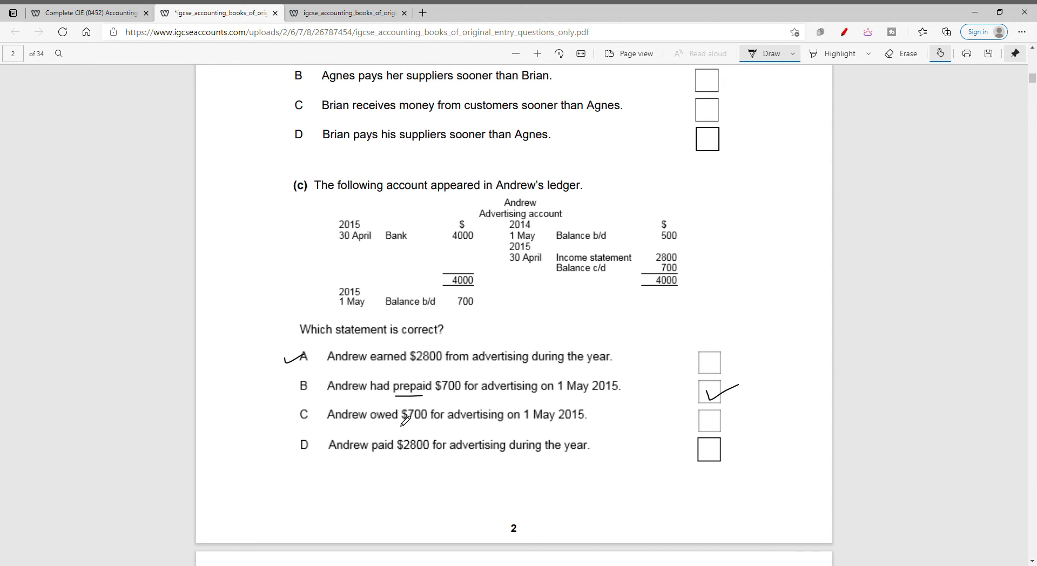
scroll("down", 3)
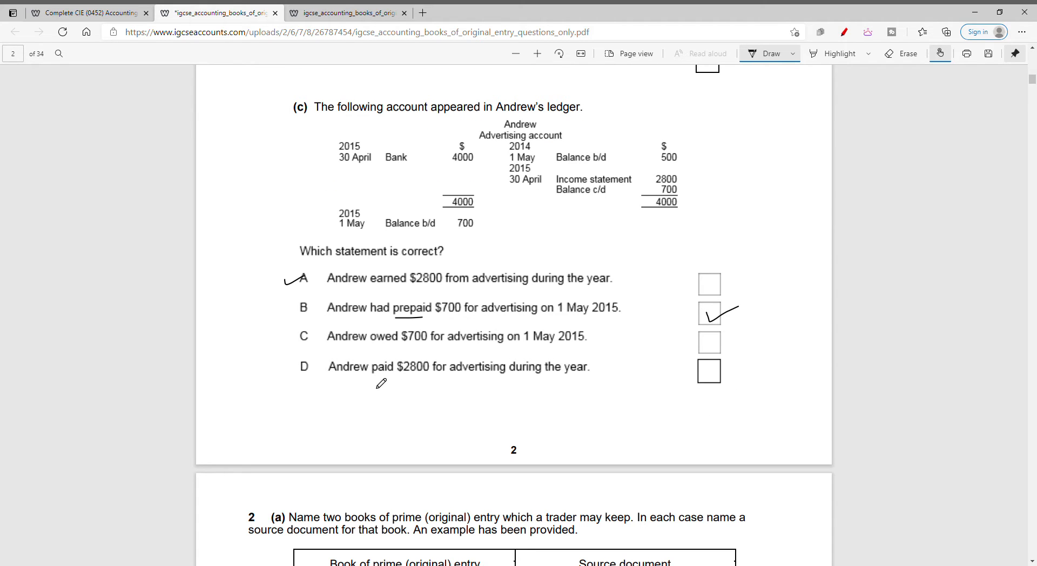
Scroll to question 2(a) on page 3, showing its table and parts (b) and (c)
scroll("down", 3)
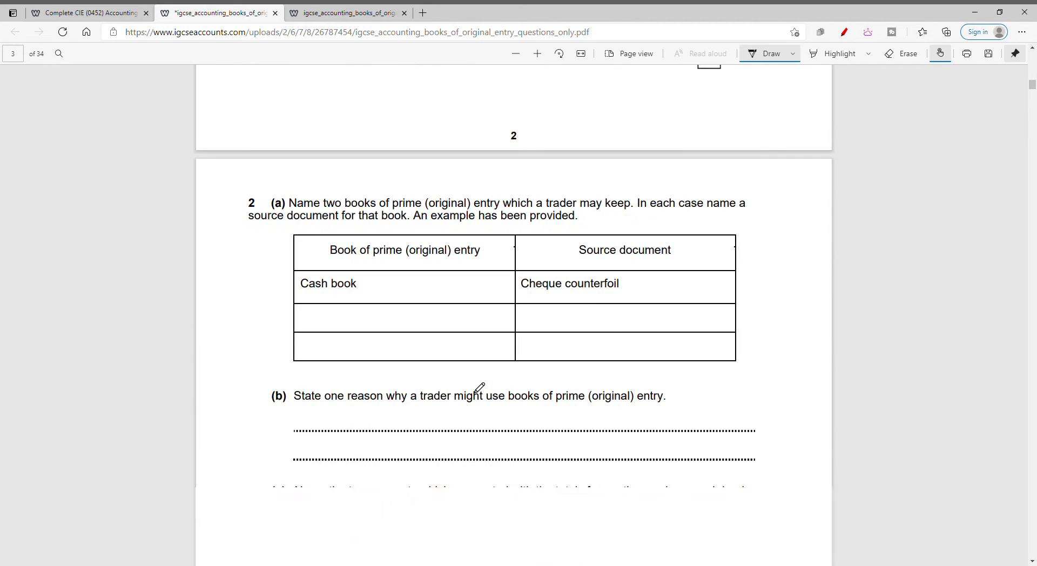
scroll("down", 3)
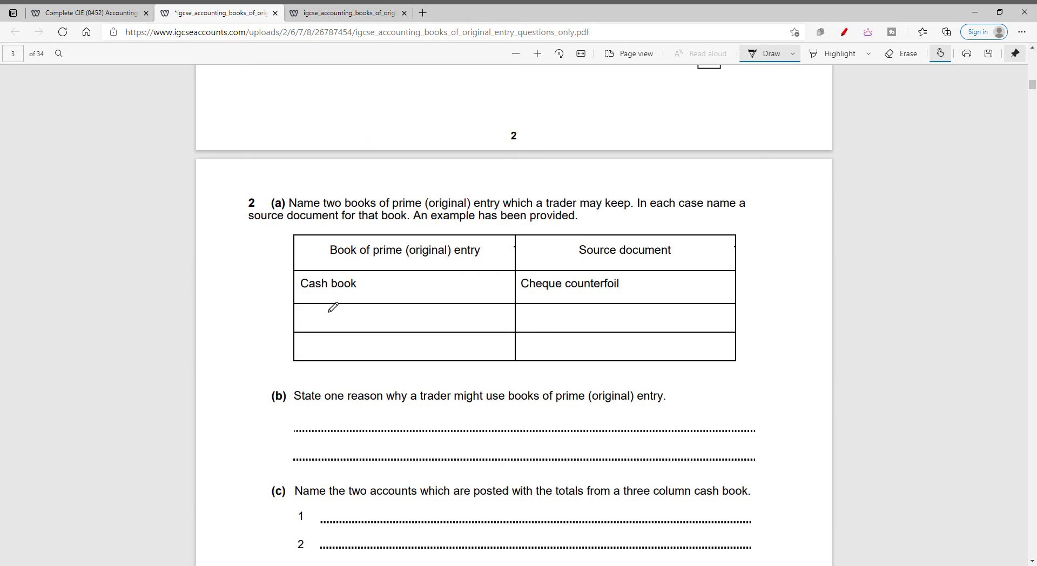
mouse_move(438, 306)
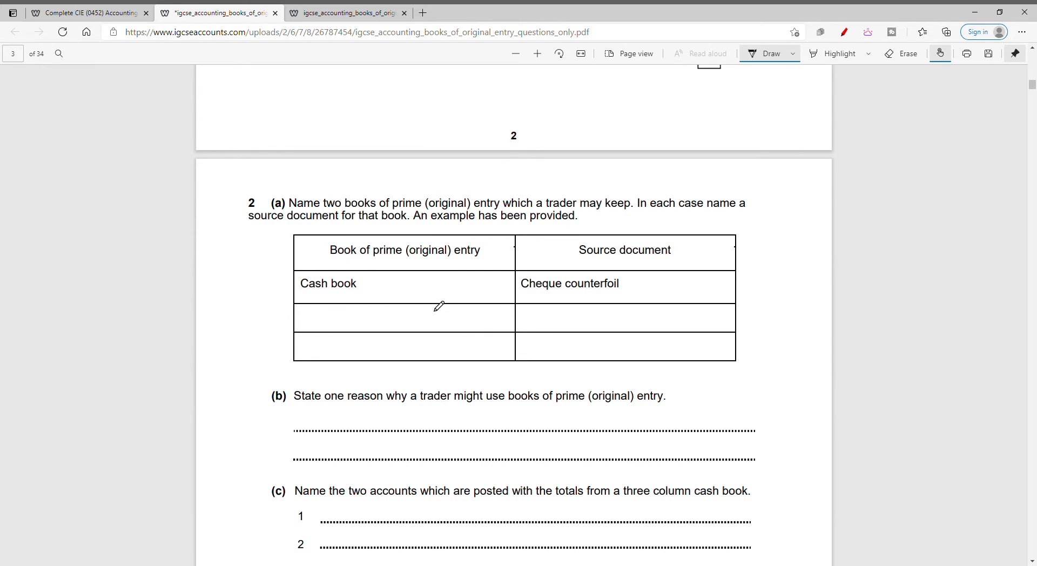
mouse_move(445, 311)
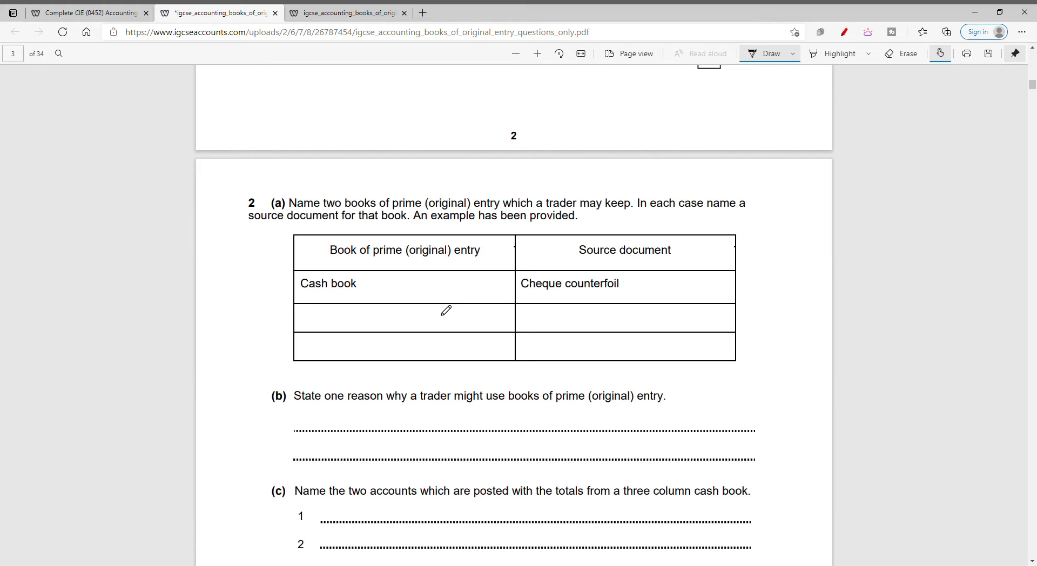
mouse_move(347, 215)
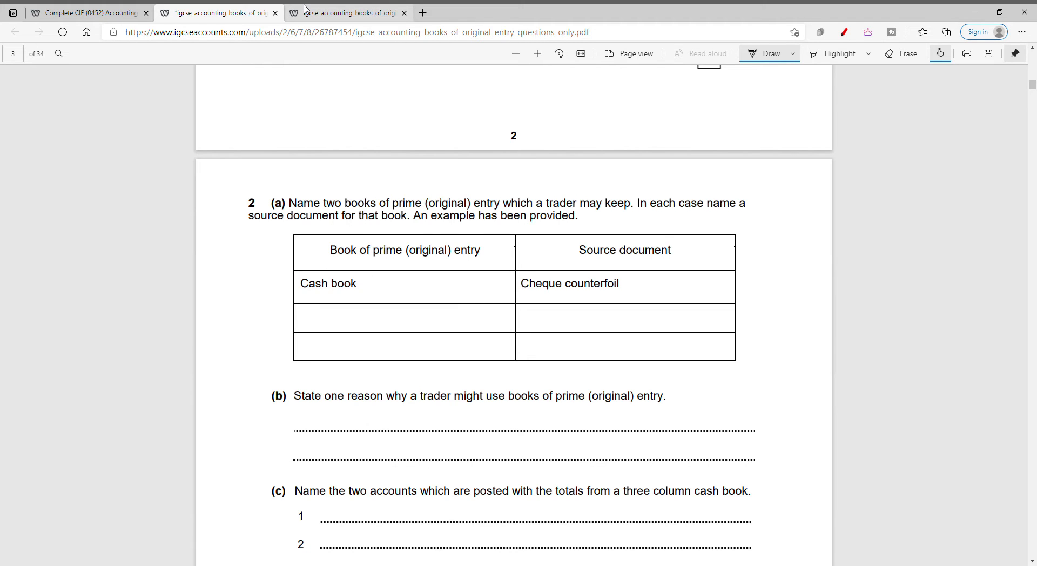
left_click(343, 13)
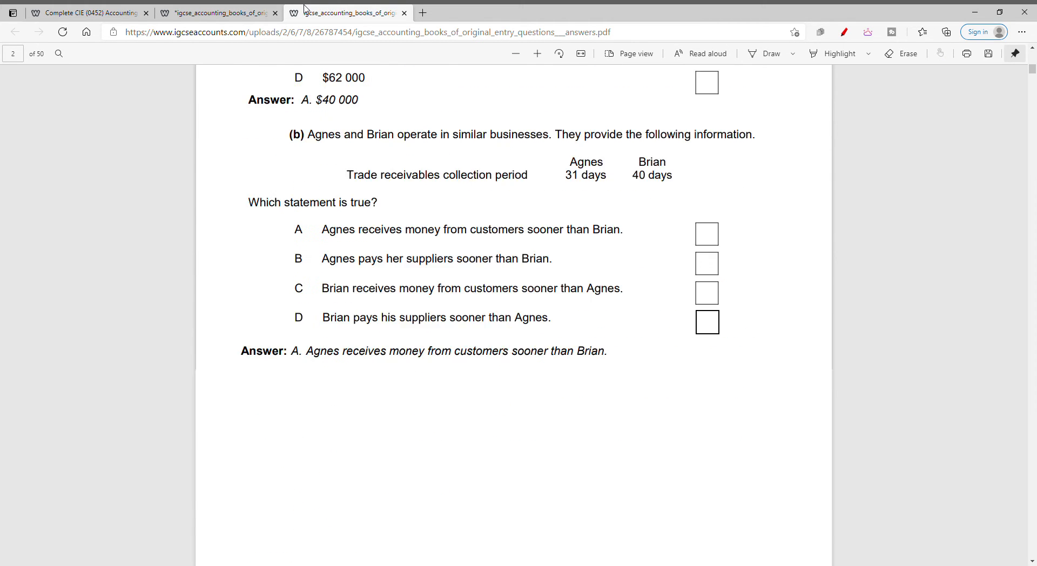
scroll("down", 3)
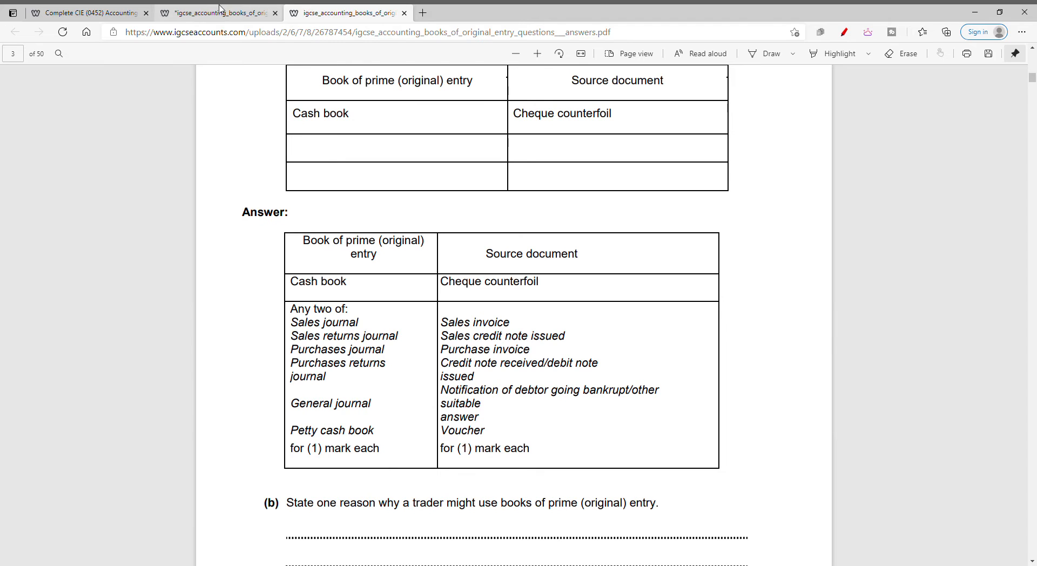
left_click(215, 13)
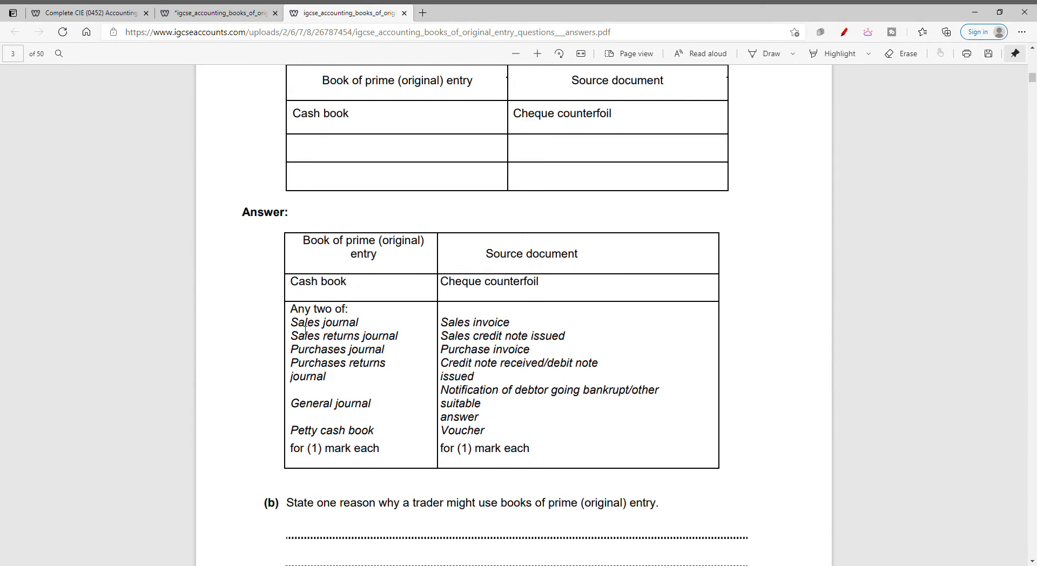
double_click(475, 322)
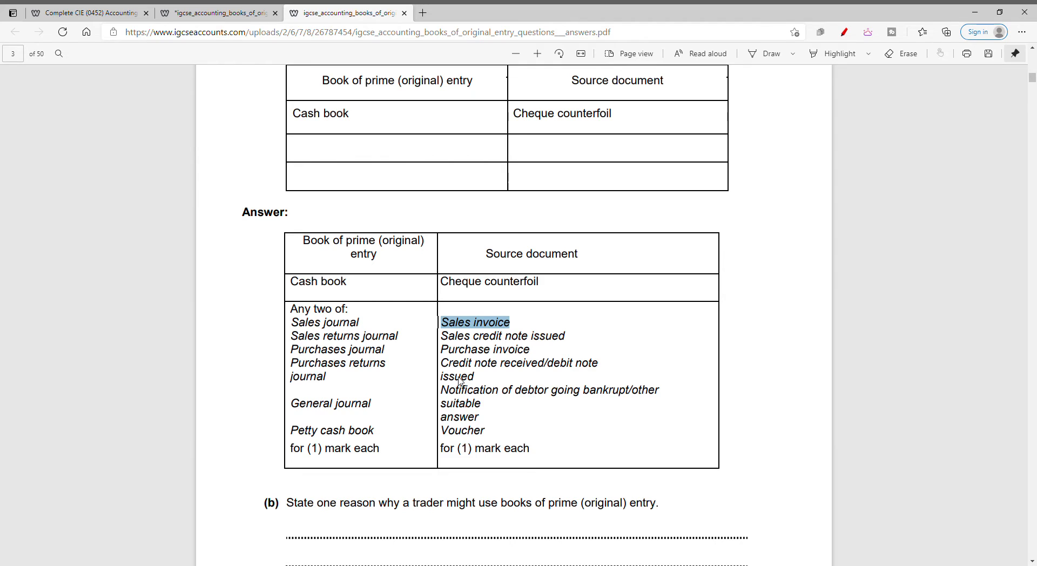
left_click(461, 380)
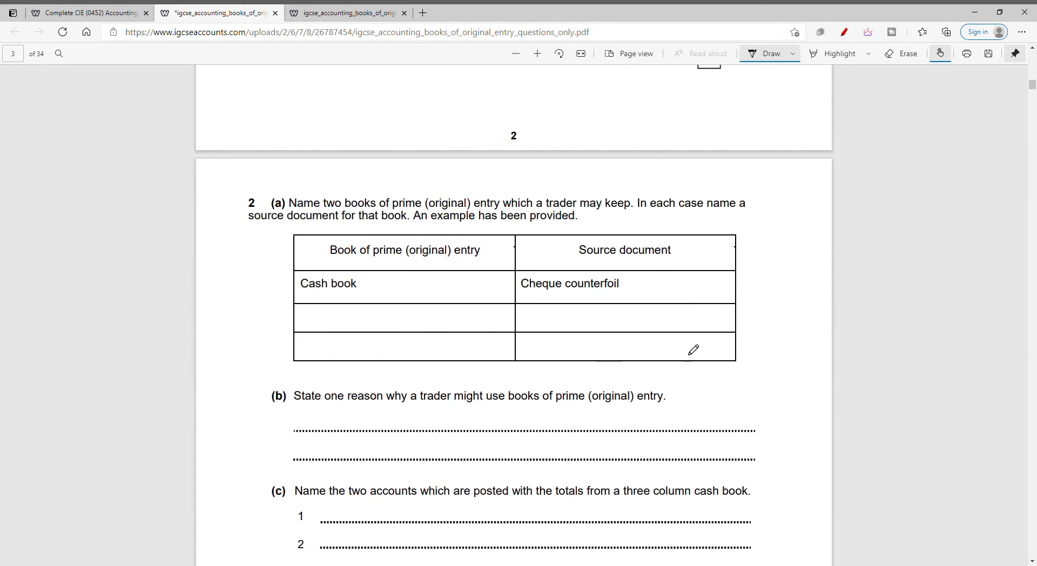
mouse_move(577, 248)
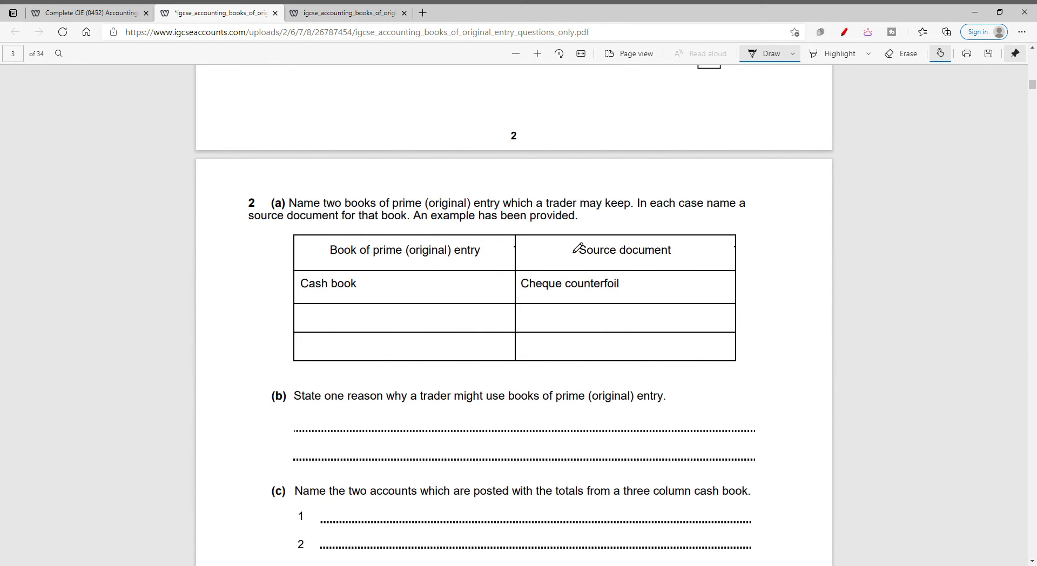
Scroll the answers PDF to the 2(b) and 2(c) mark scheme on discounts allowed and received
scroll("down", 3)
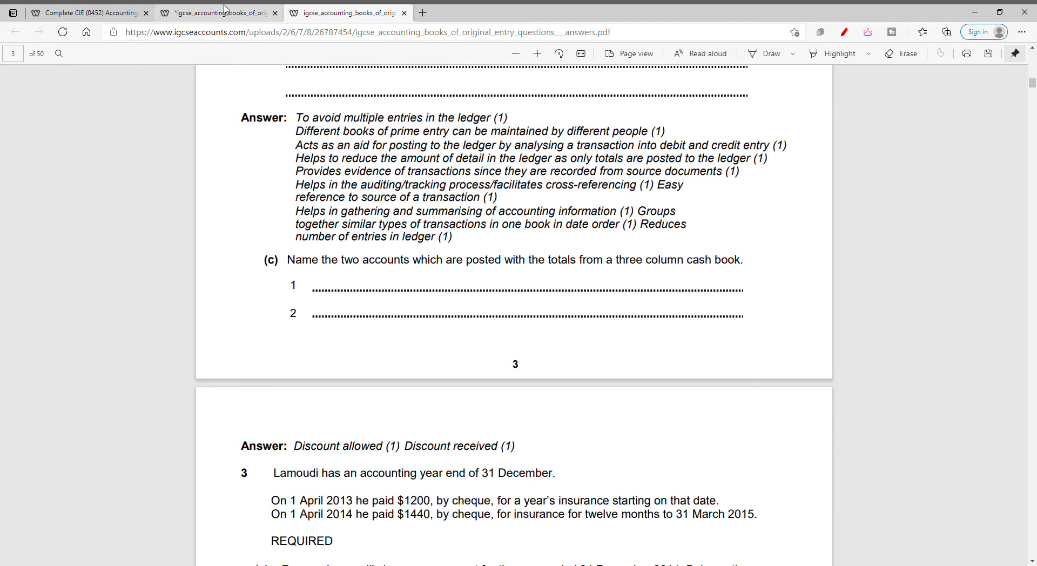
Underline 'cash book' in question 2(c), then review the discount allowed and received answers
left_click(217, 12)
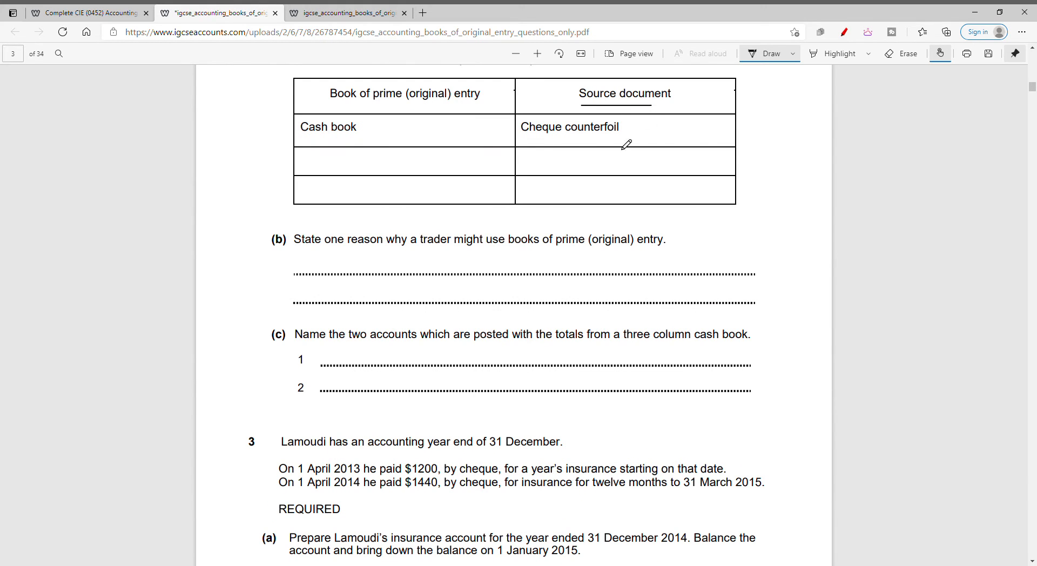
scroll("down", 3)
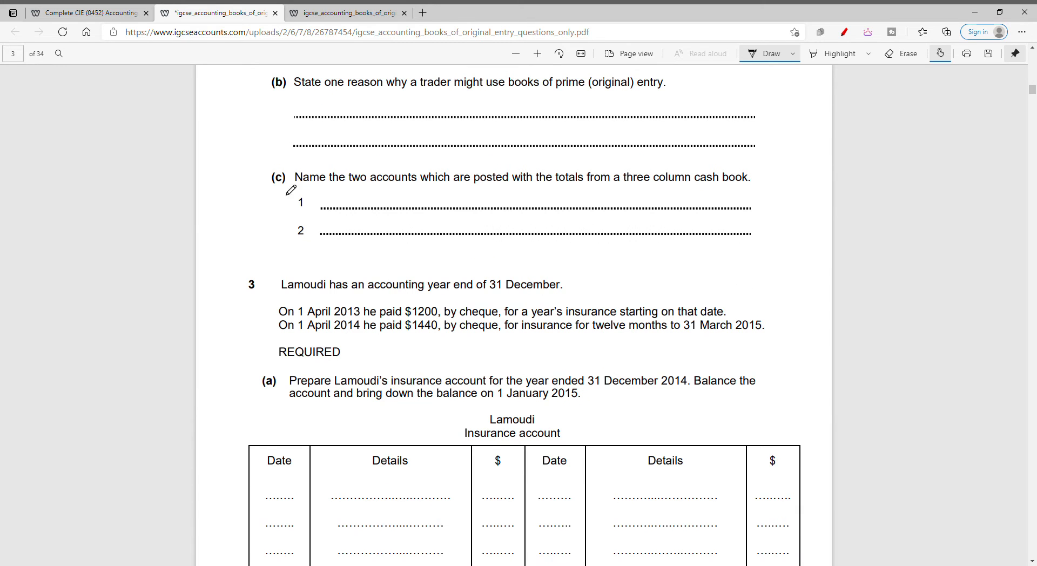
mouse_move(266, 226)
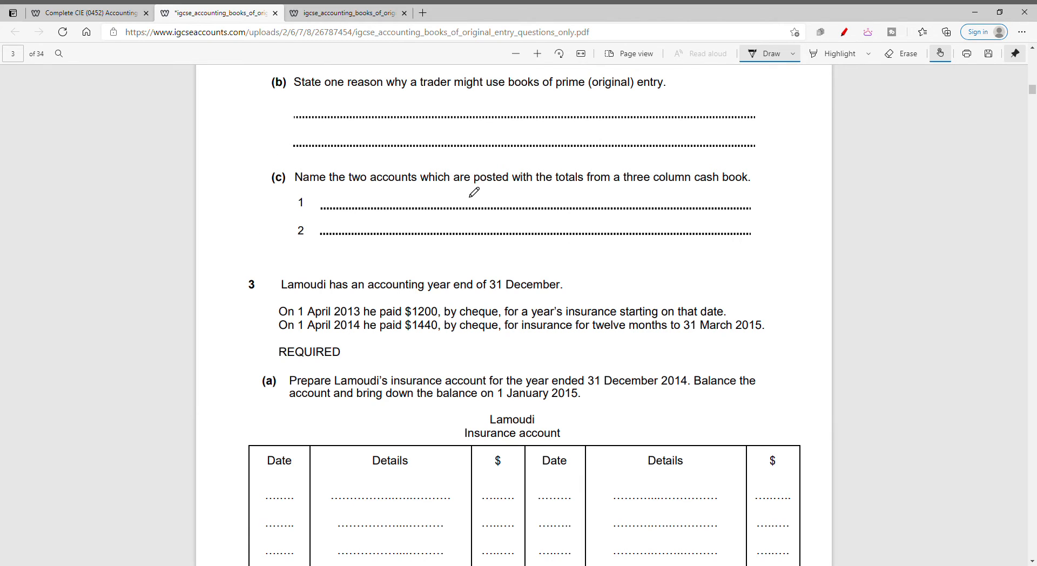
mouse_move(636, 186)
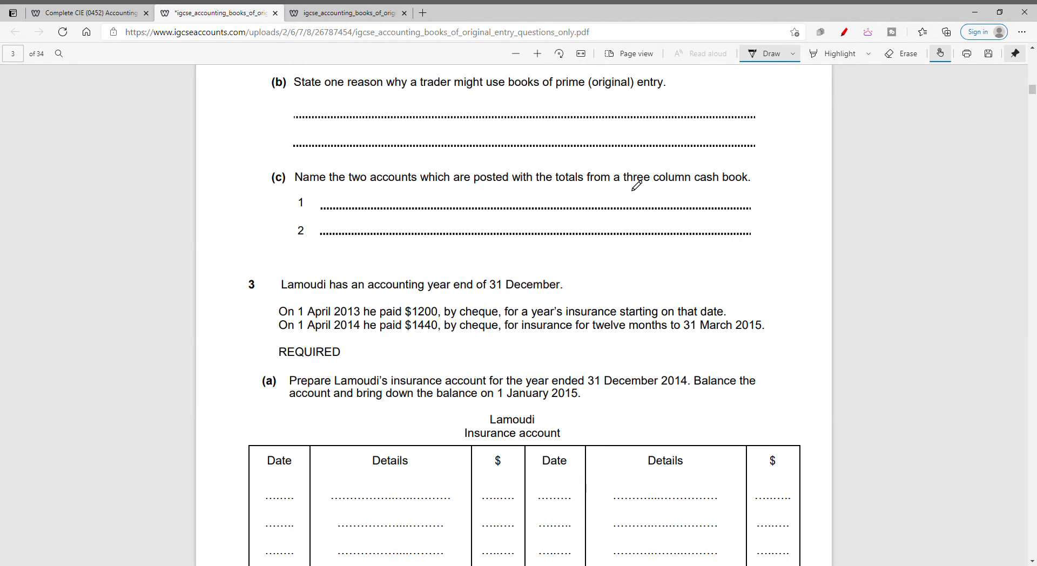
left_click_drag(692, 191, 745, 190)
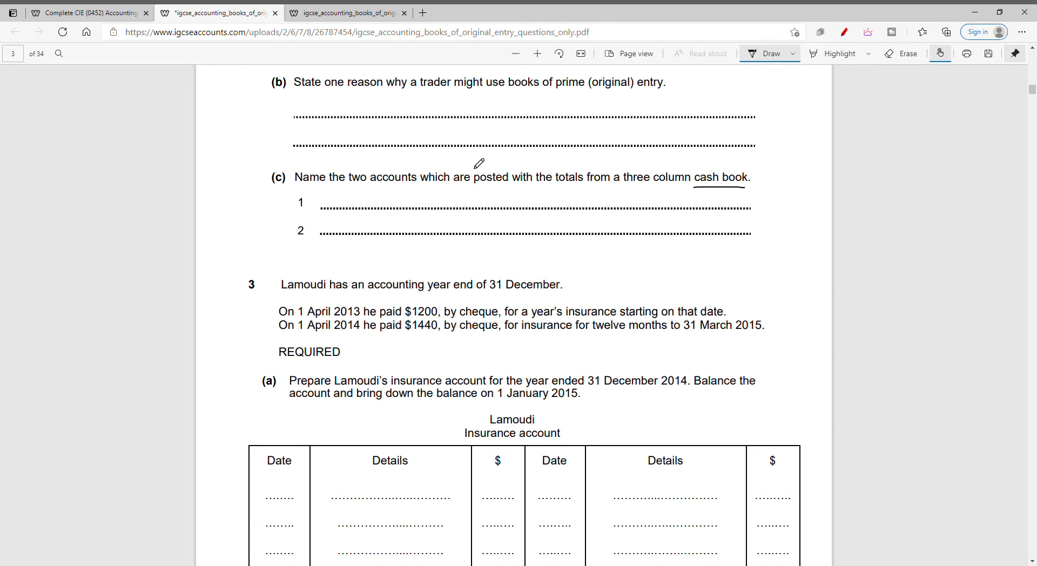
mouse_move(342, 230)
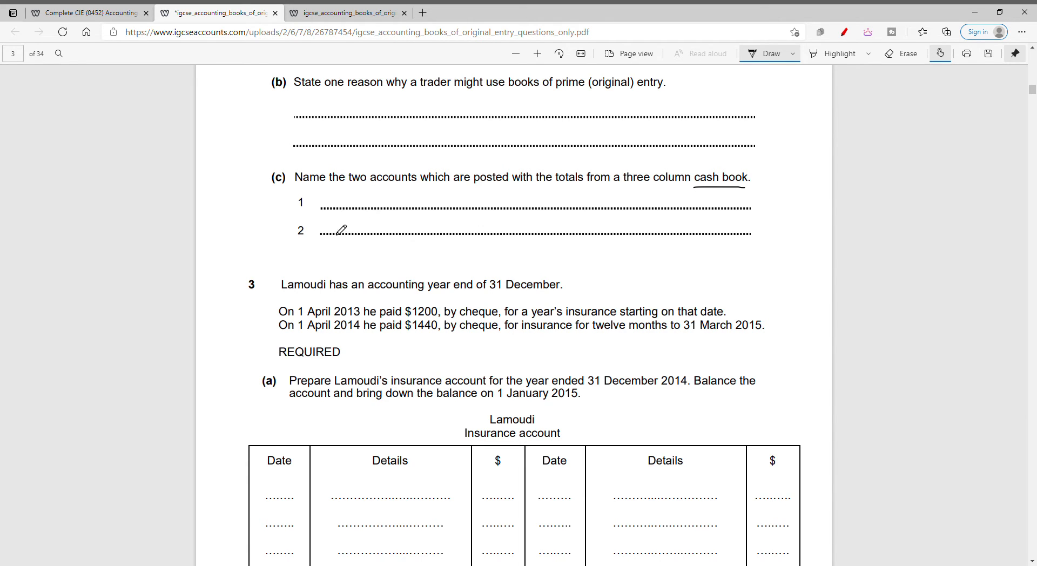
left_click(344, 13)
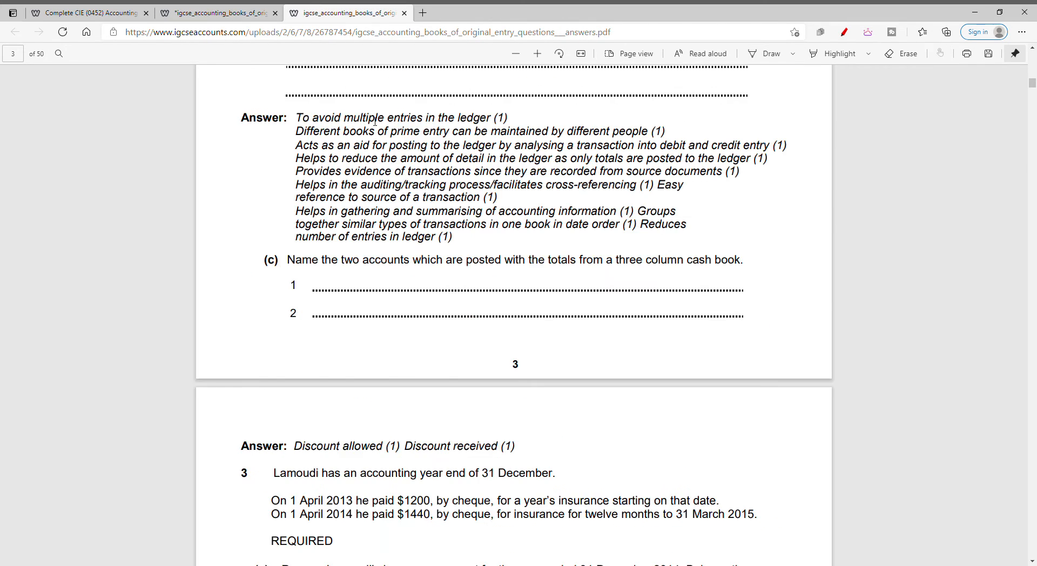
scroll("down", 3)
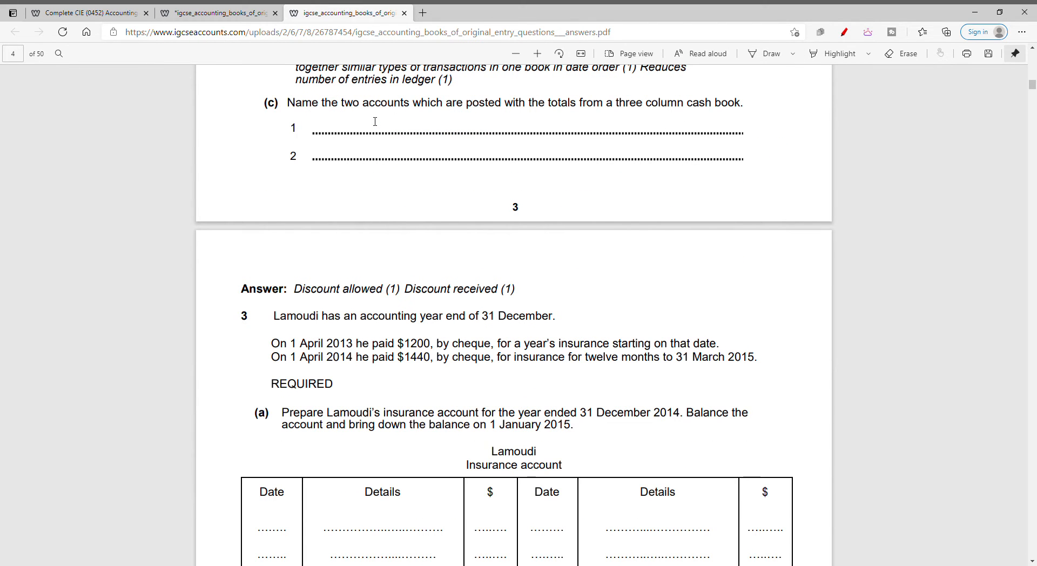
left_click(217, 12)
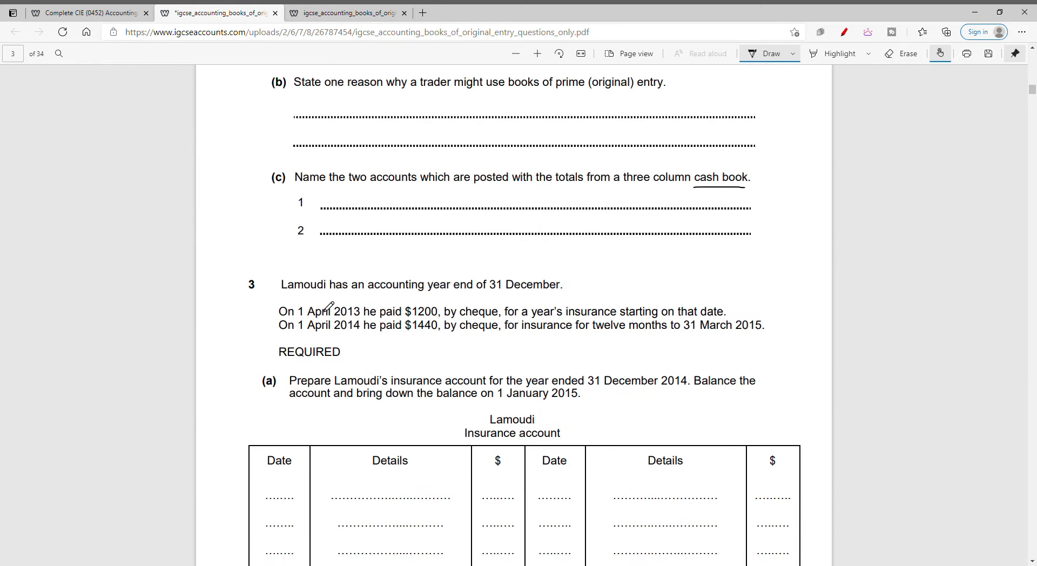
Underline the year-end date 31 December 2014 in question 3(a)
scroll("down", 3)
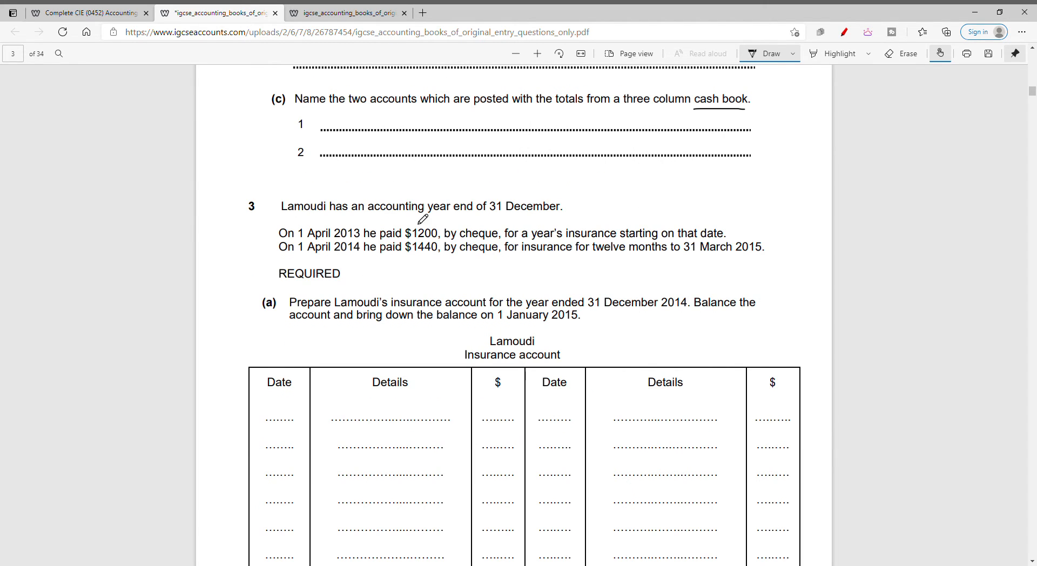
mouse_move(557, 211)
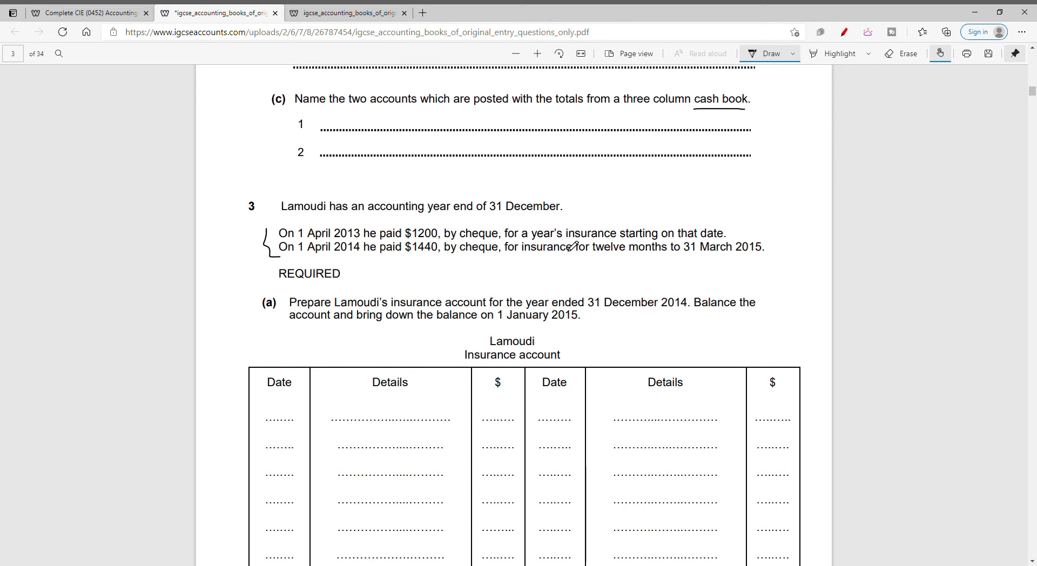
mouse_move(374, 311)
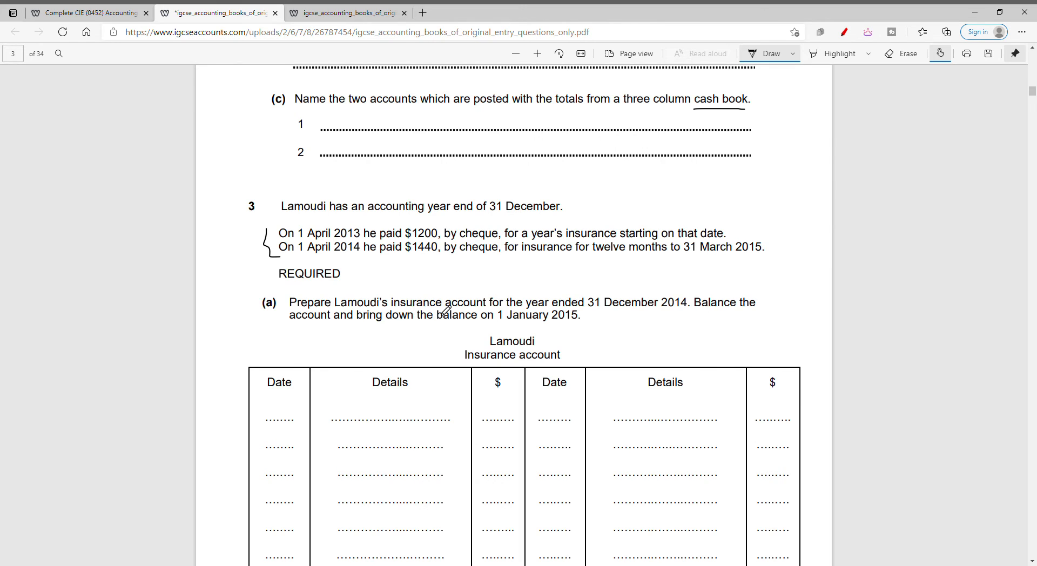
mouse_move(601, 301)
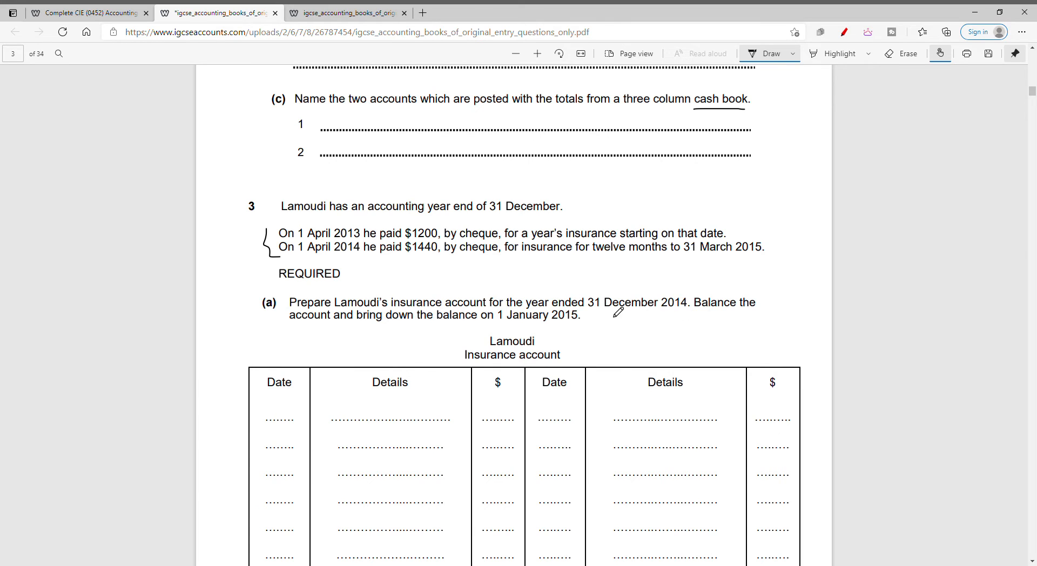
left_click_drag(583, 312, 688, 311)
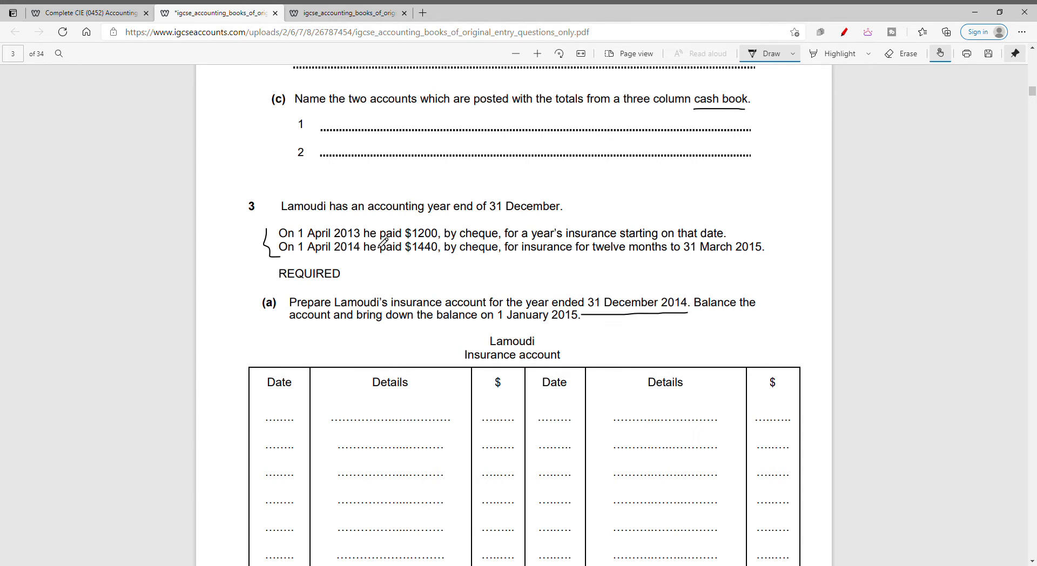
mouse_move(720, 319)
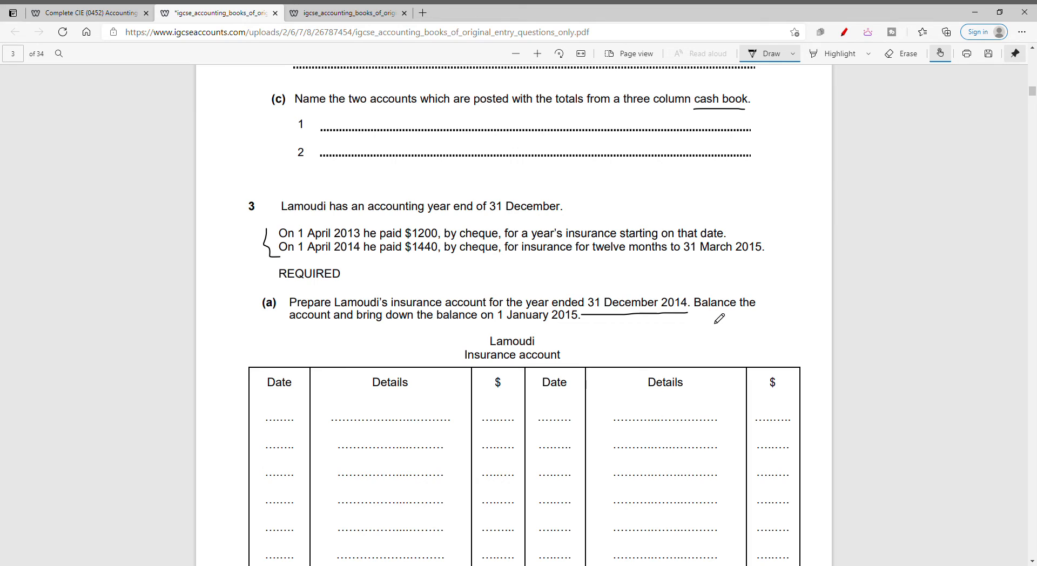
mouse_move(465, 324)
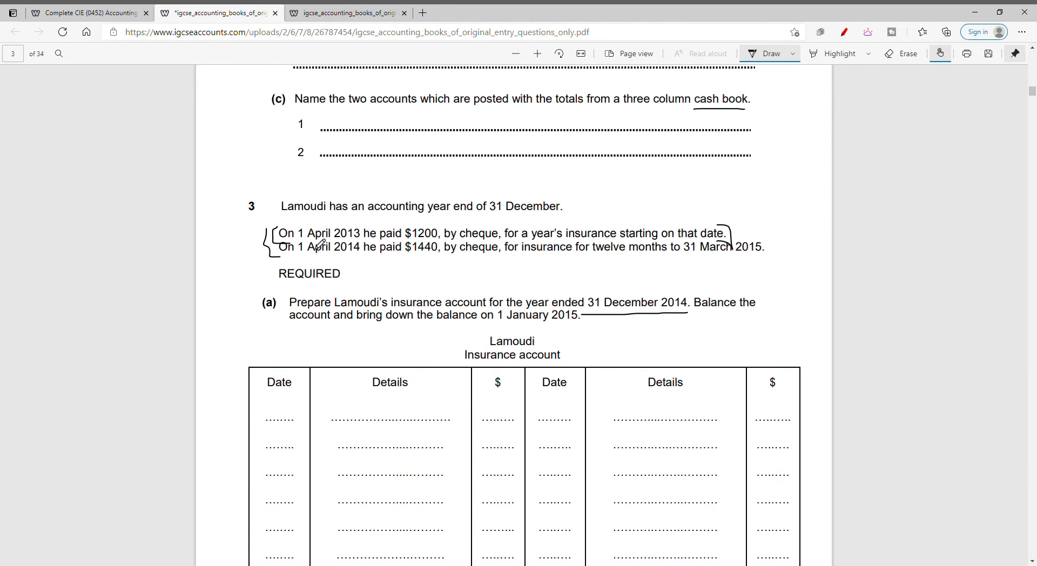
mouse_move(567, 255)
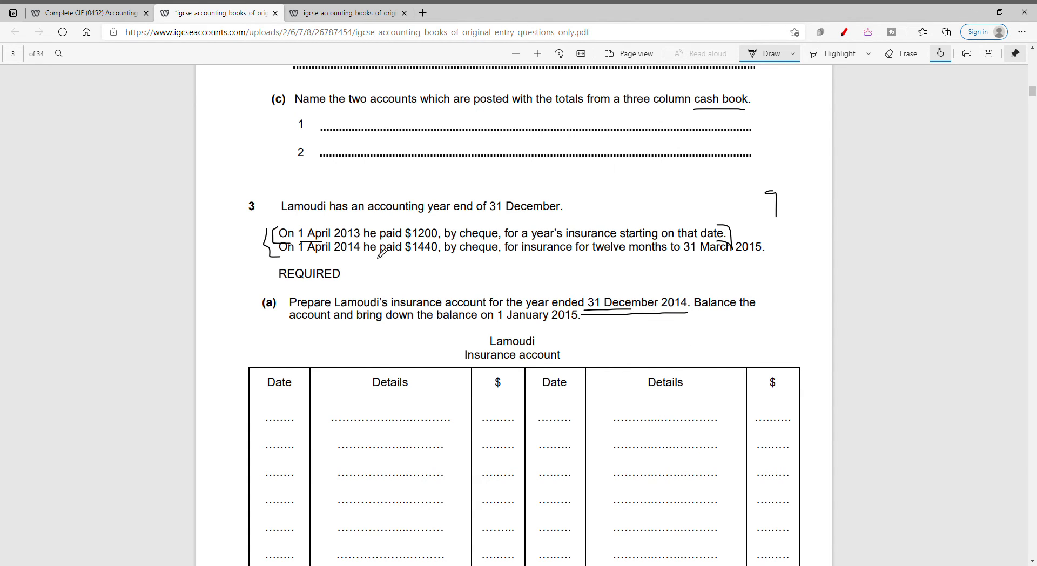
mouse_move(460, 251)
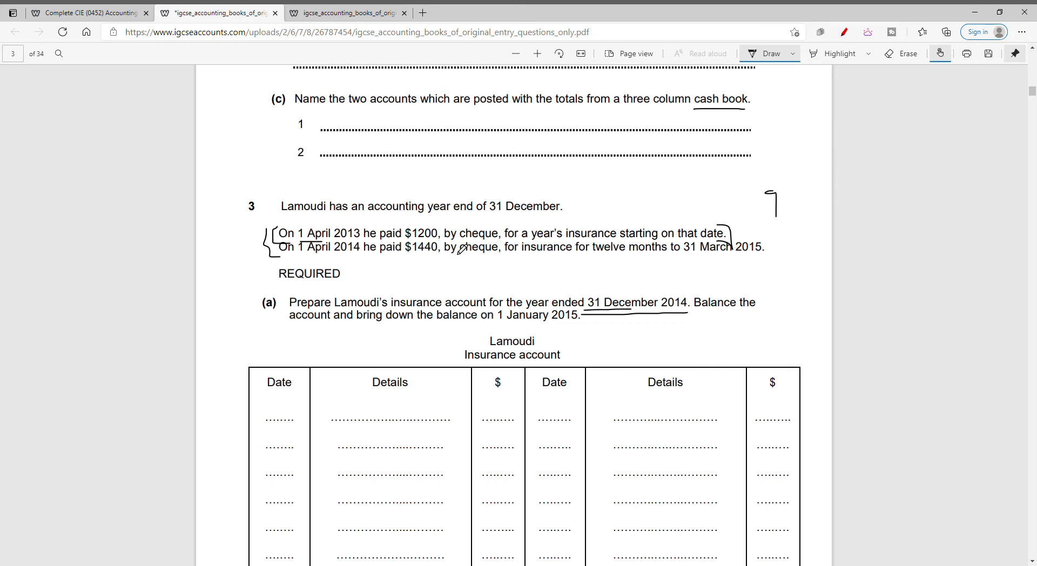
mouse_move(593, 177)
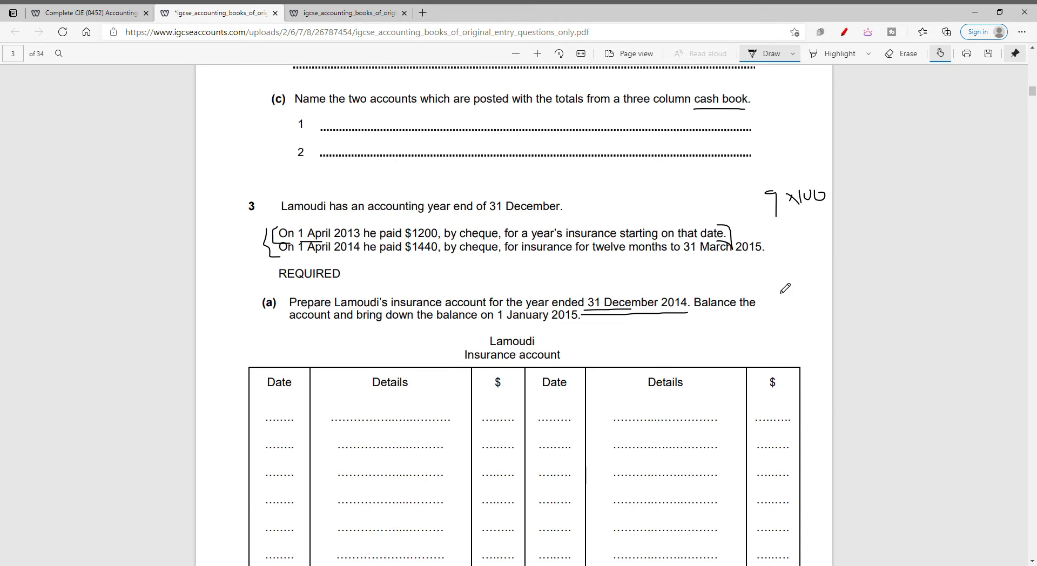
mouse_move(704, 272)
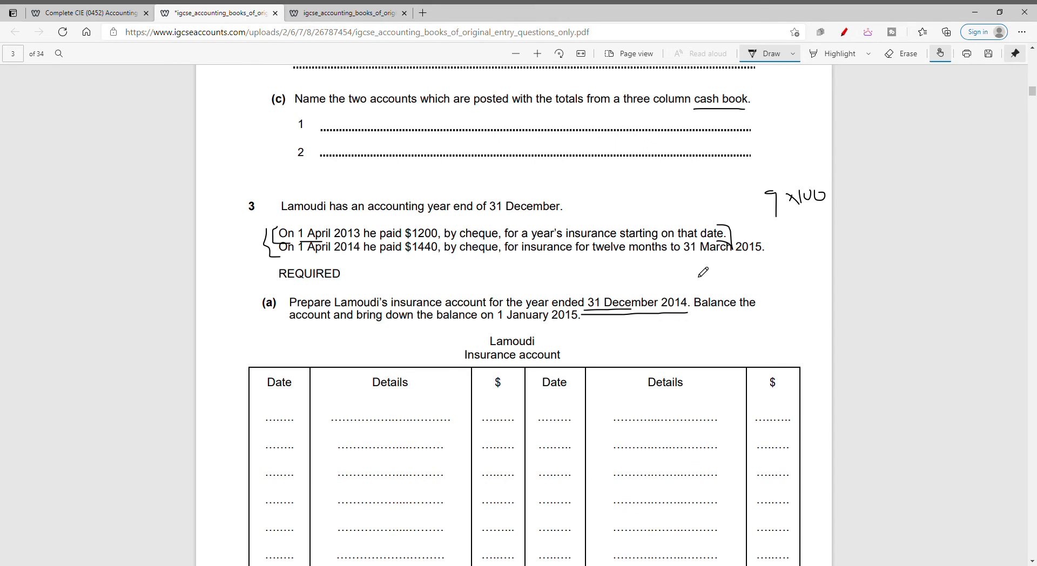
mouse_move(452, 360)
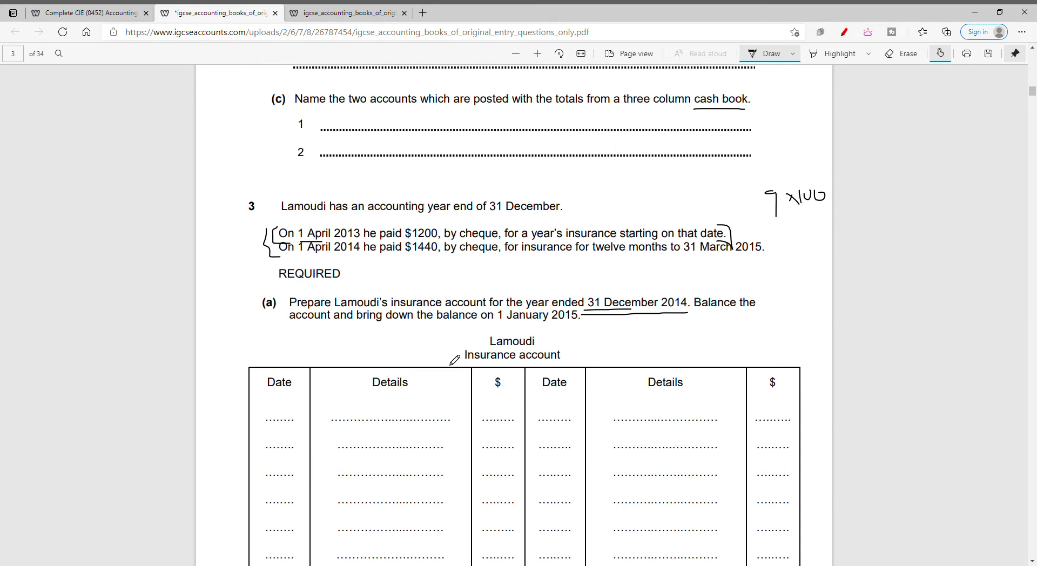
mouse_move(450, 328)
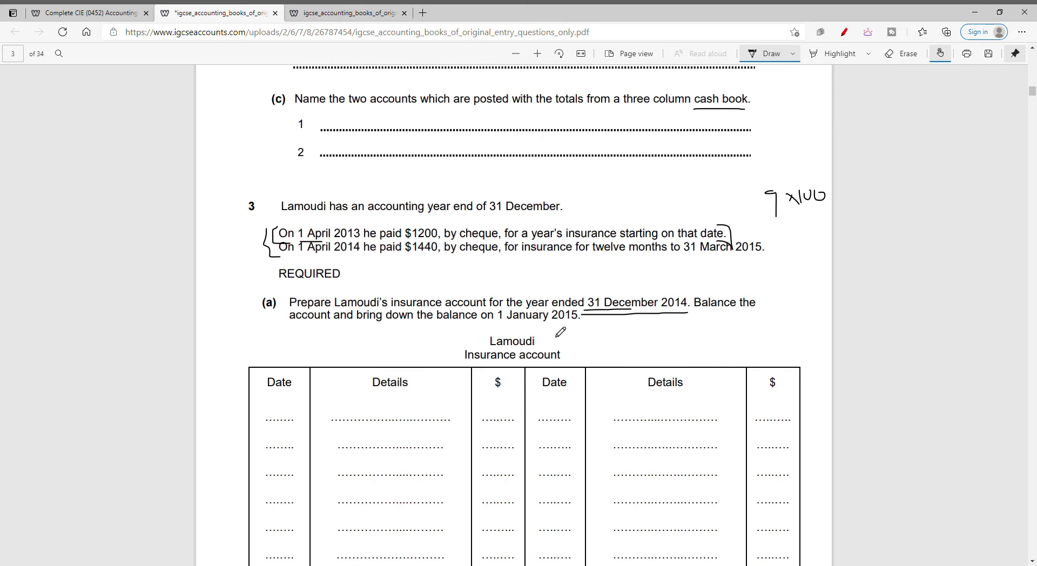
mouse_move(344, 409)
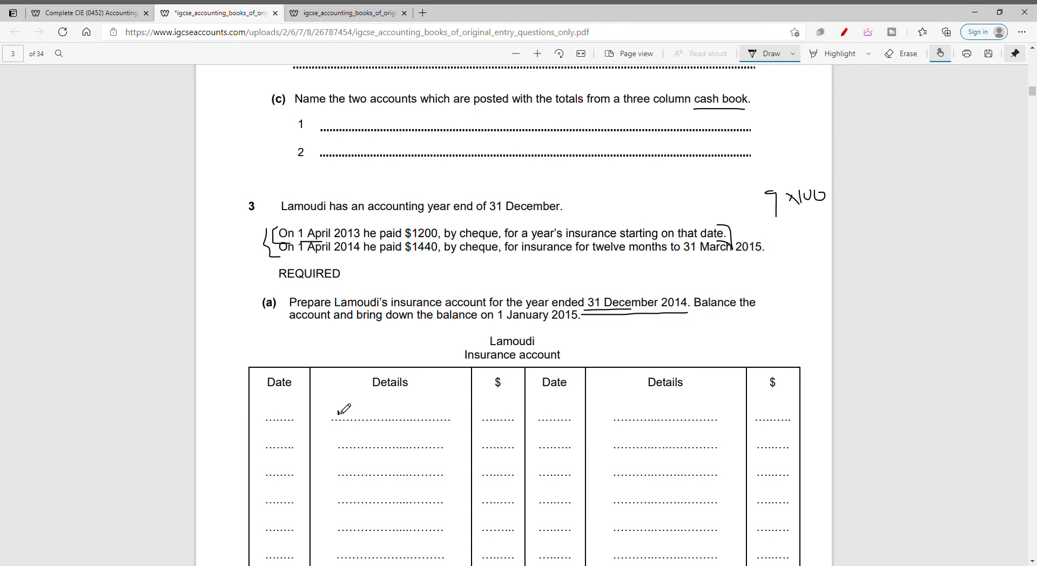
Write balance b/d 300 and balance c/d 360 into Lamoudi's insurance account after erasing
left_click_drag(334, 410, 370, 410)
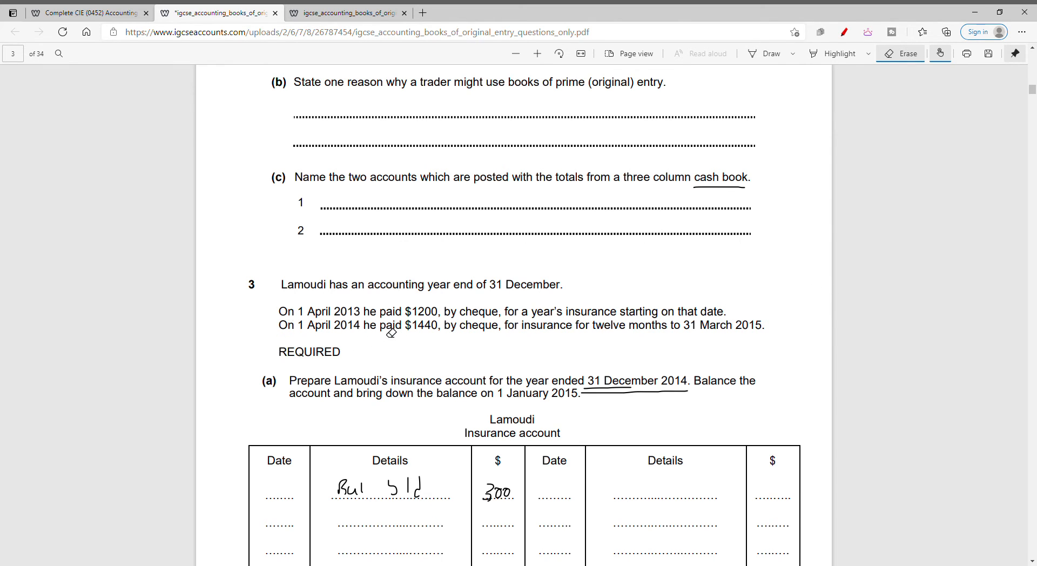
left_click(768, 53)
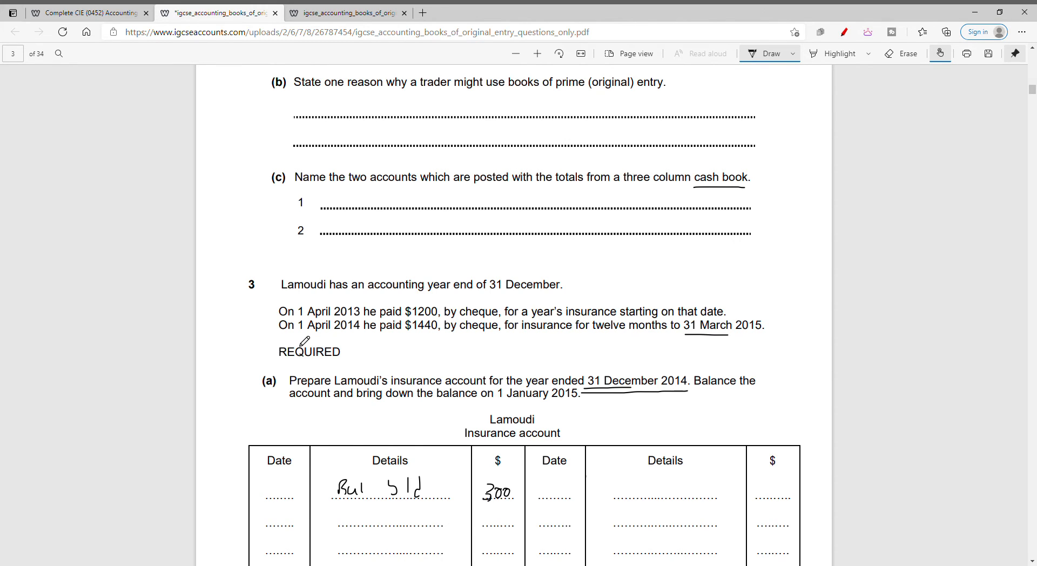
mouse_move(627, 387)
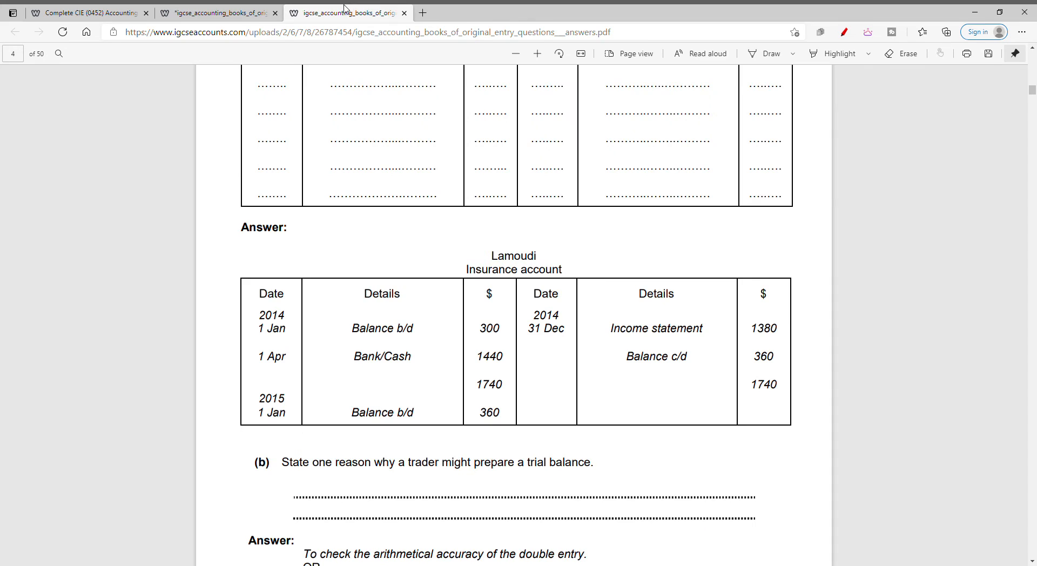
left_click(217, 12)
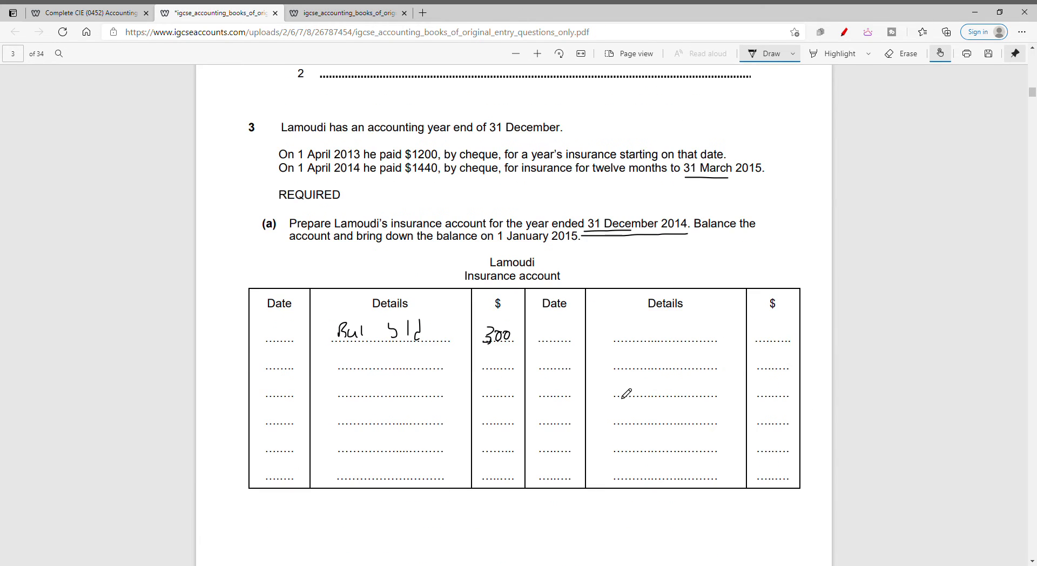
left_click_drag(616, 390, 655, 383)
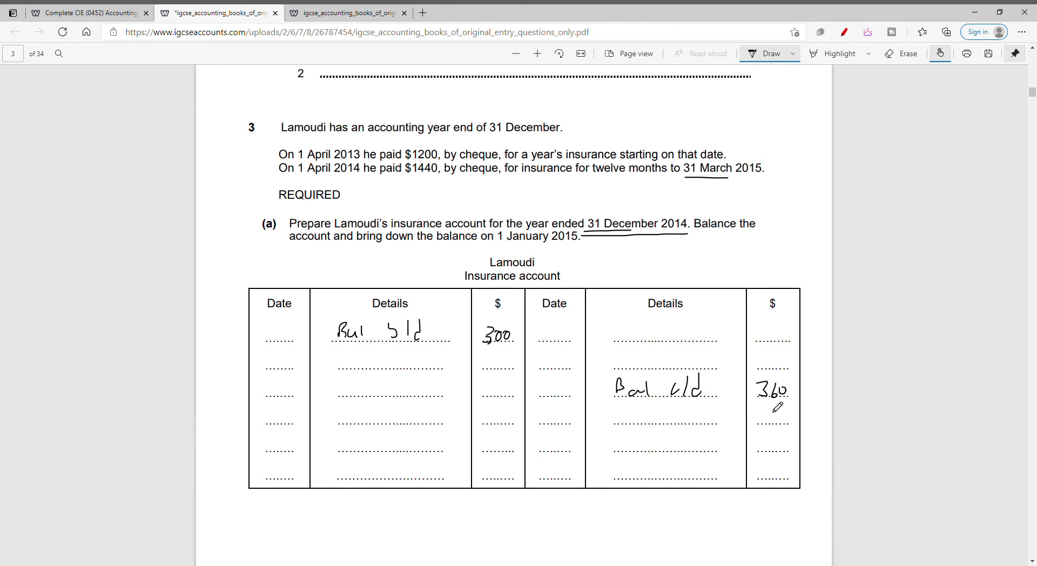
Compare with the model answer and add the 1740 totals with ruling lines
left_click(343, 12)
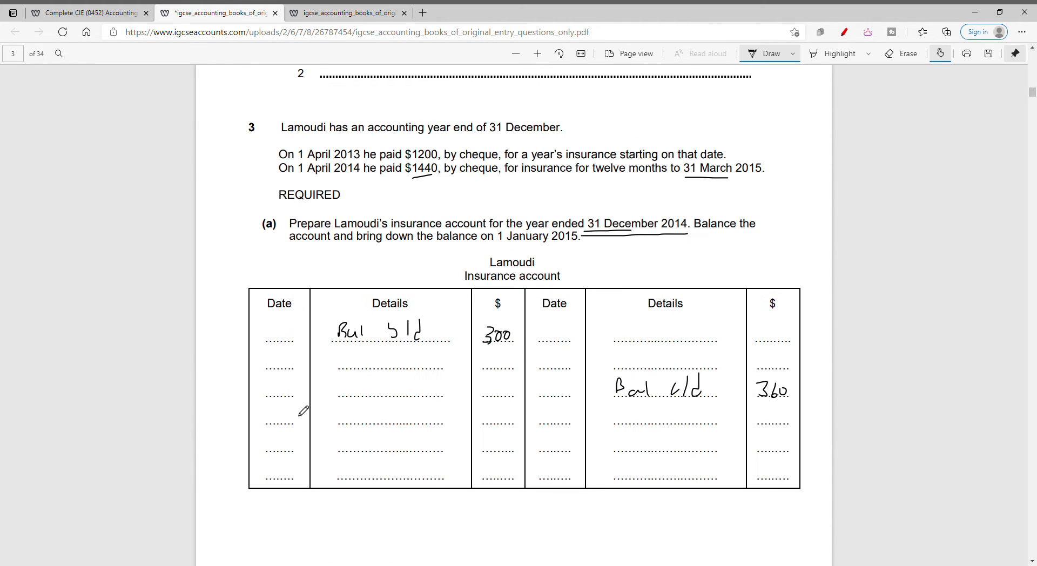
left_click(344, 13)
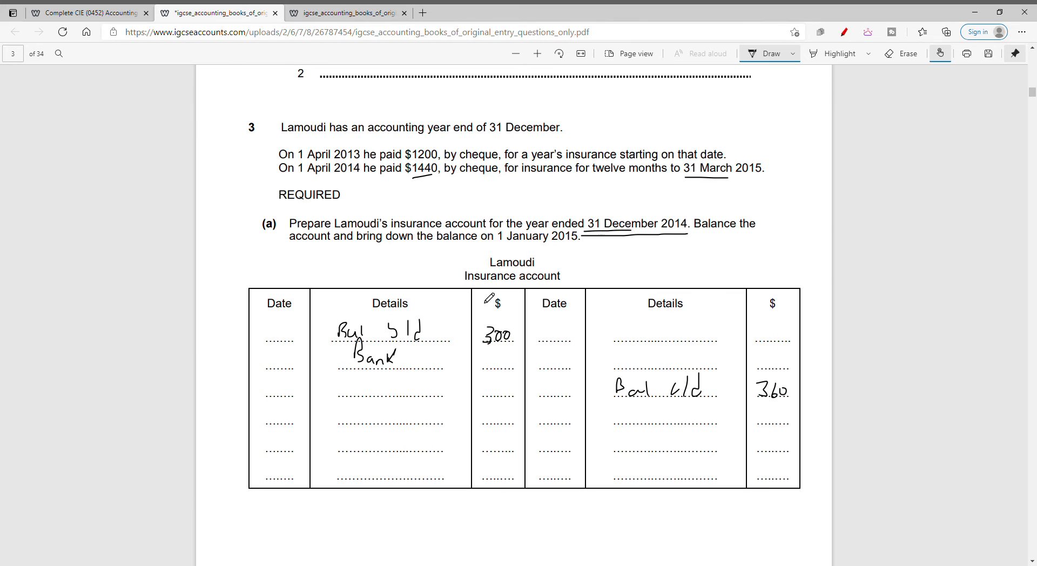
left_click(344, 13)
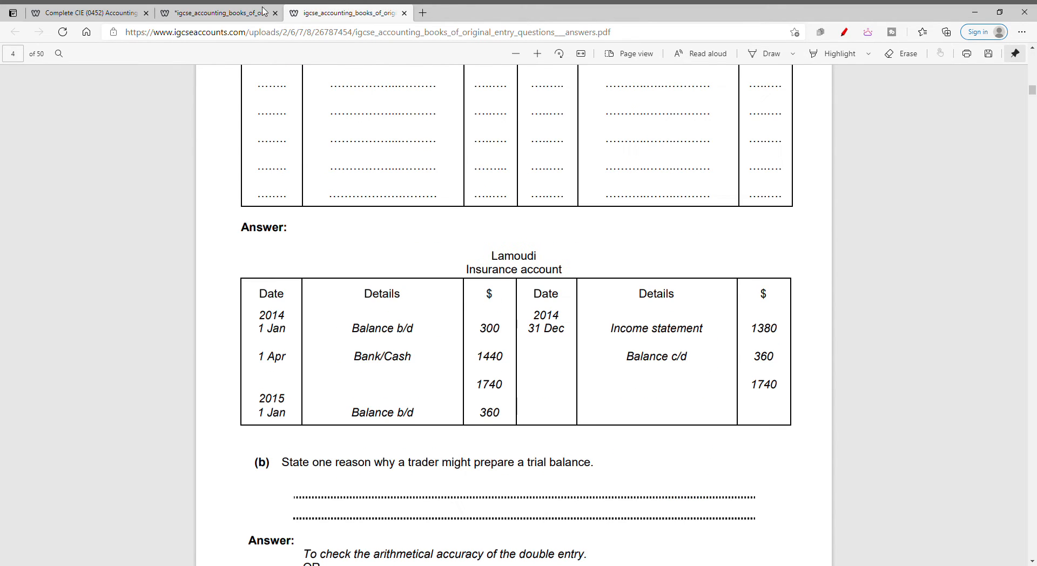
left_click(215, 13)
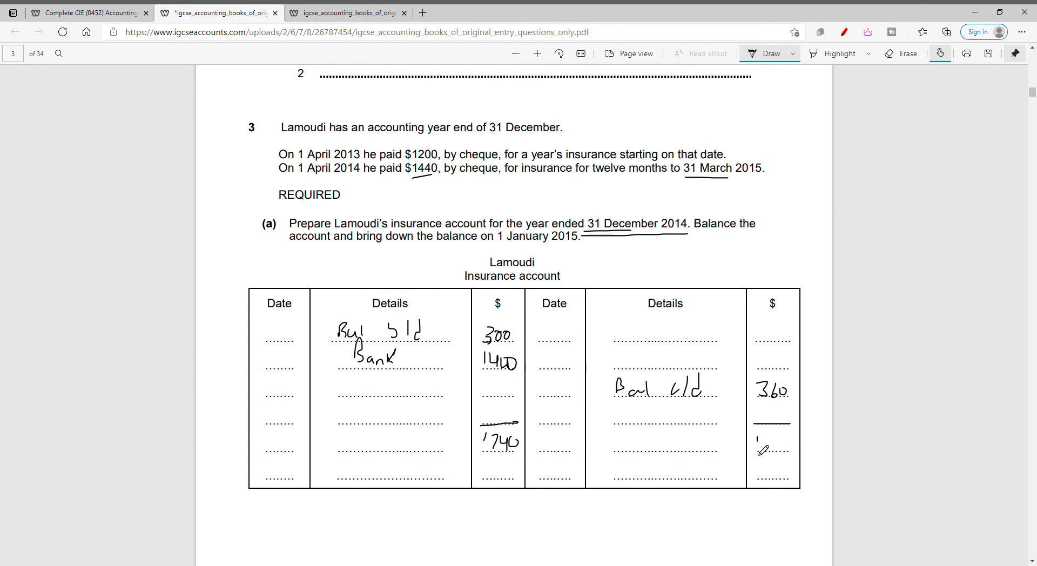
left_click_drag(754, 449, 781, 456)
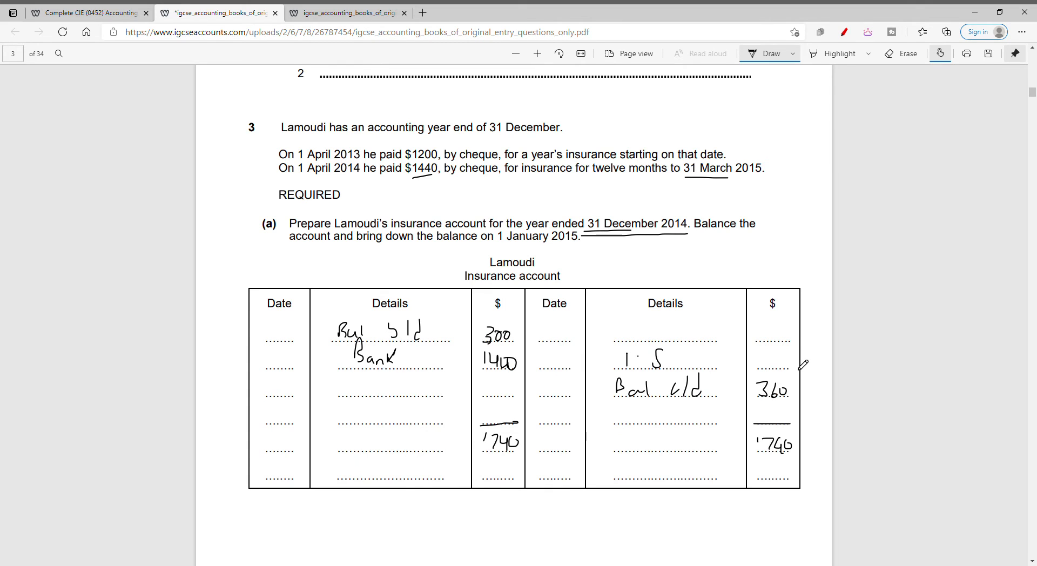
mouse_move(763, 356)
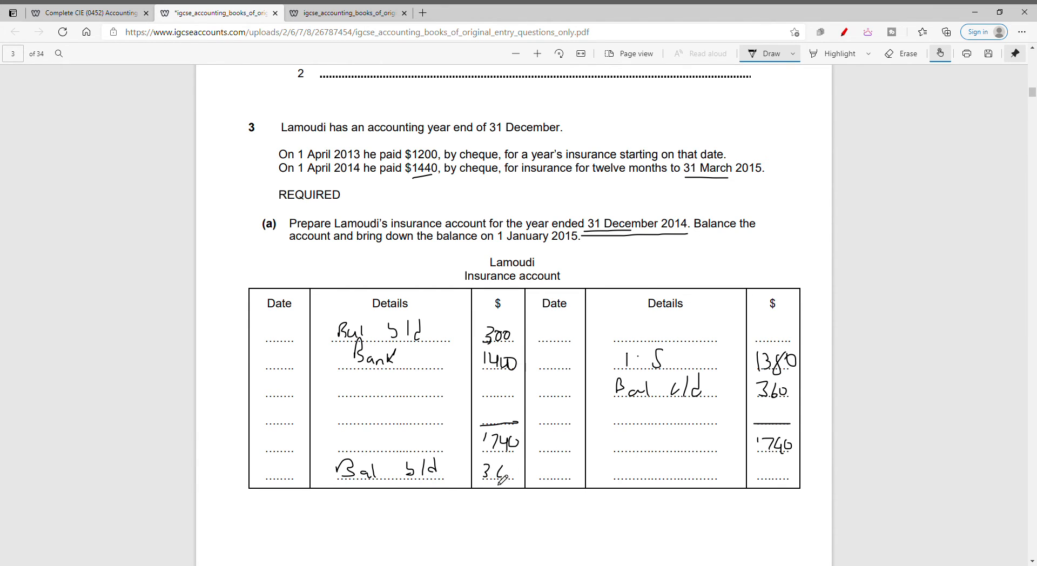
Scroll down and underline 'bank' and 'personal use' in question 5
scroll("down", 3)
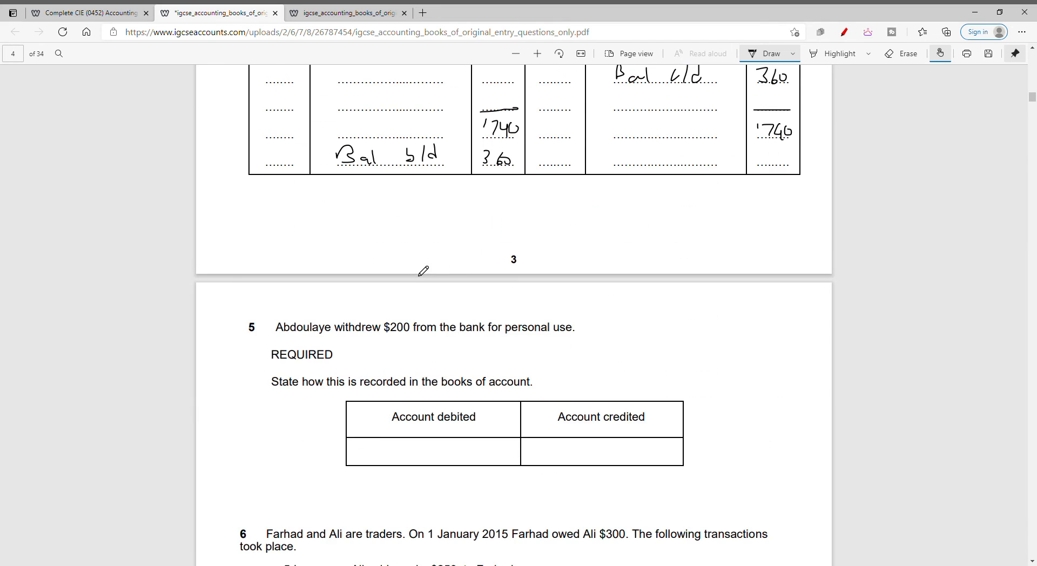
scroll("down", 3)
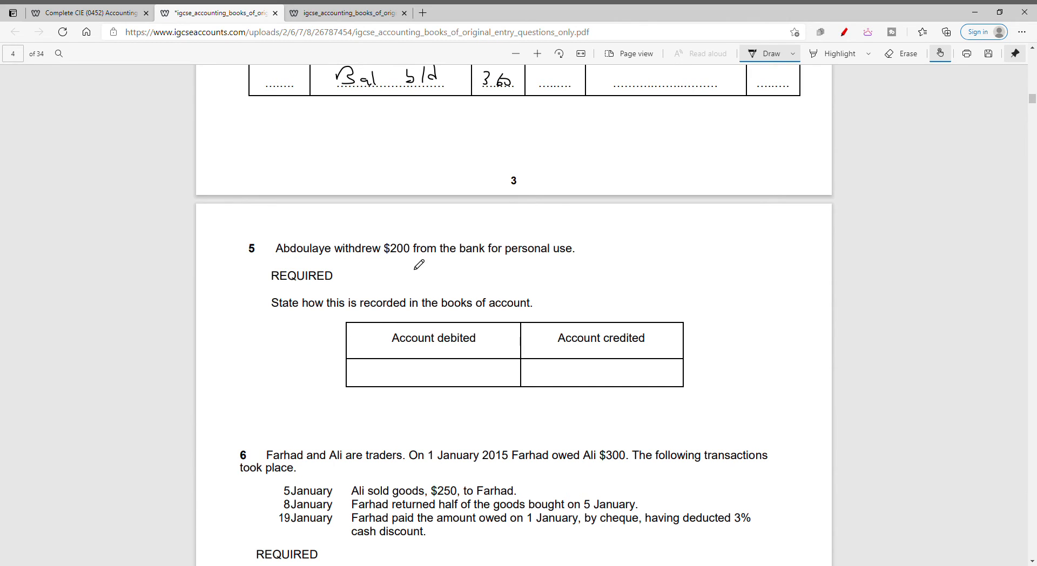
mouse_move(572, 265)
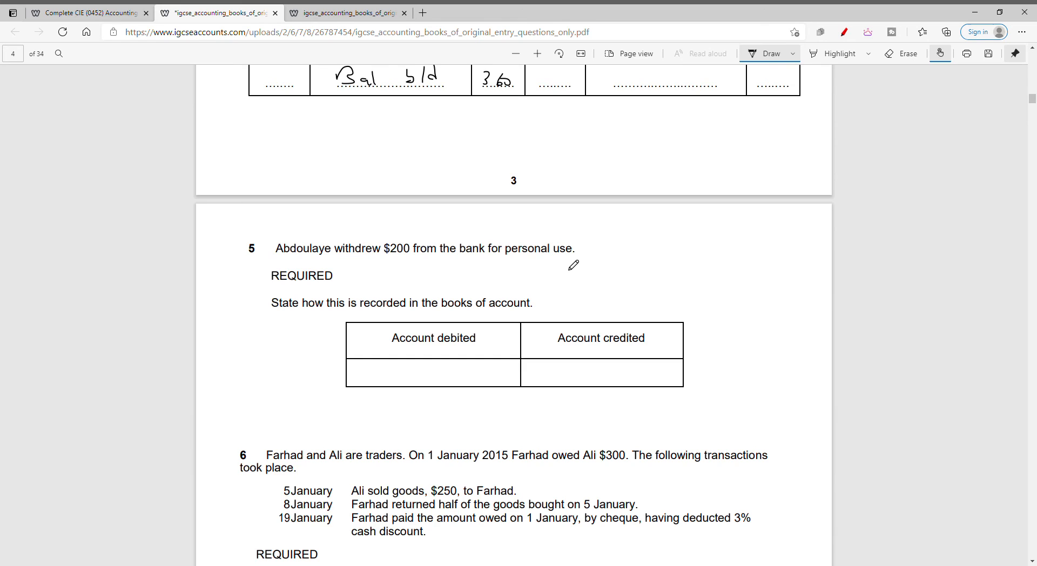
mouse_move(569, 257)
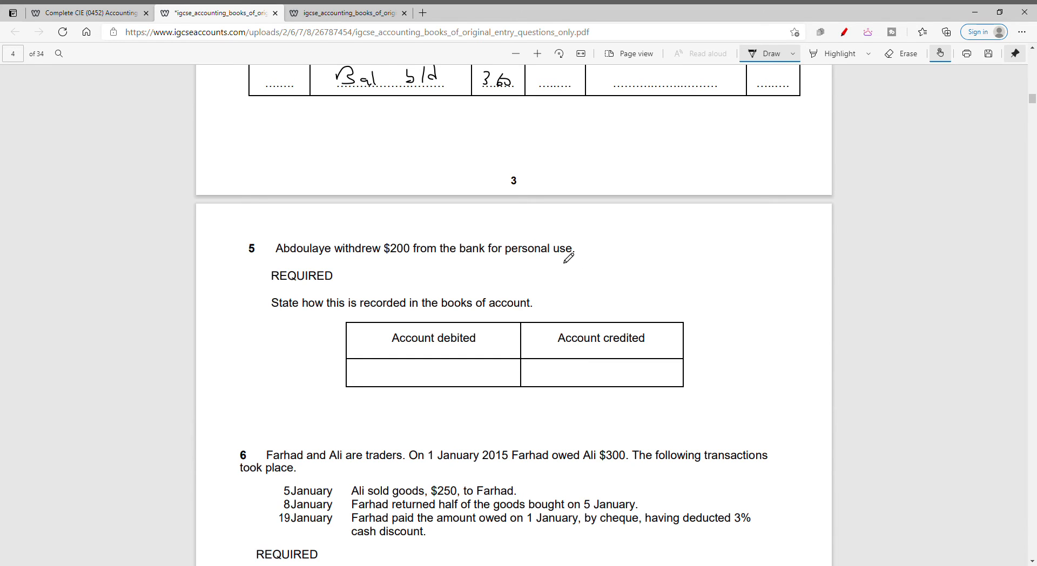
left_click_drag(503, 264, 575, 258)
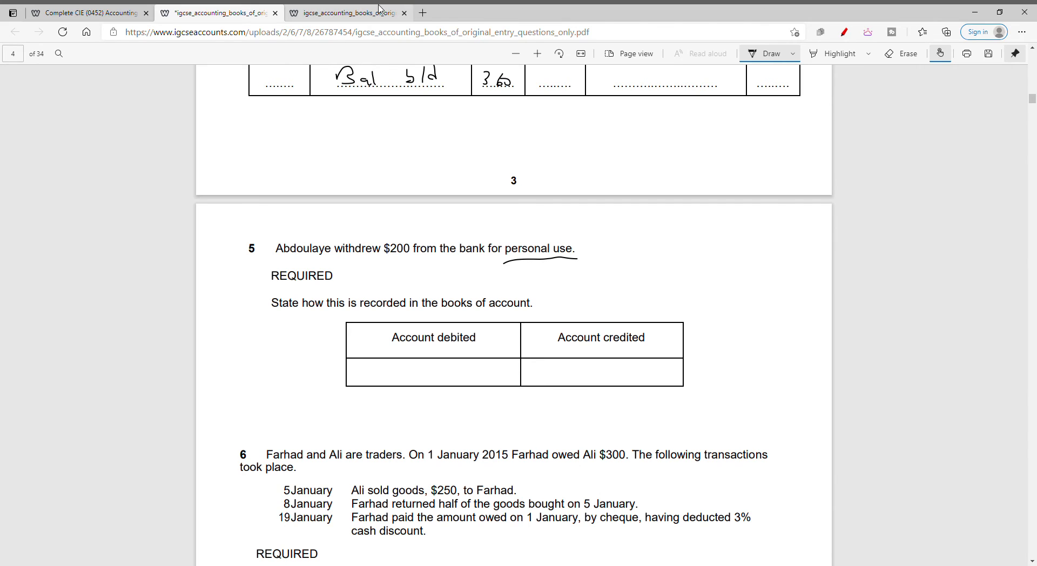
left_click(341, 12)
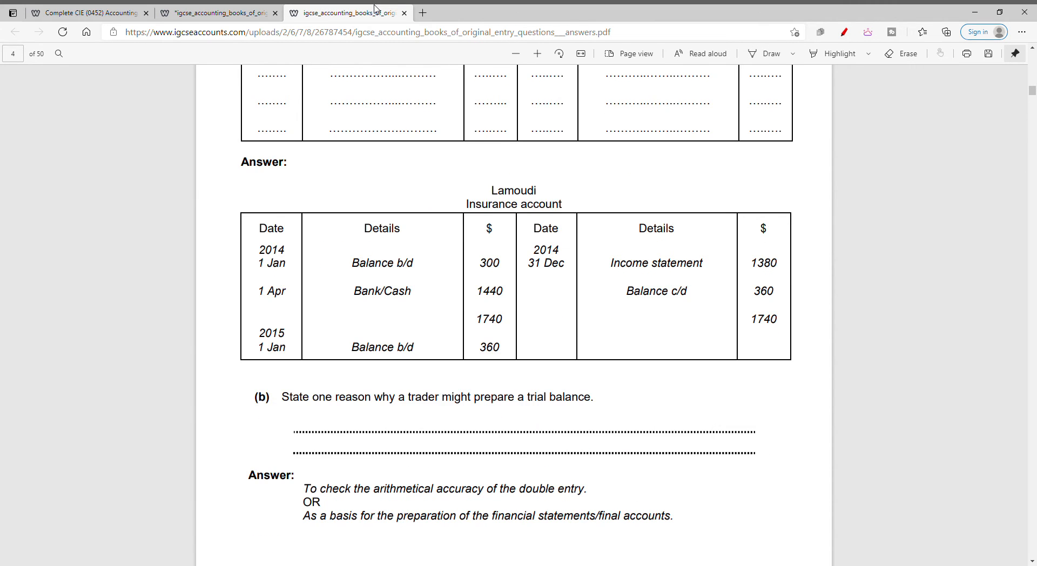
scroll("down", 3)
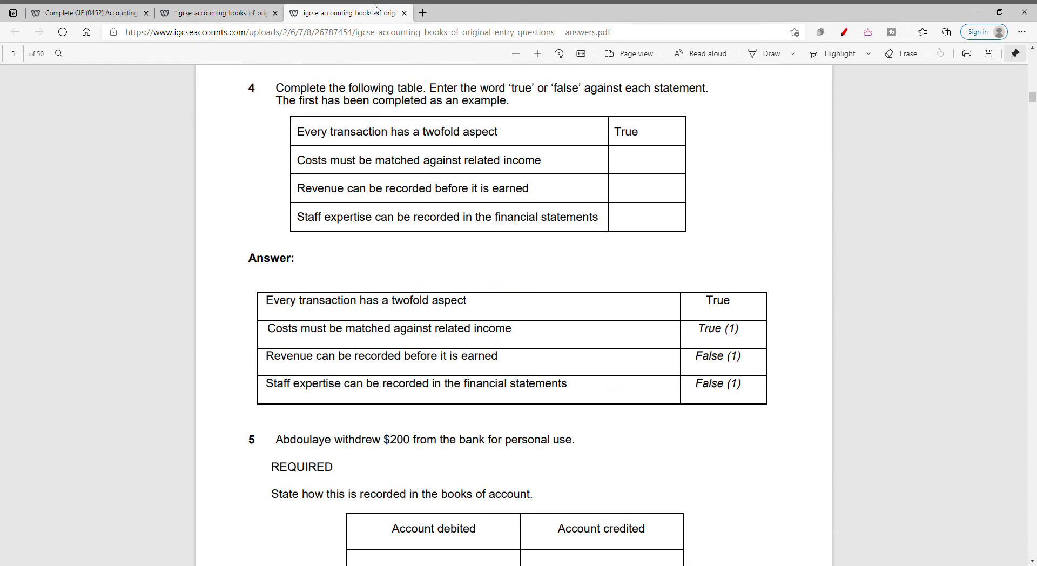
left_click(218, 12)
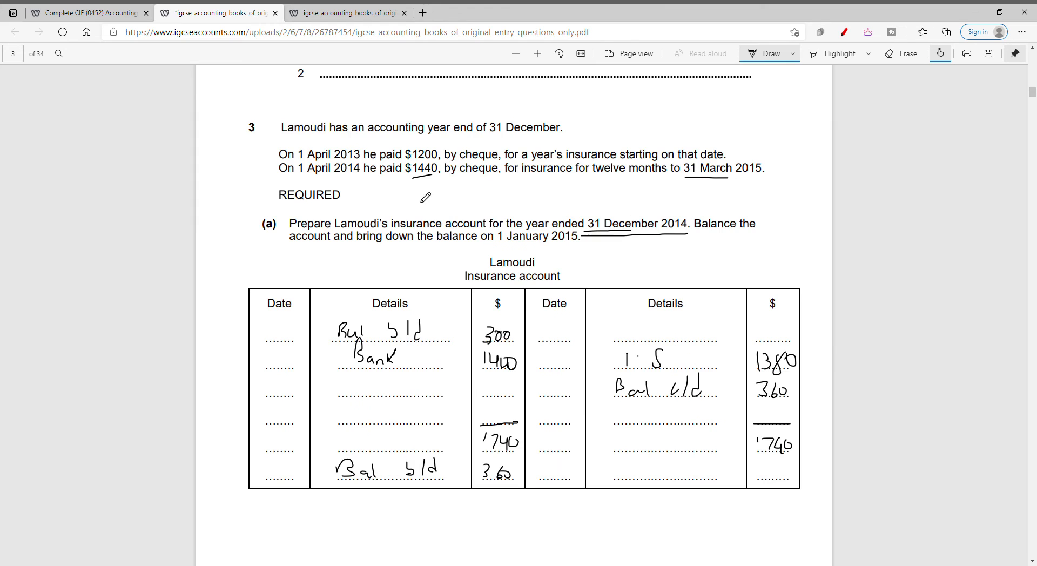
scroll("down", 3)
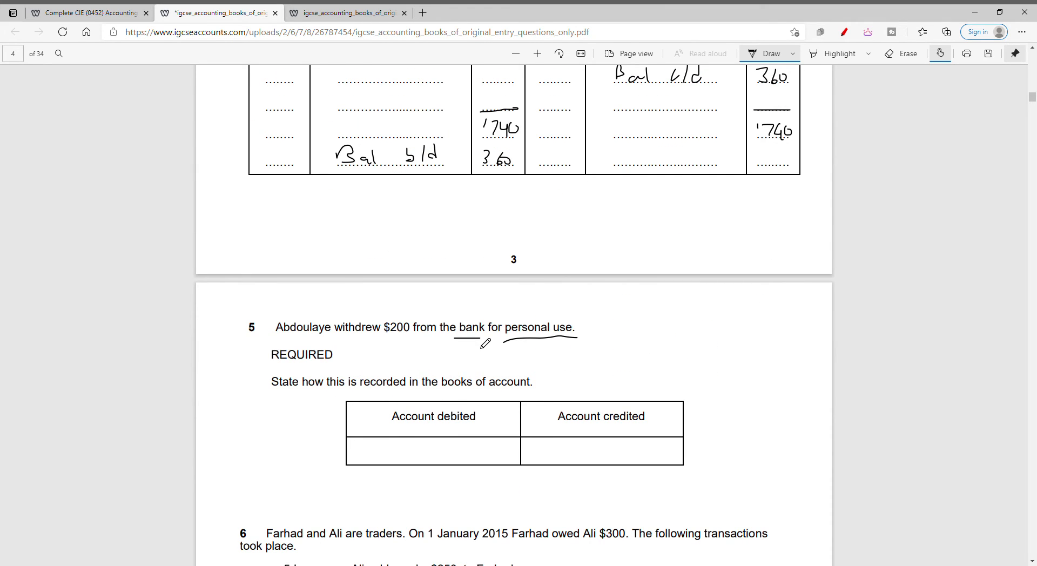
left_click(345, 12)
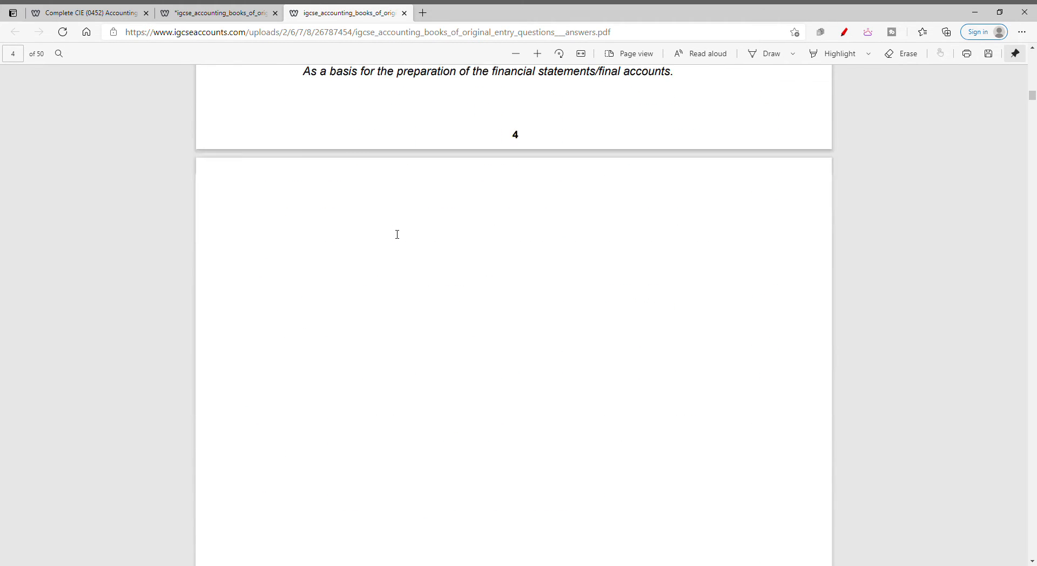
scroll("down", 3)
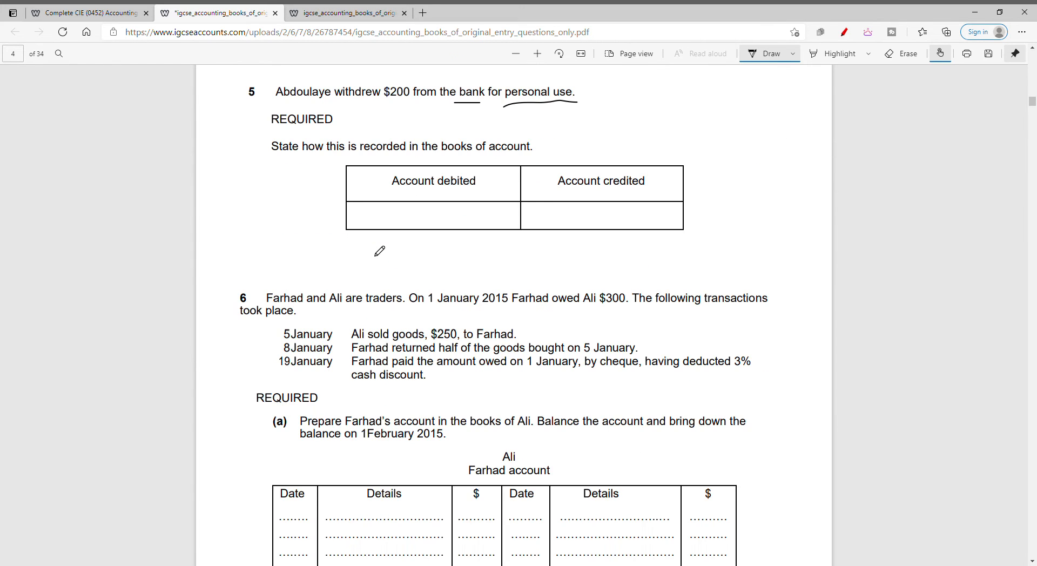
Look up question 6 on Farhad and Ali in the answers PDF, then underline REQUIRED
left_click(345, 13)
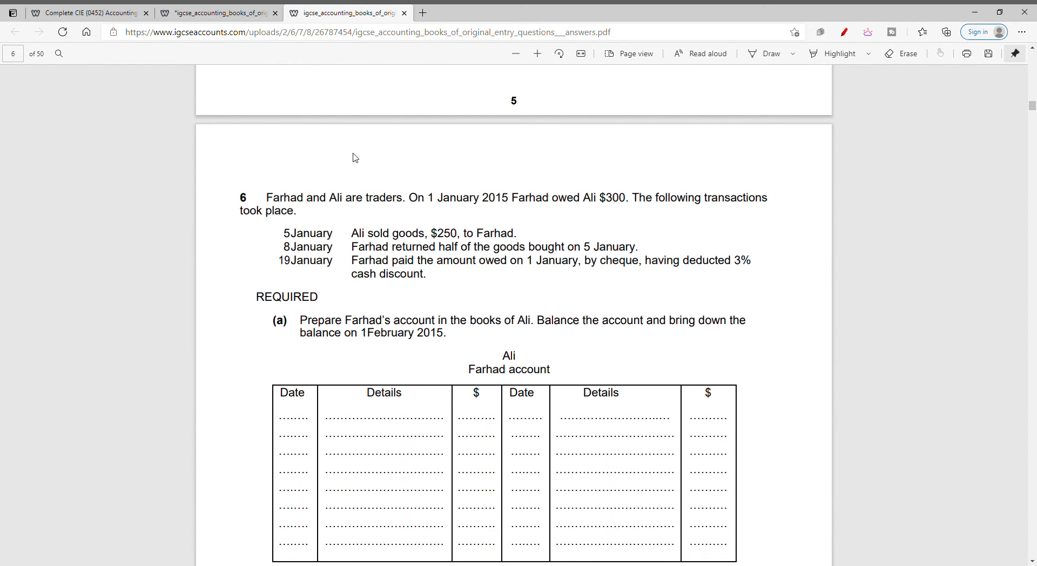
left_click(218, 12)
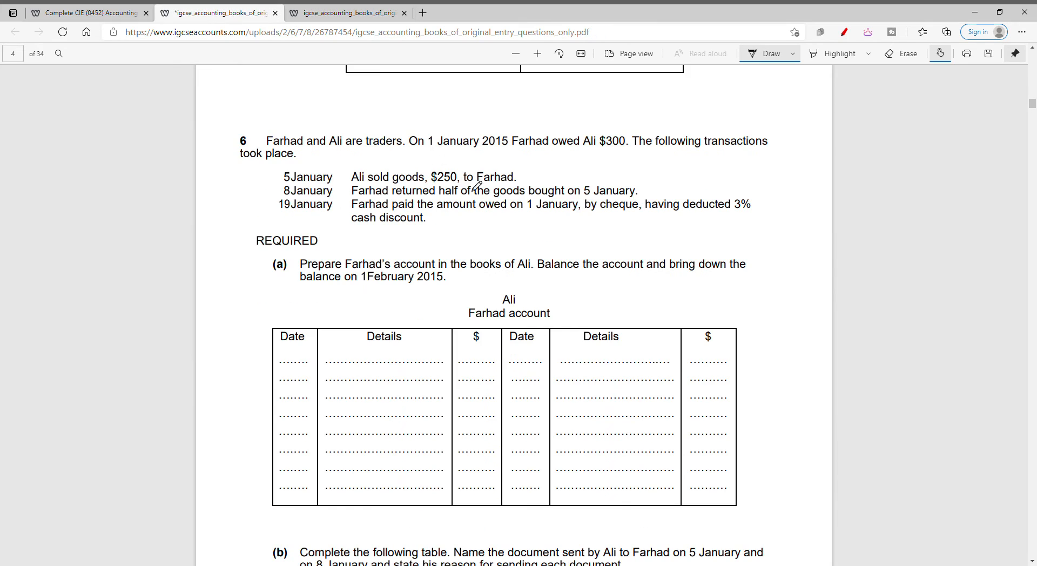
mouse_move(561, 165)
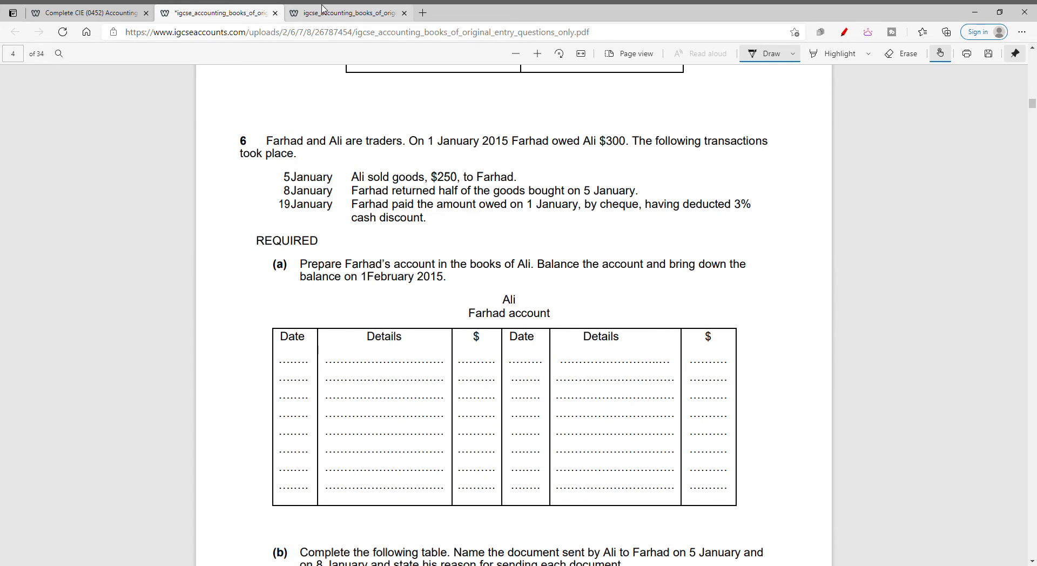
left_click(346, 12)
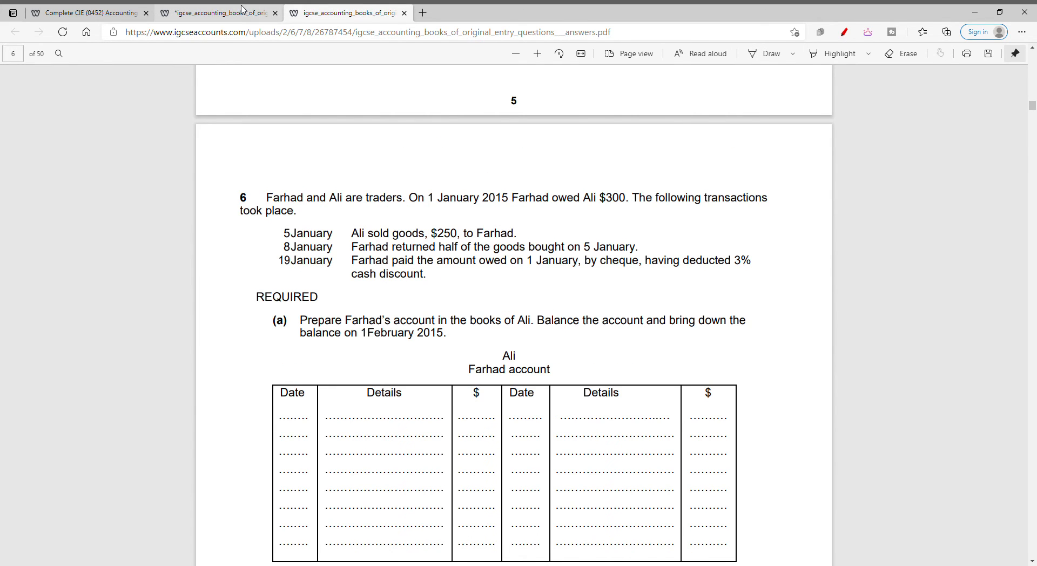
scroll("down", 3)
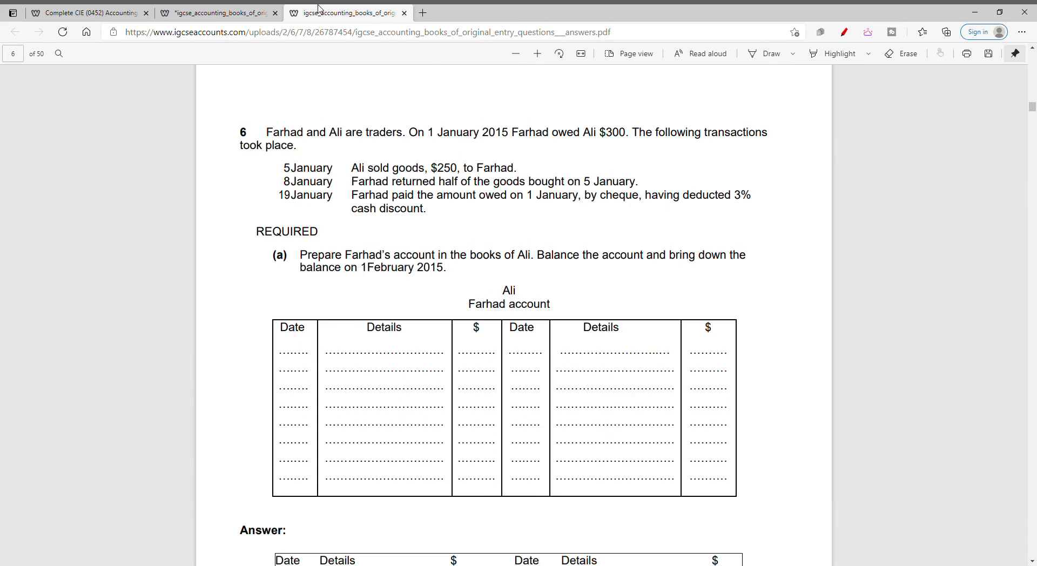
scroll("down", 3)
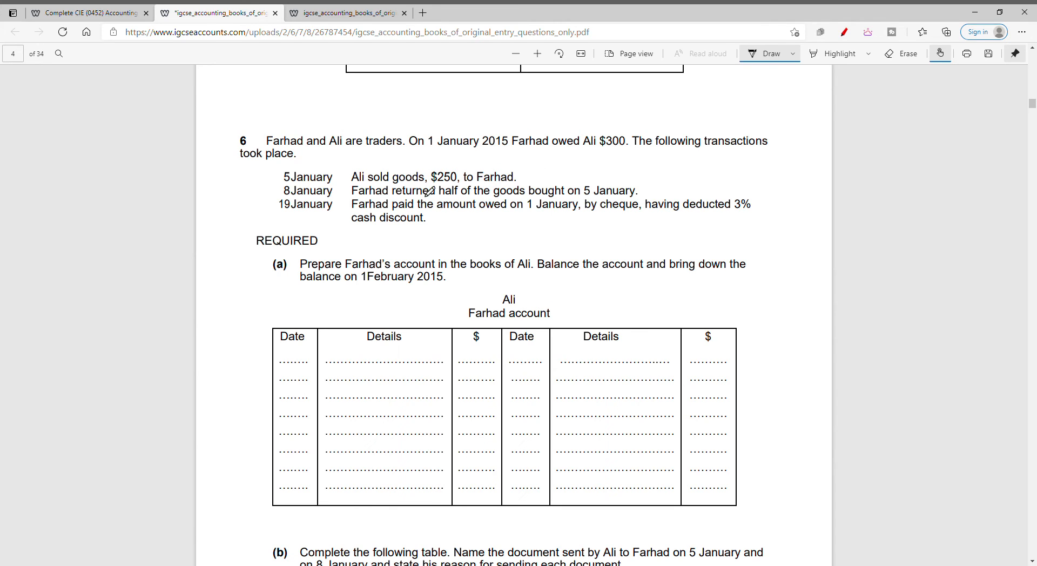
mouse_move(544, 204)
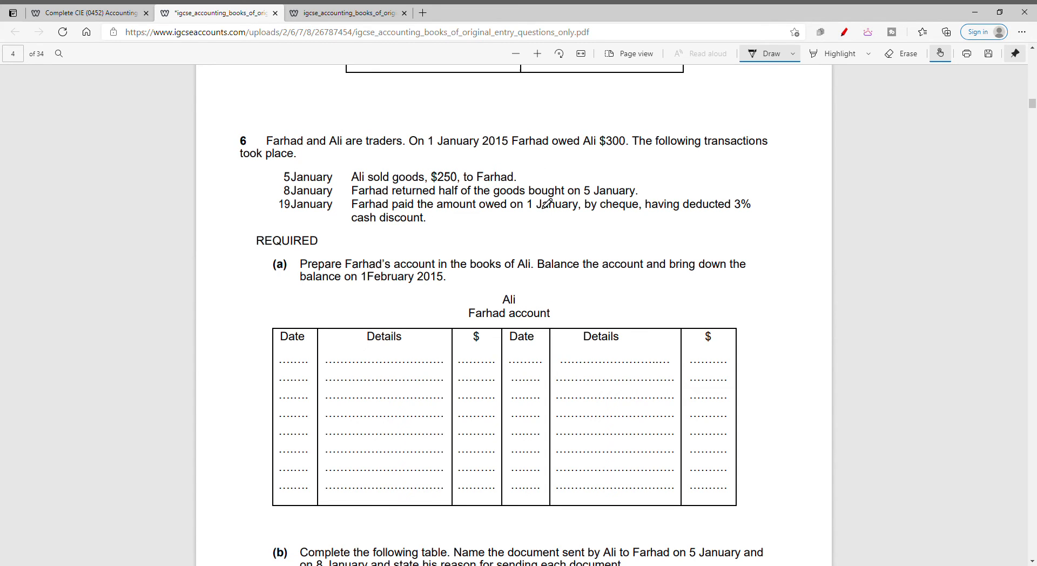
mouse_move(351, 277)
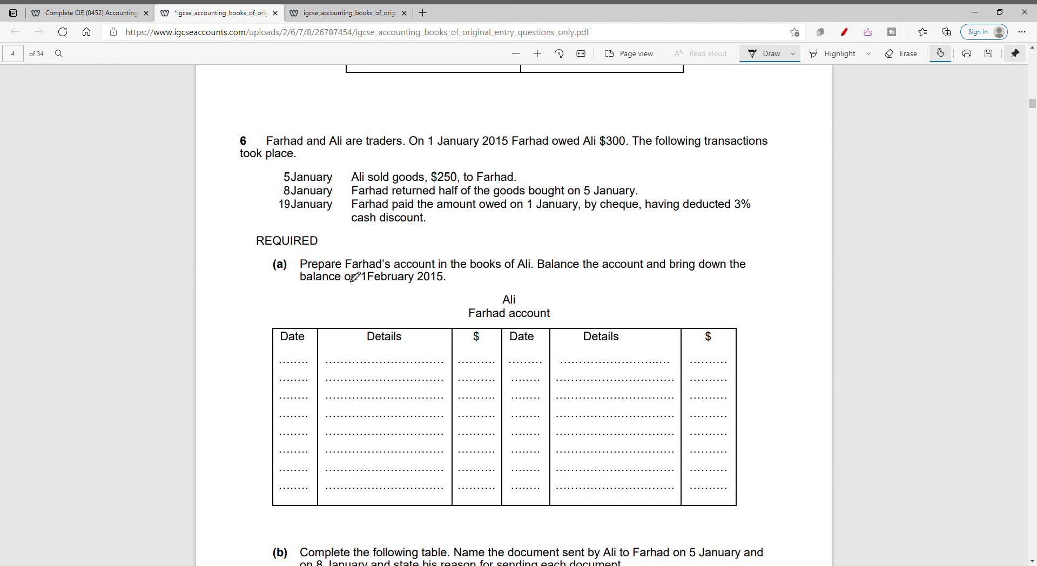
left_click_drag(253, 247, 302, 263)
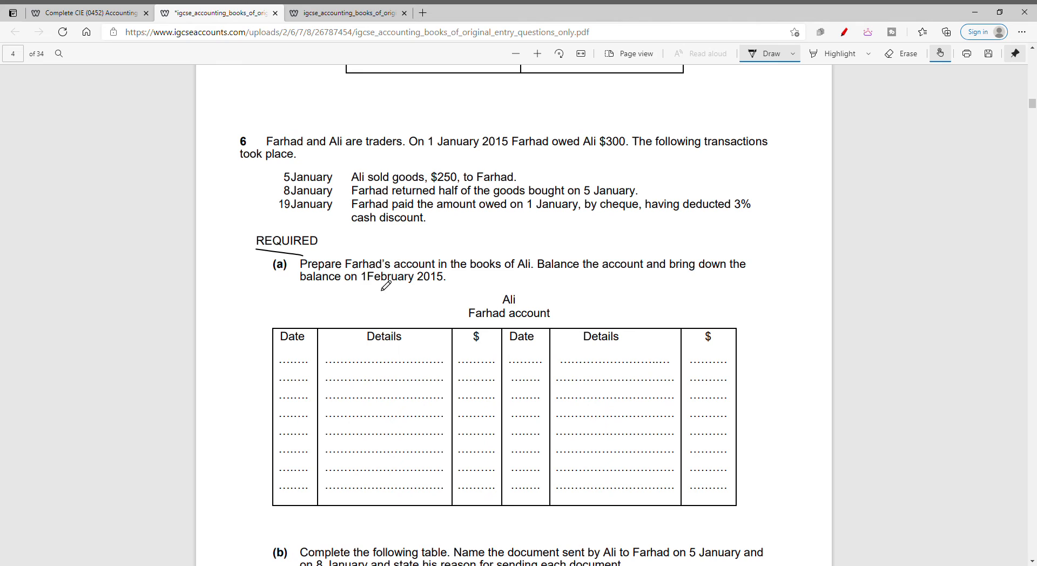
mouse_move(451, 289)
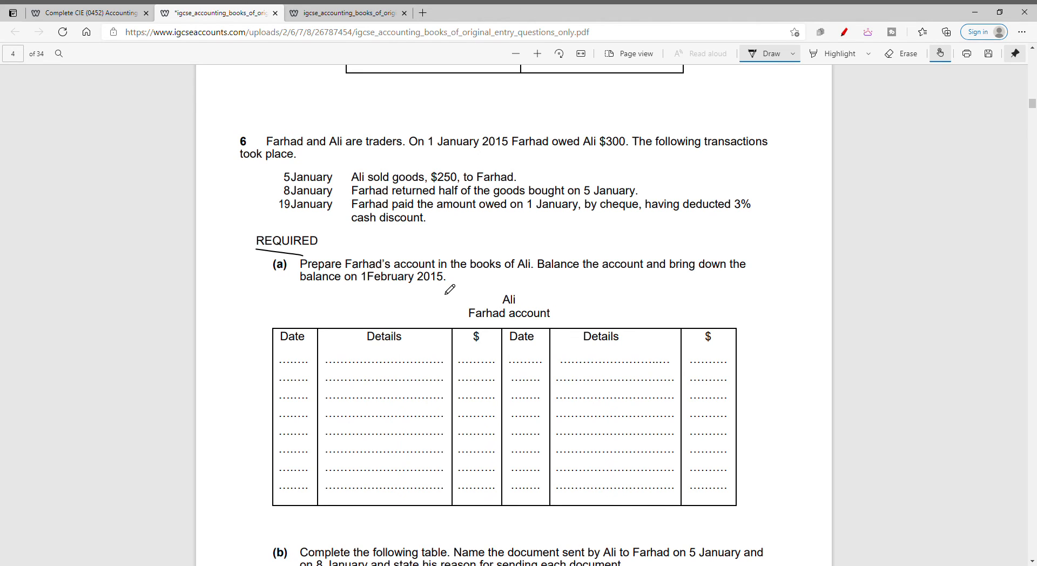
mouse_move(474, 336)
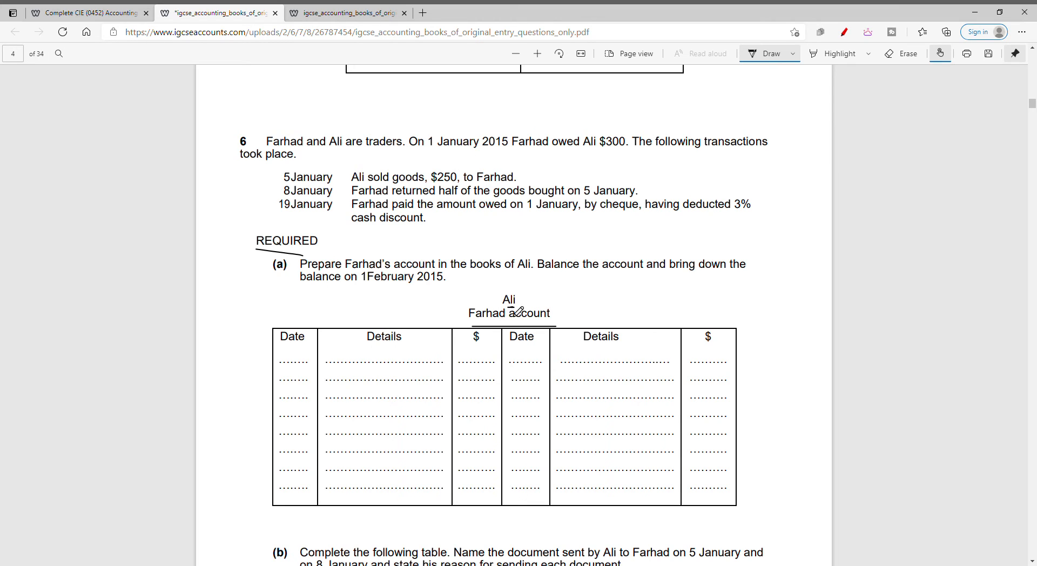
mouse_move(541, 157)
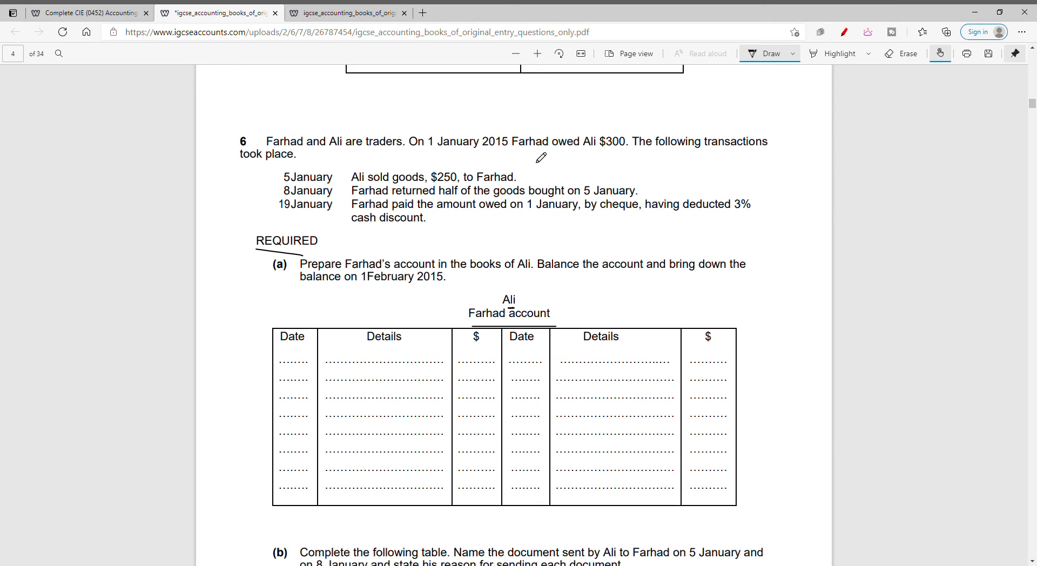
mouse_move(485, 213)
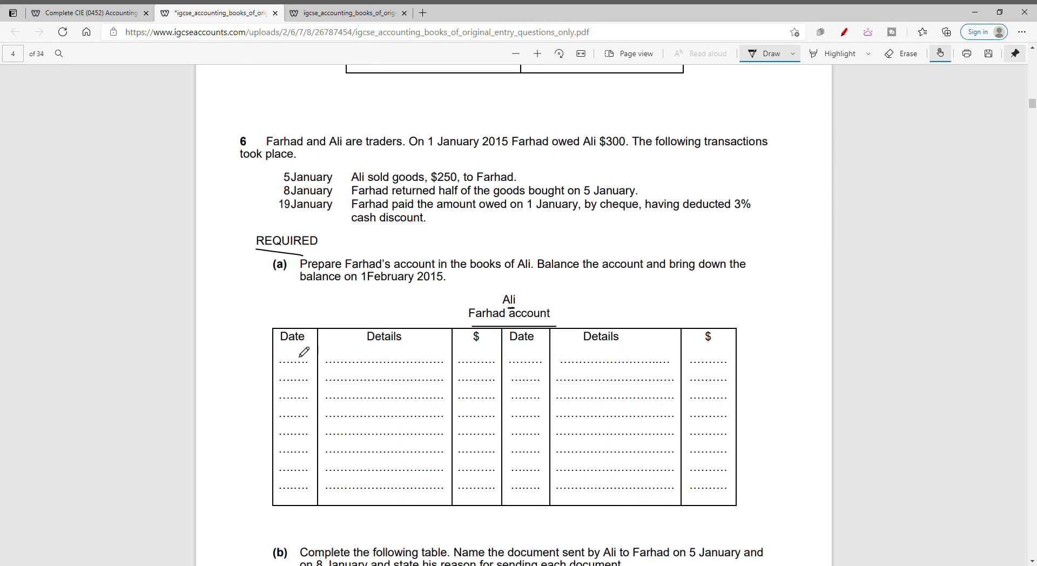
Check the model answer, then handwrite Bal b/d 300 as Farhad's opening debit entry
left_click(342, 13)
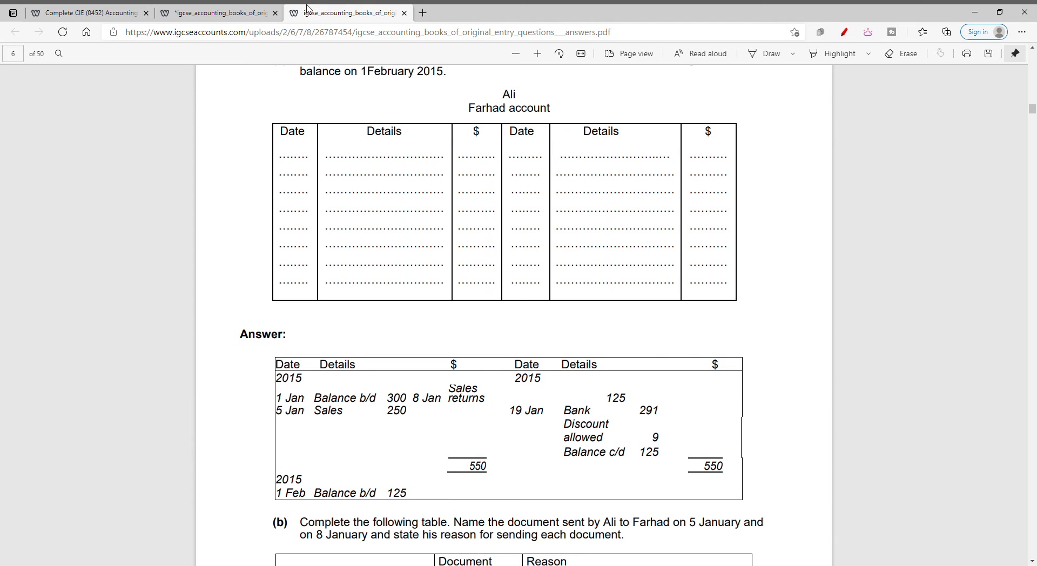
left_click(217, 12)
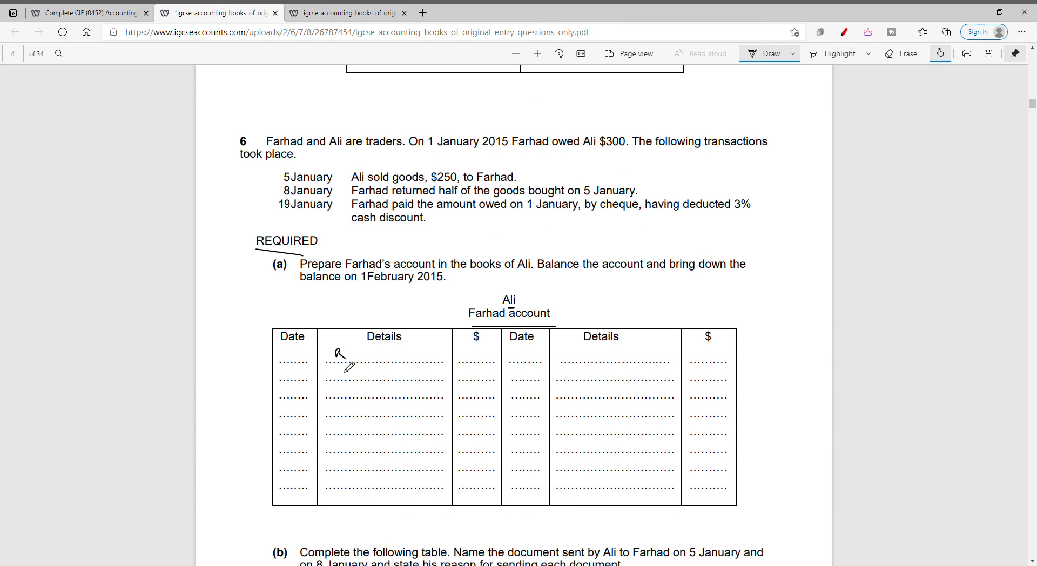
left_click_drag(333, 360, 397, 360)
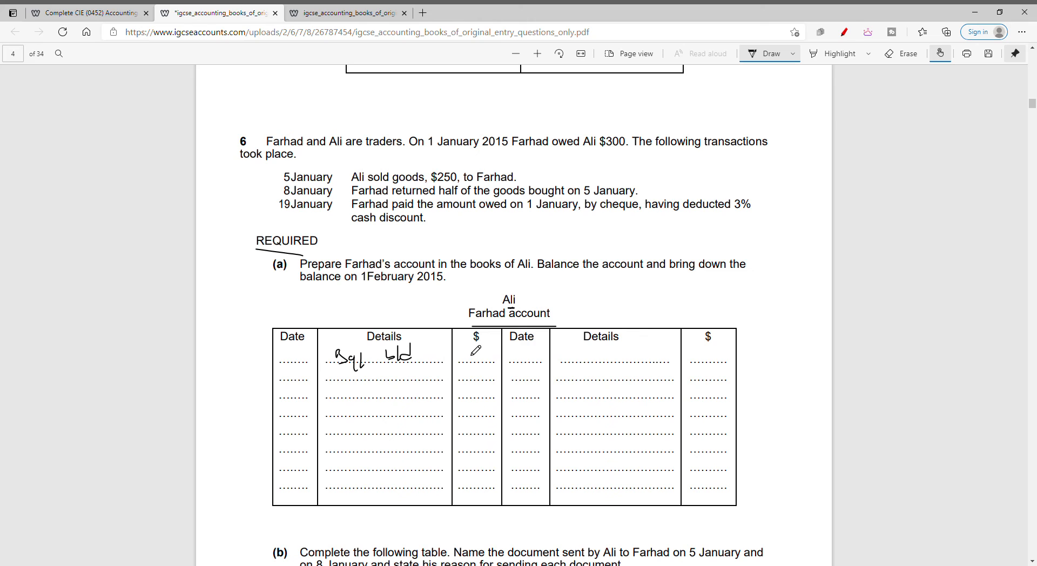
left_click_drag(463, 360, 483, 357)
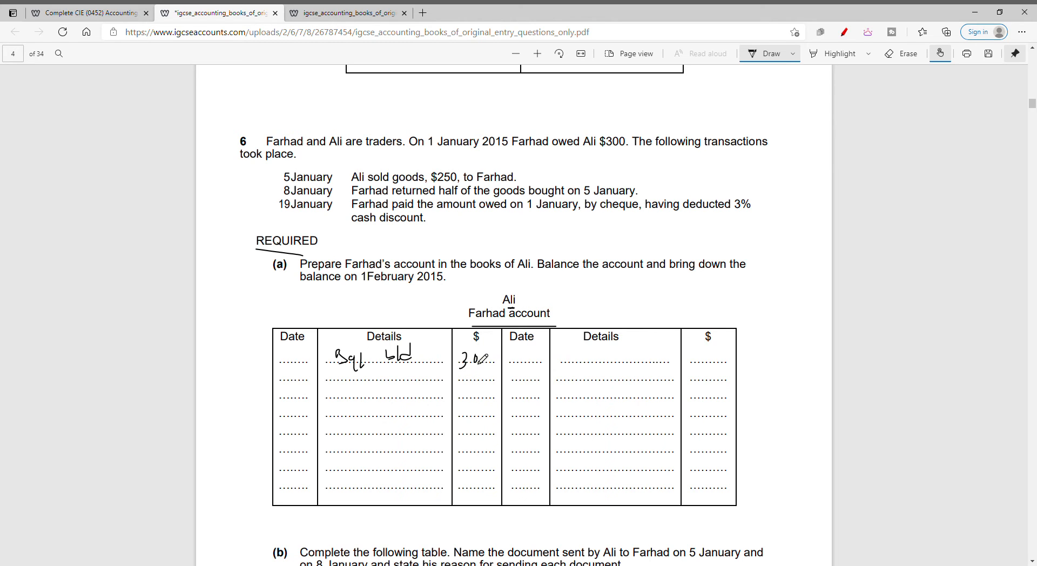
left_click(344, 12)
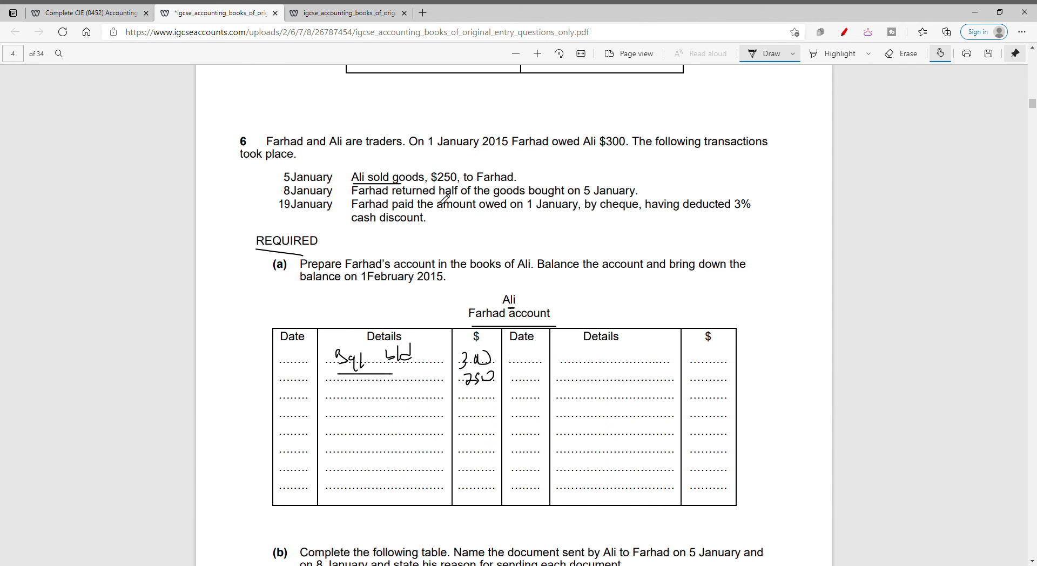
left_click(341, 12)
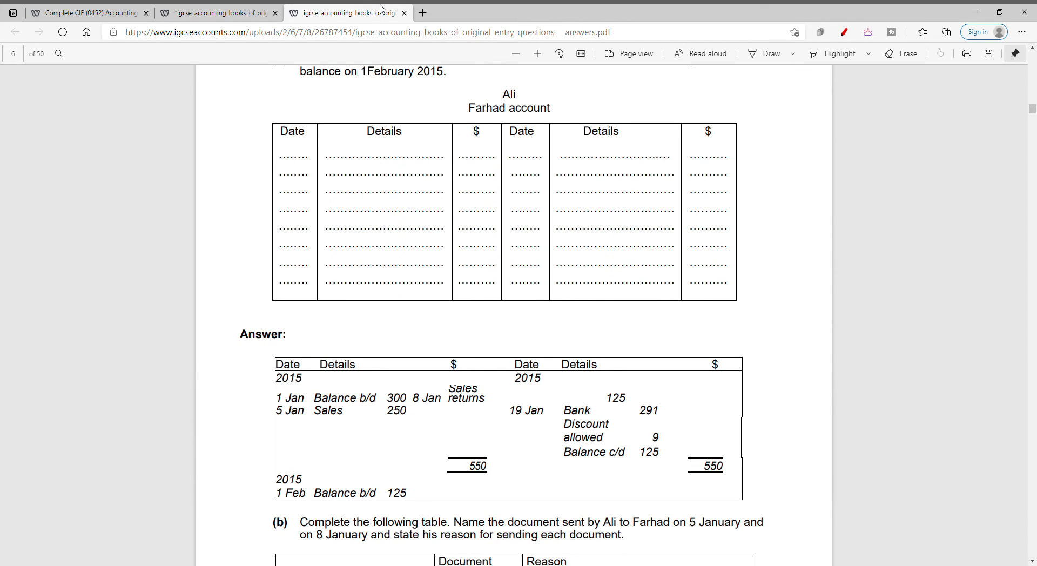
mouse_move(277, 9)
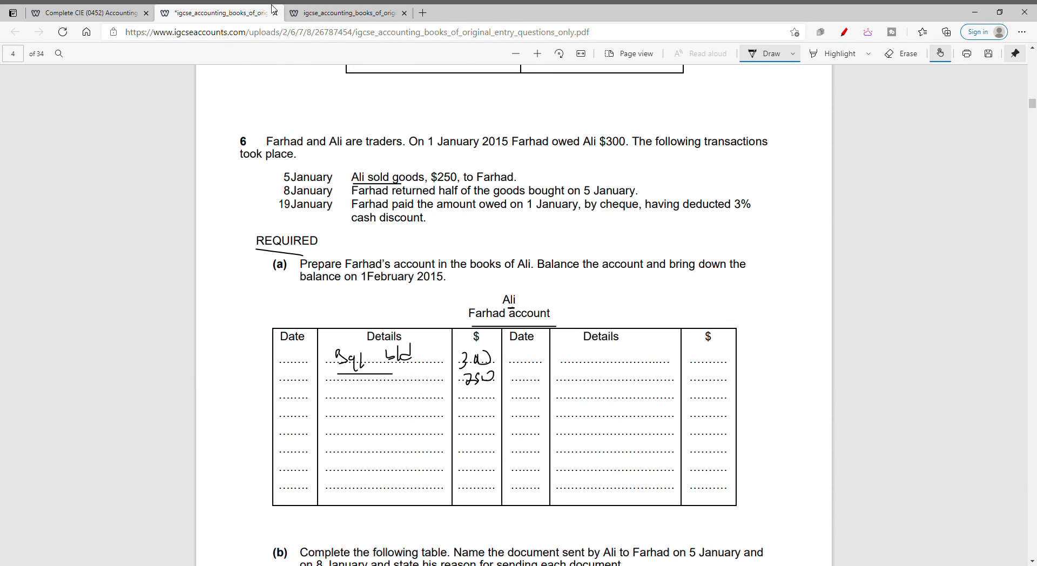
left_click(344, 13)
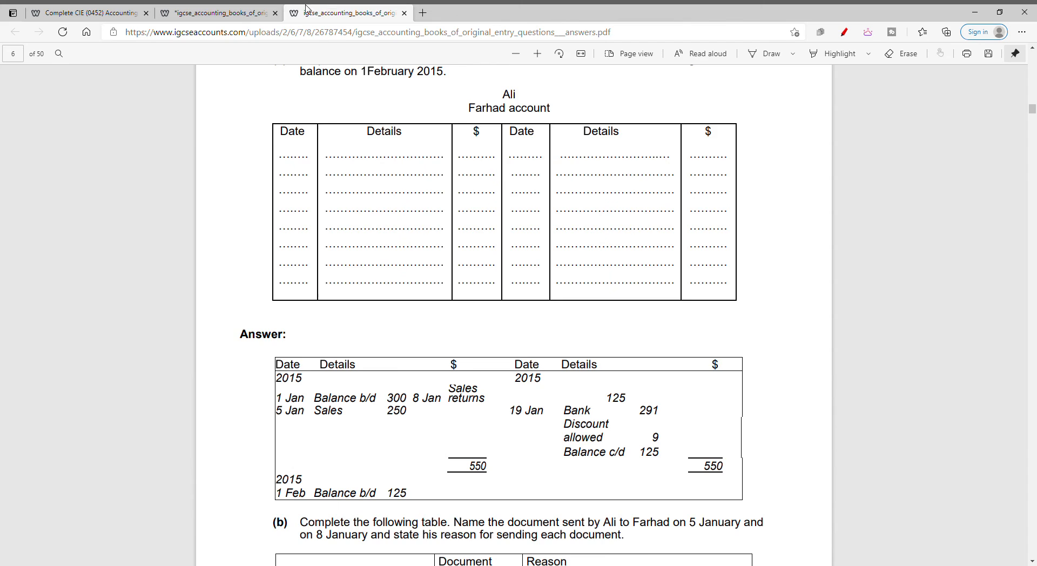
left_click(218, 13)
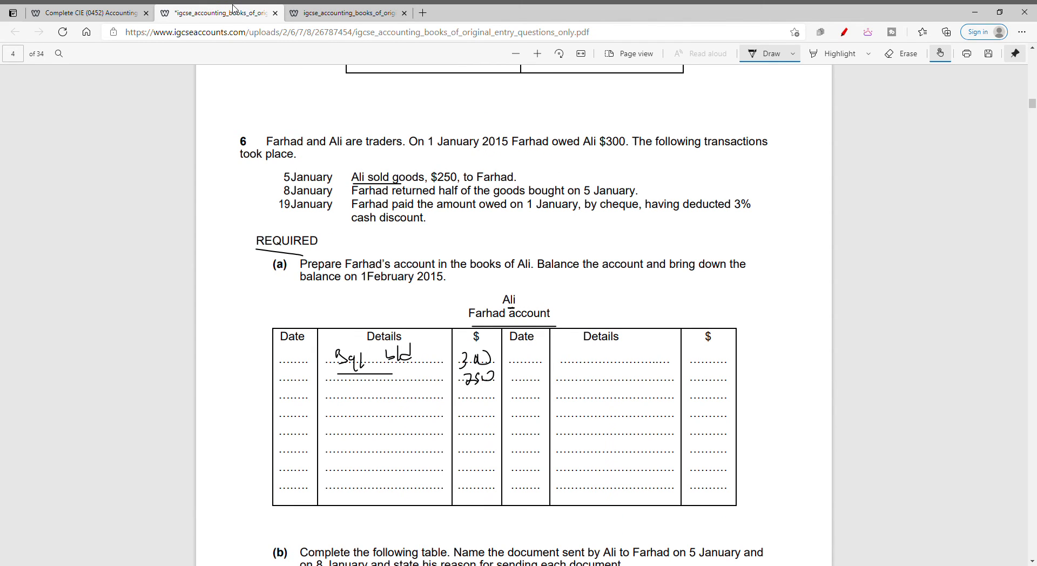
mouse_move(288, 9)
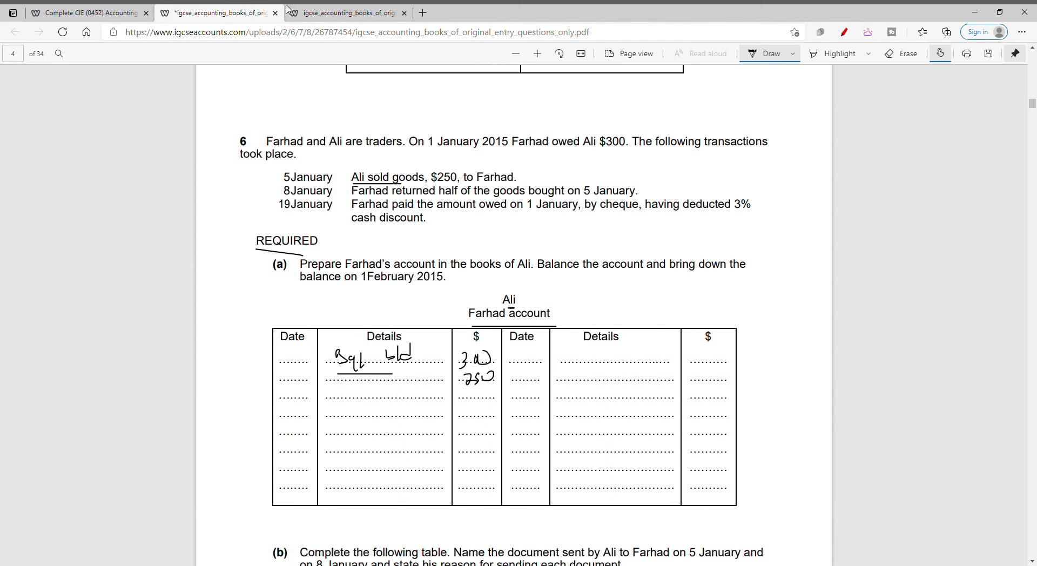
left_click(341, 12)
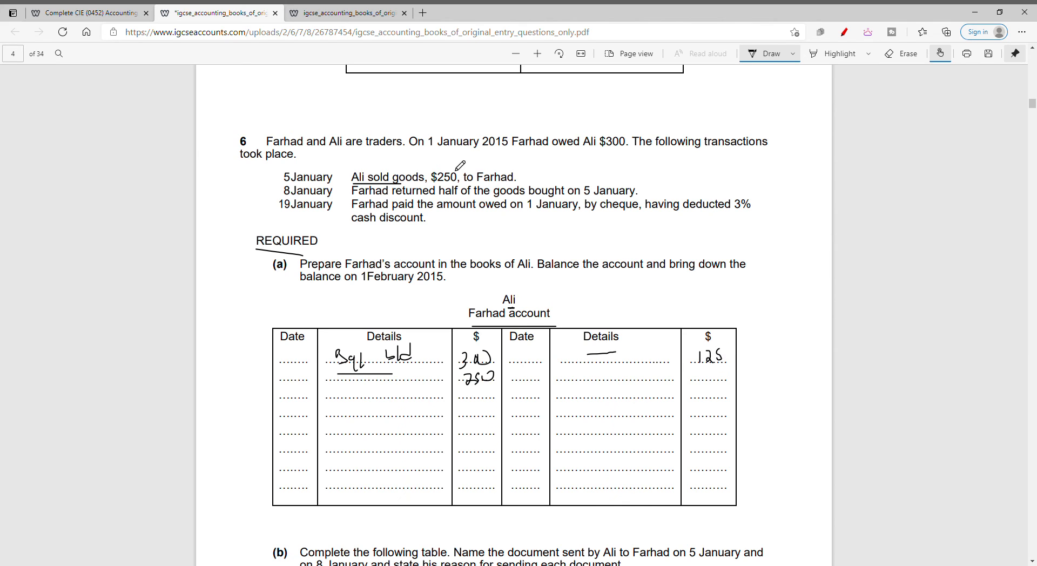
left_click(345, 13)
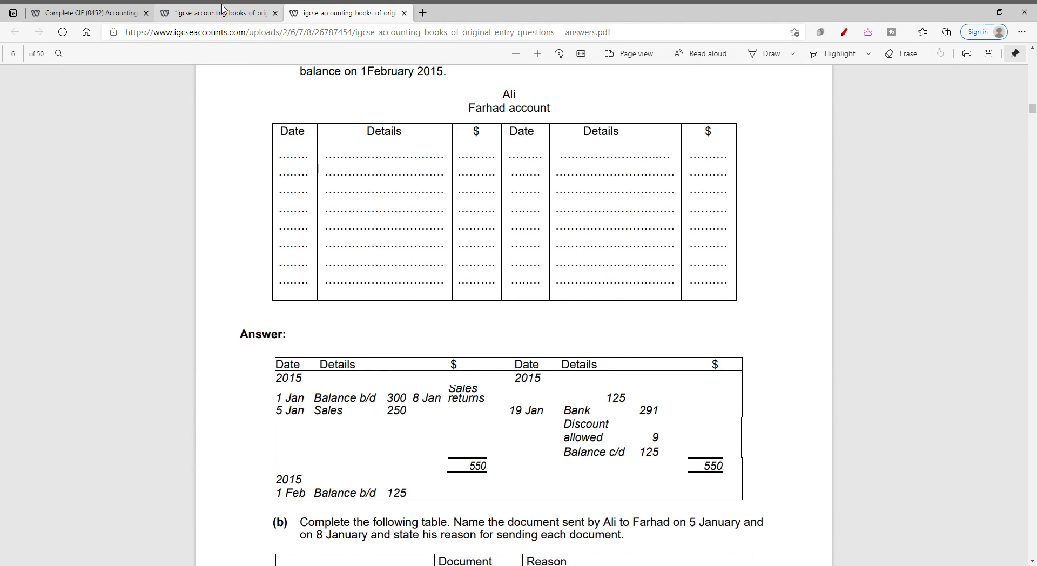
Write the 550 debit total, then the matching credit total with a bracket beside the credit amounts
left_click(344, 12)
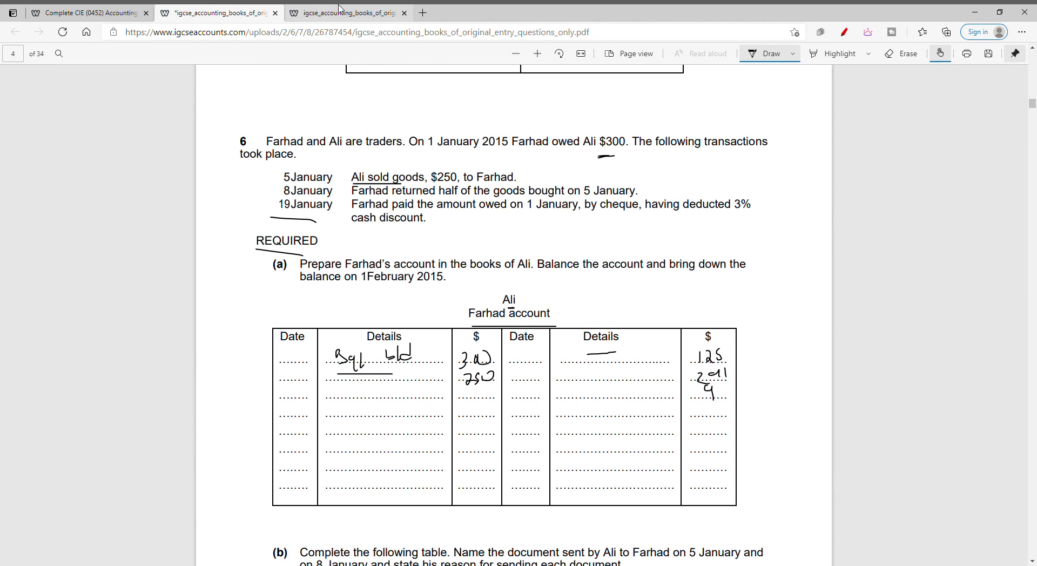
left_click(345, 12)
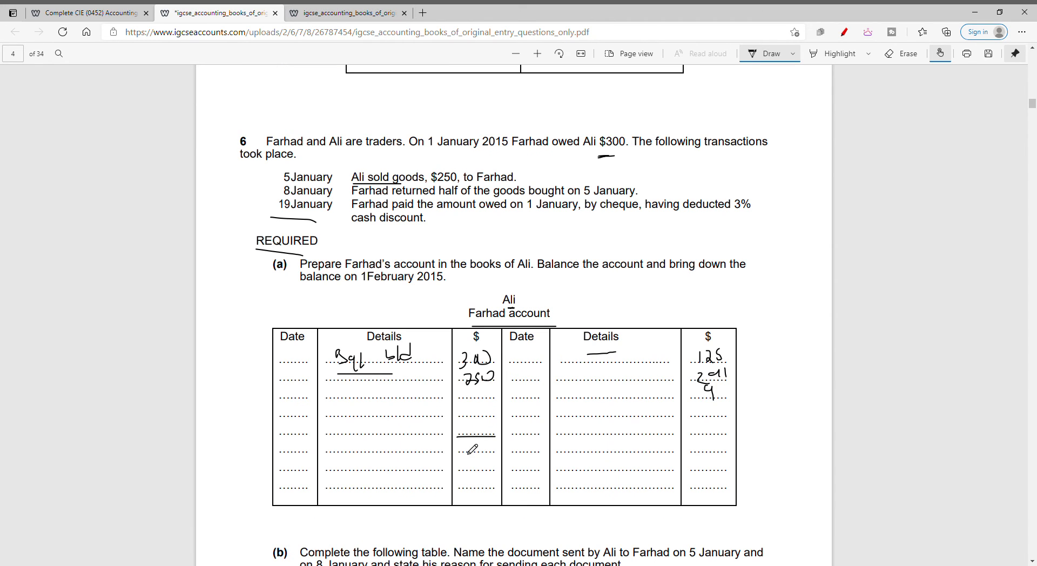
left_click_drag(460, 444, 490, 449)
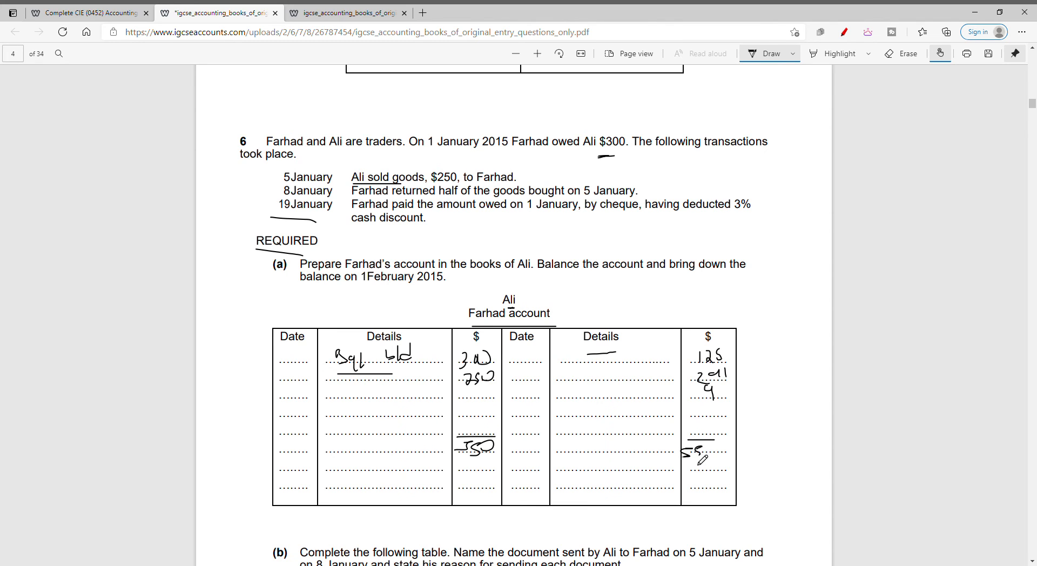
left_click_drag(724, 344, 727, 413)
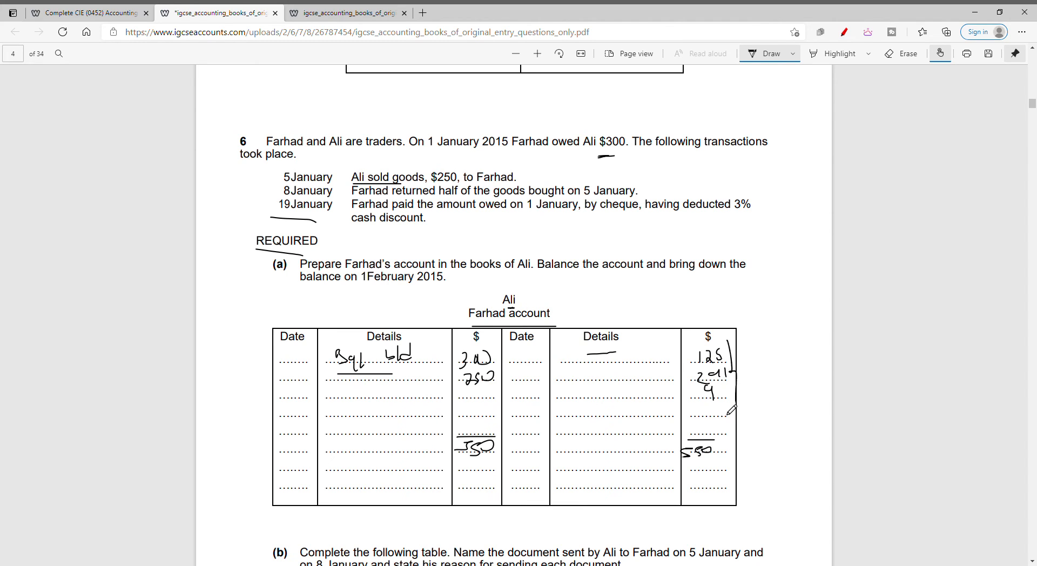
left_click(345, 13)
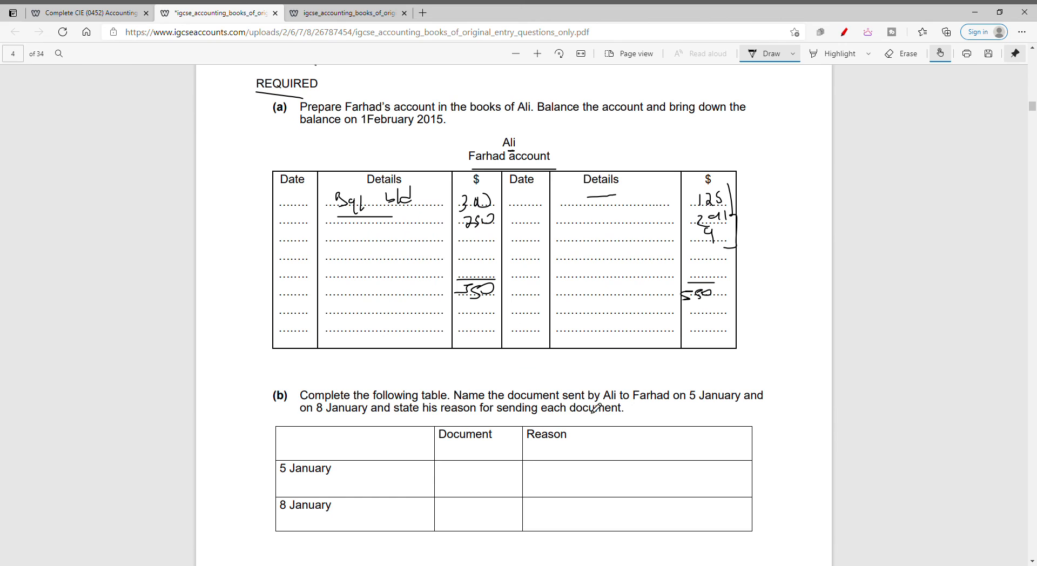
mouse_move(589, 407)
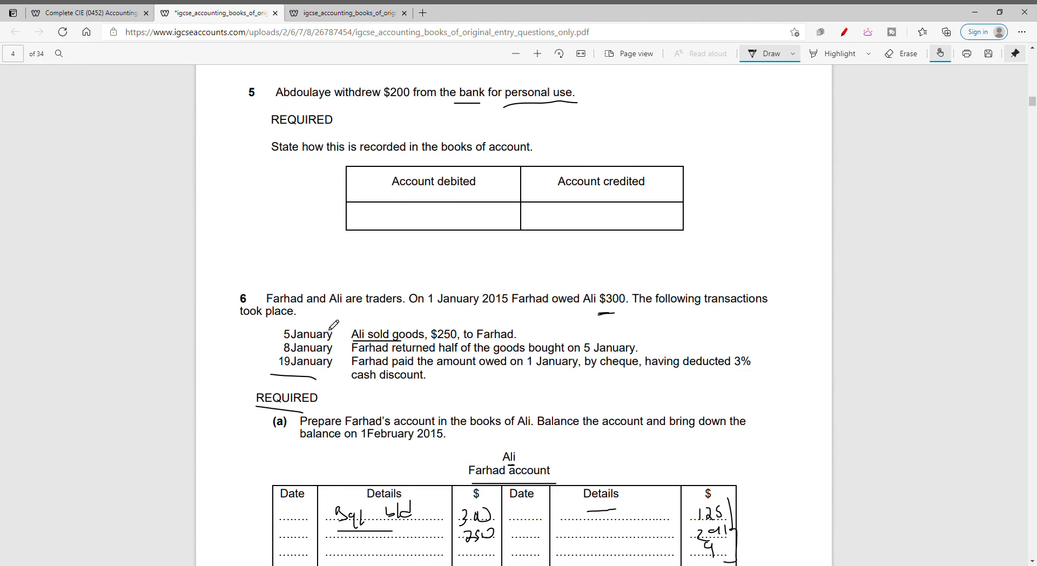
scroll("down", 3)
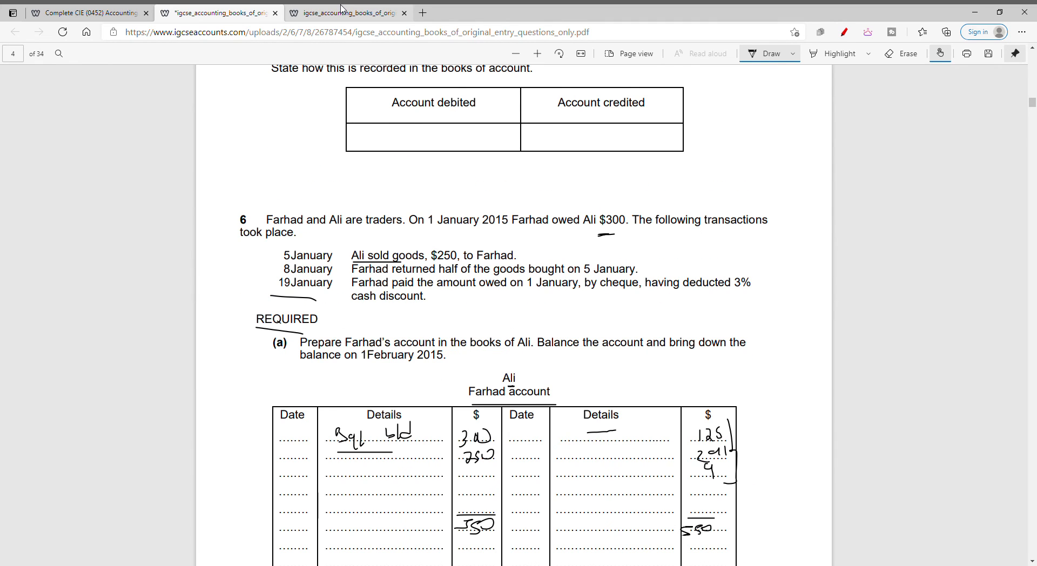
left_click(344, 12)
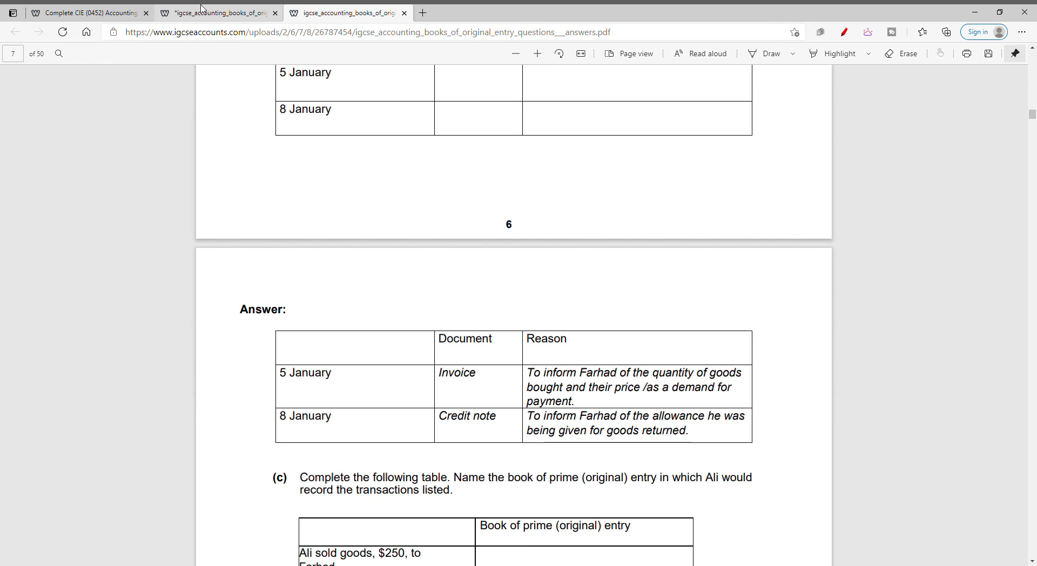
left_click(217, 13)
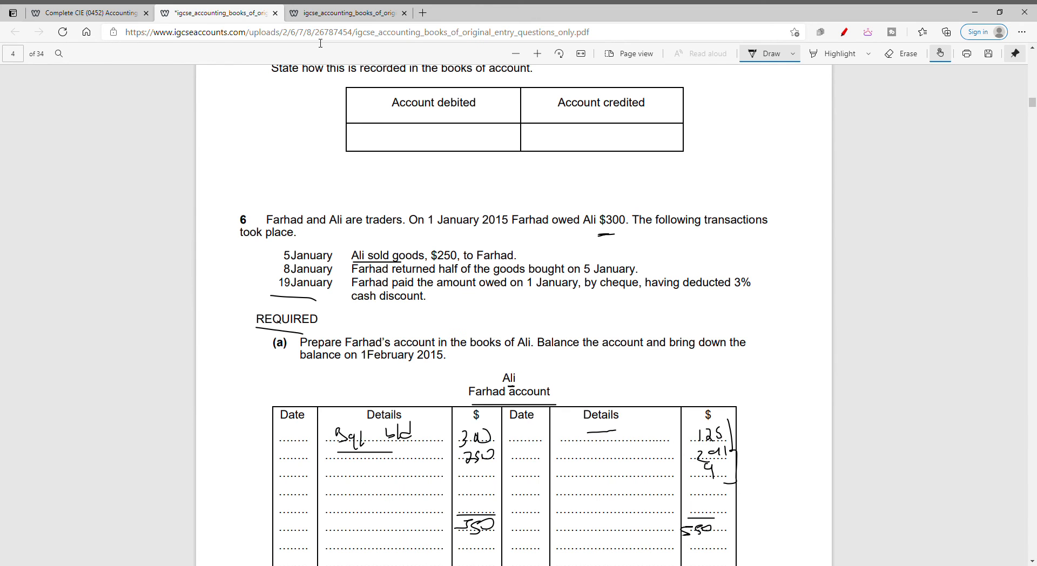
scroll("down", 3)
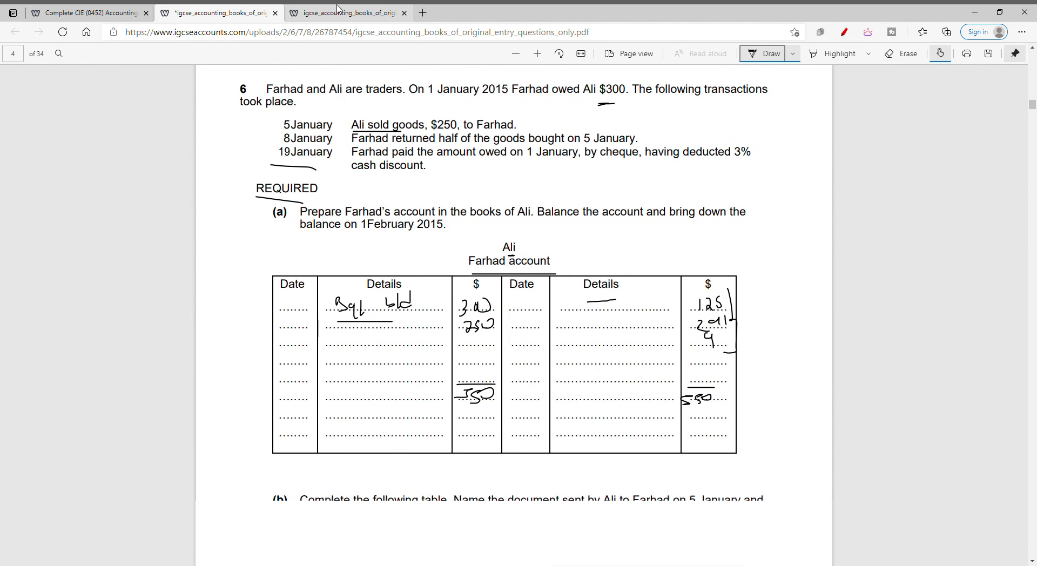
left_click(344, 12)
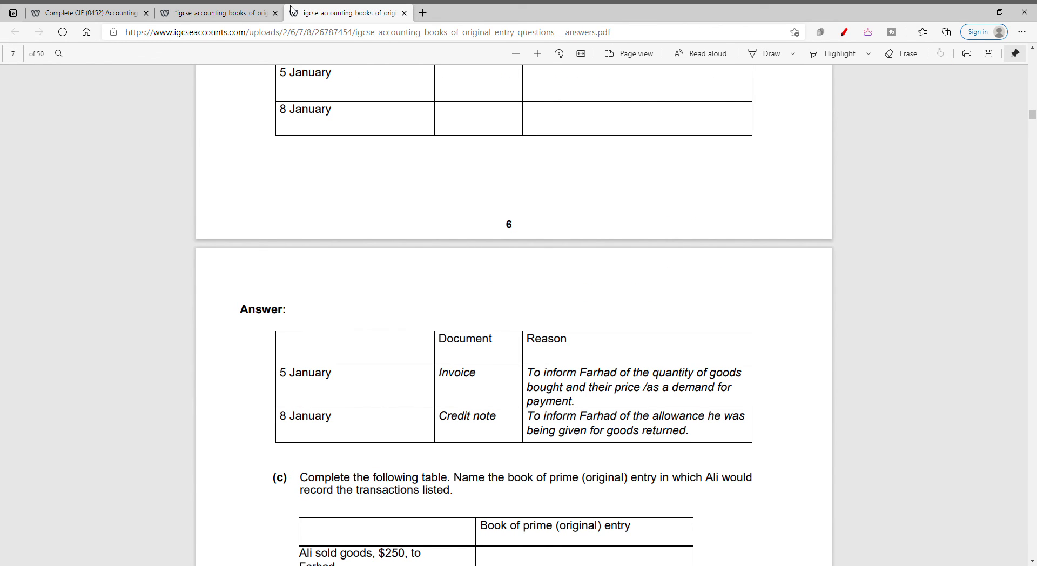
left_click(217, 11)
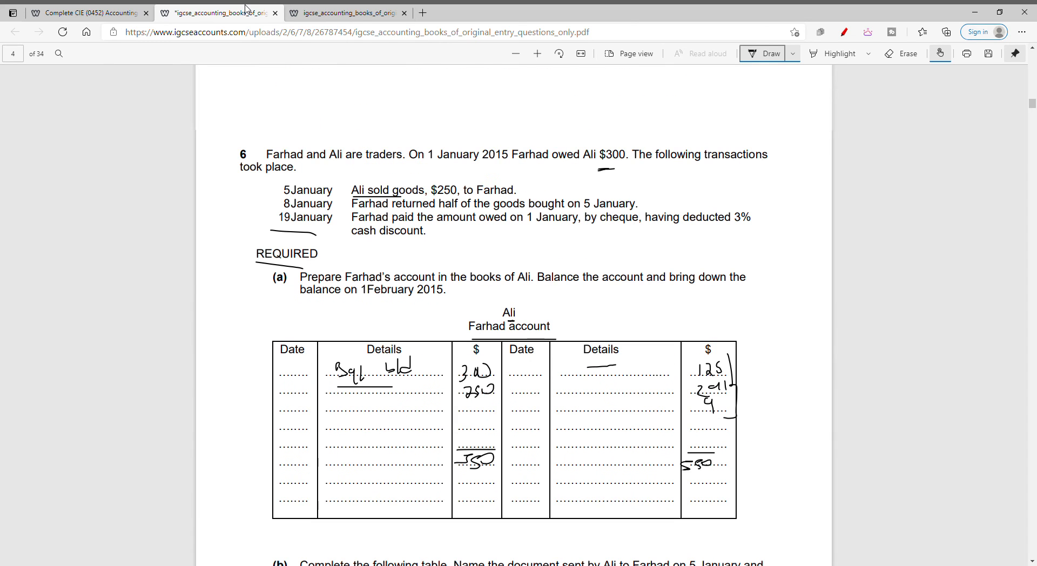
scroll("down", 3)
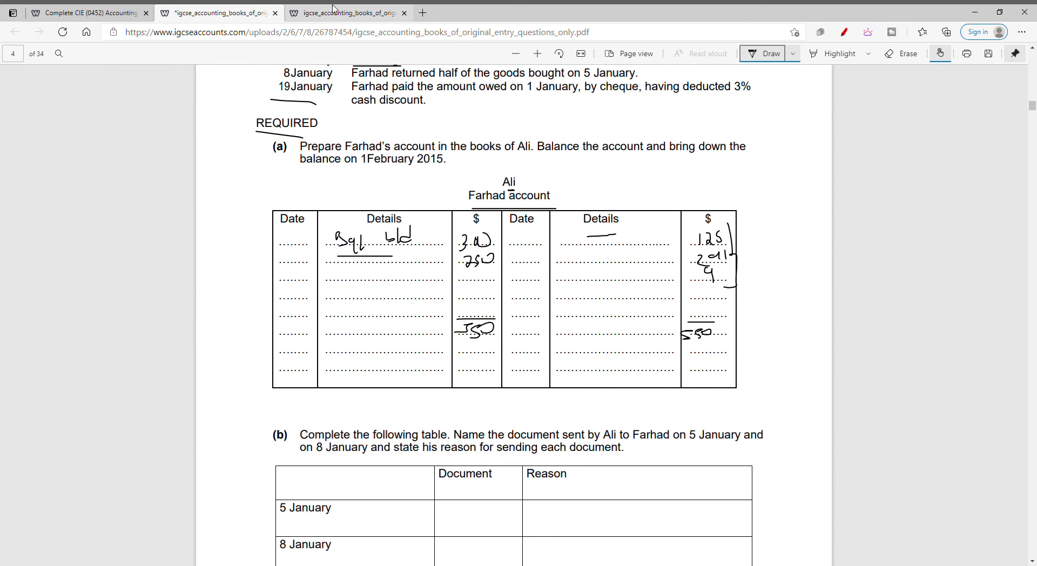
left_click(344, 12)
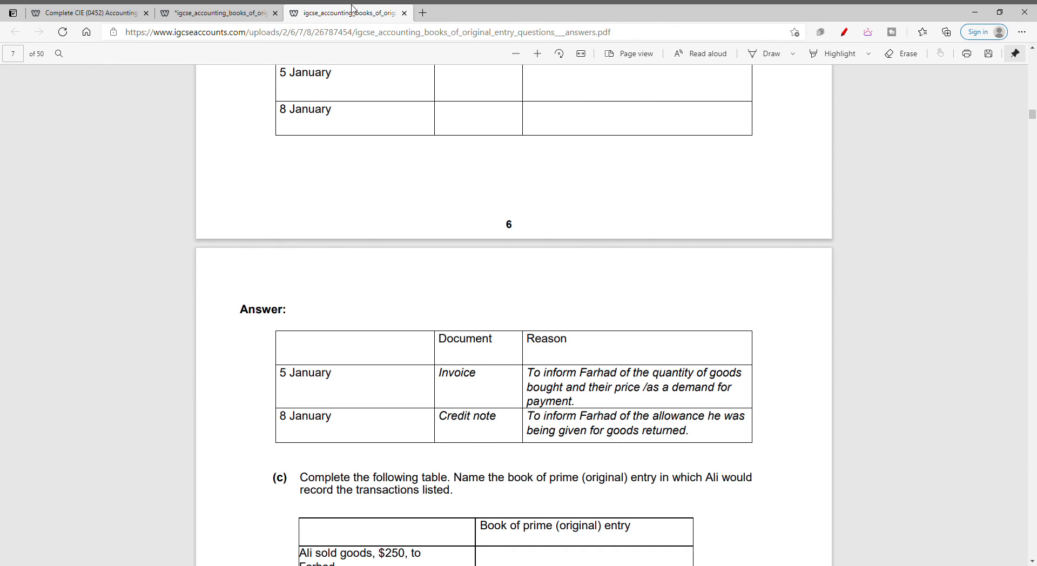
left_click(218, 12)
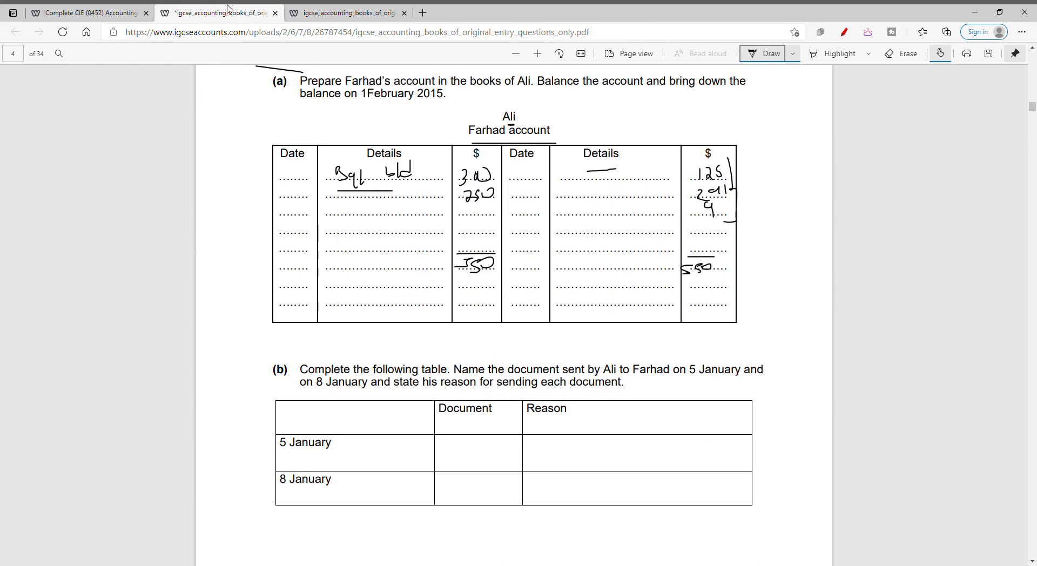
Scroll down to part (c) and view its Sales journal answer in the answers PDF
scroll("down", 3)
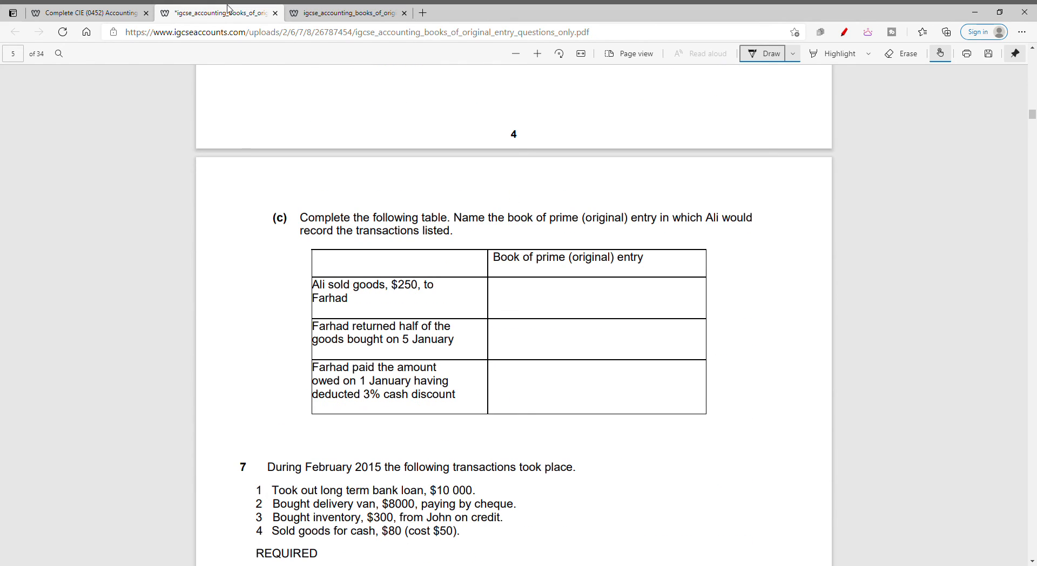
mouse_move(575, 215)
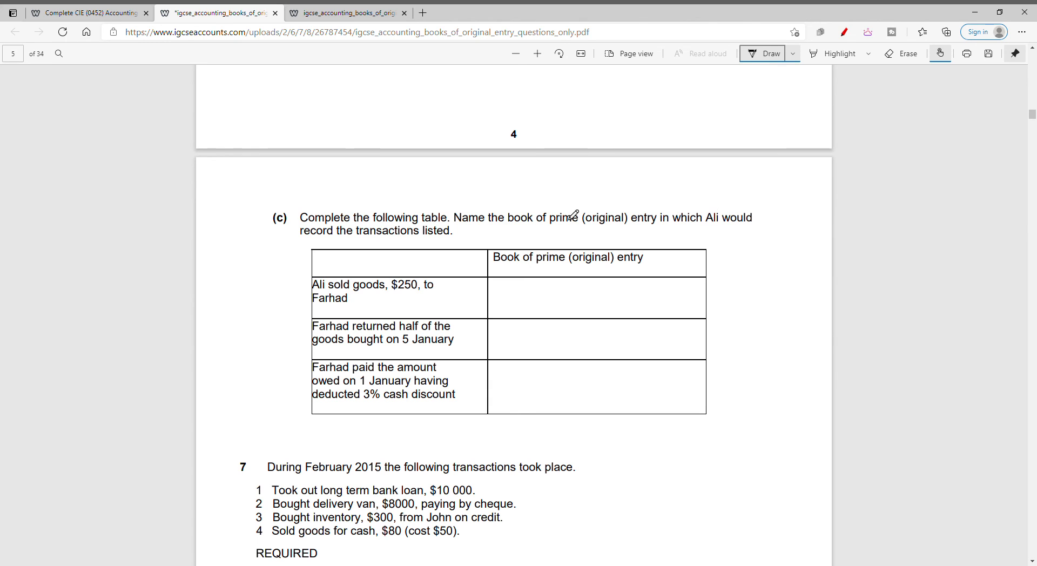
mouse_move(329, 50)
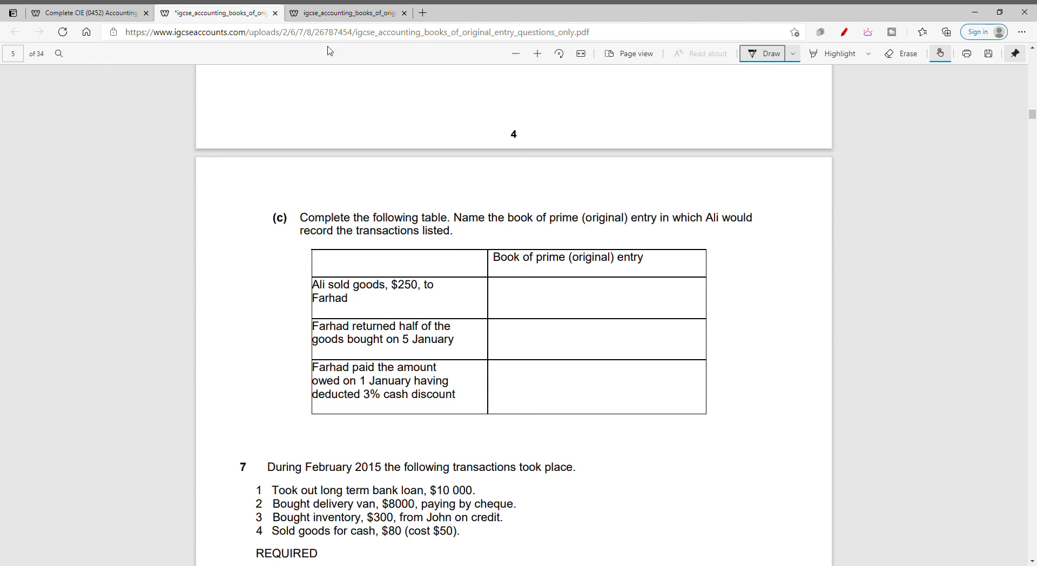
left_click(344, 12)
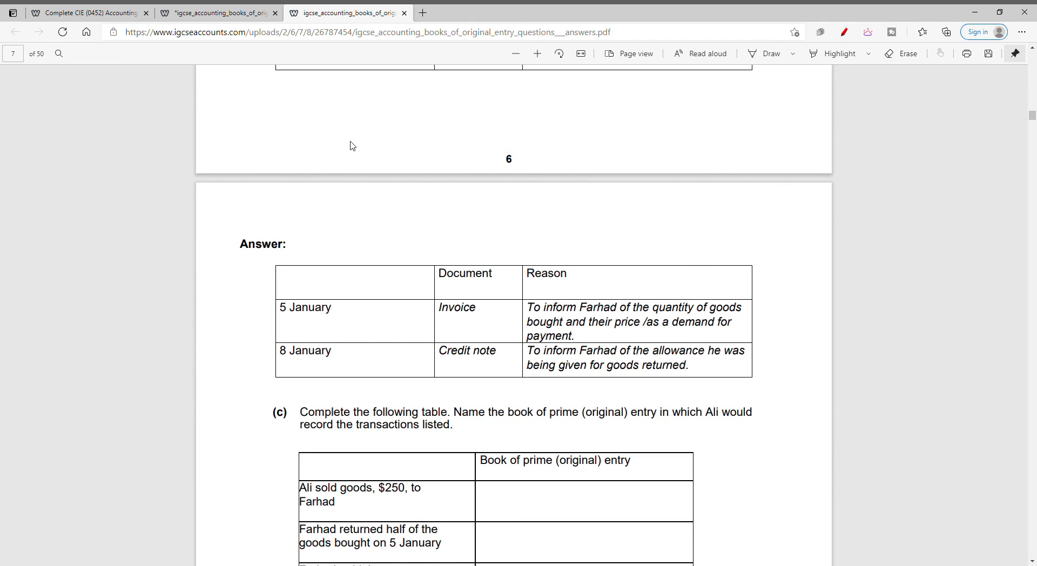
left_click(216, 12)
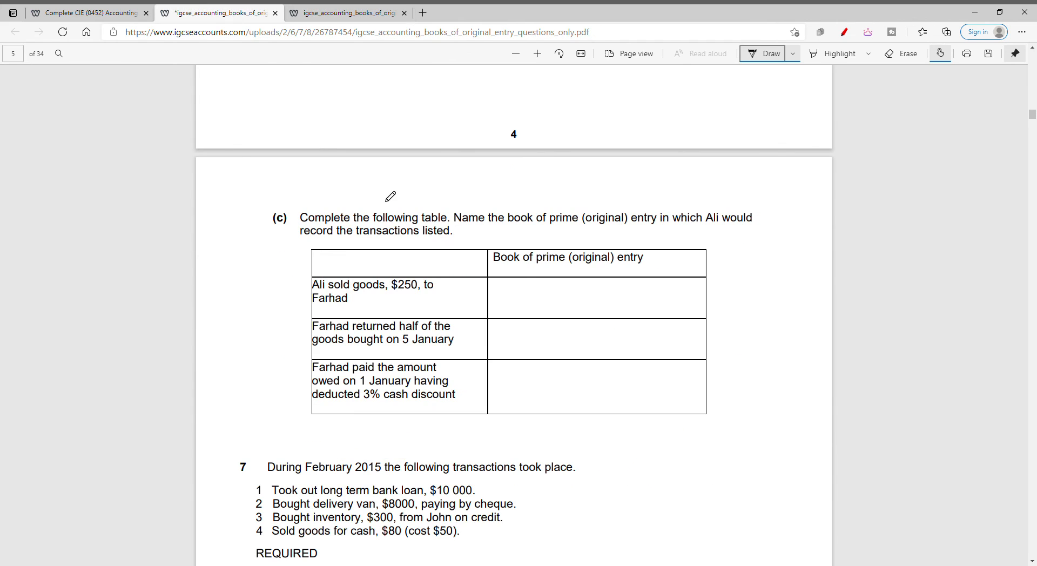
left_click(344, 12)
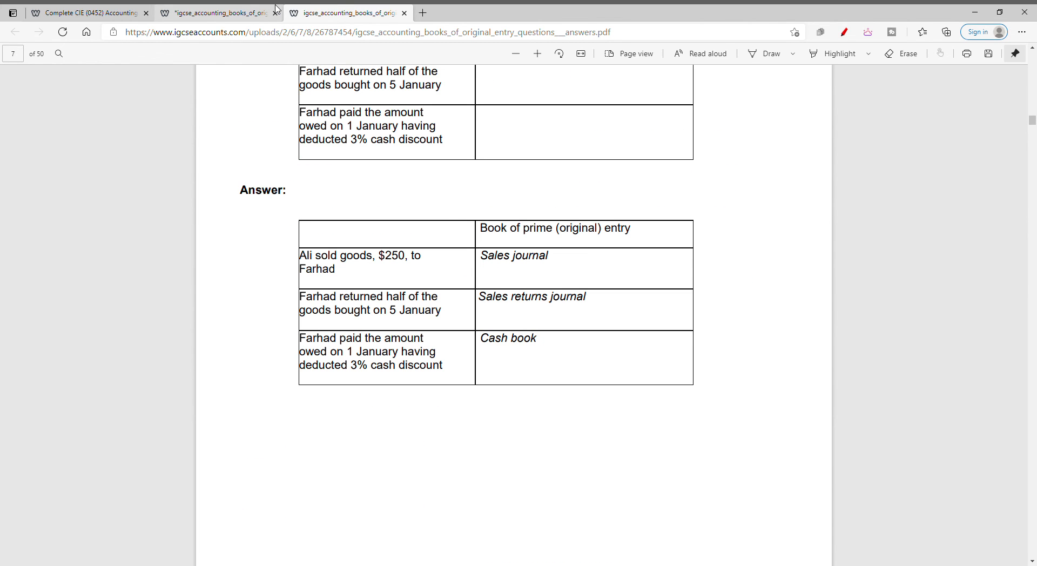
left_click(218, 12)
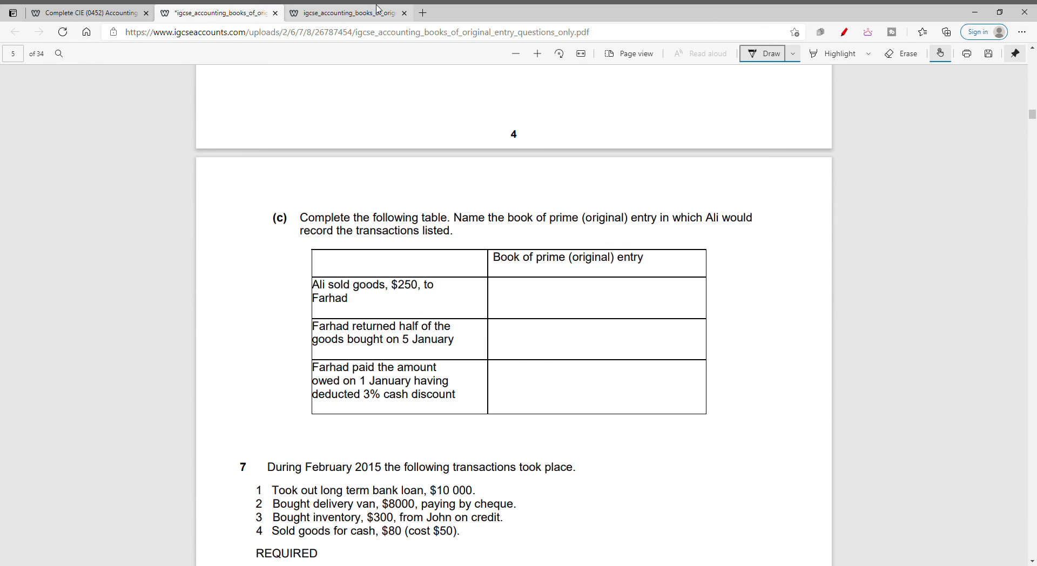
Recheck the part (c) answers and scroll further to the book of prime entry table
left_click(344, 12)
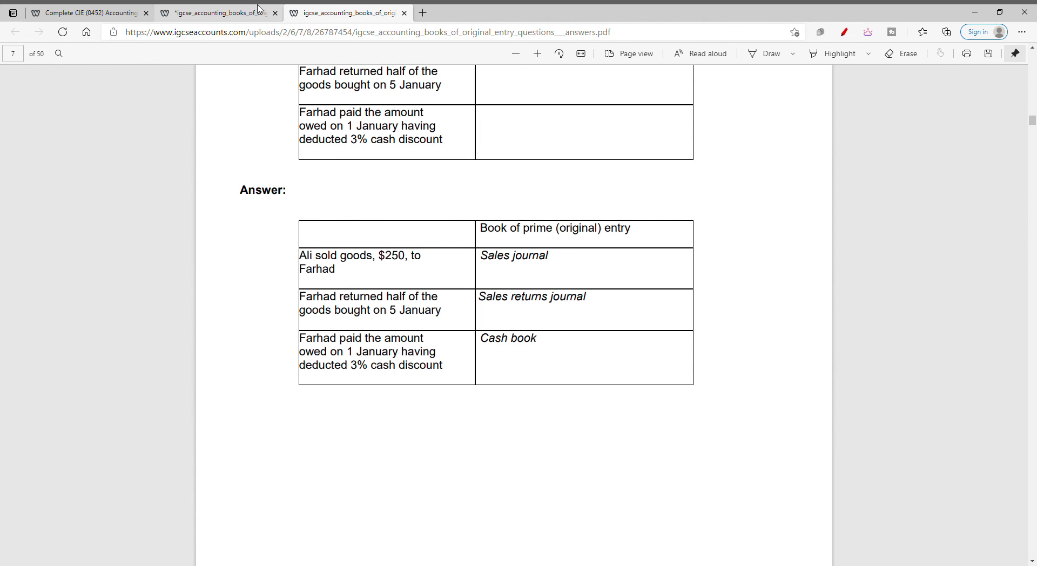
left_click(218, 13)
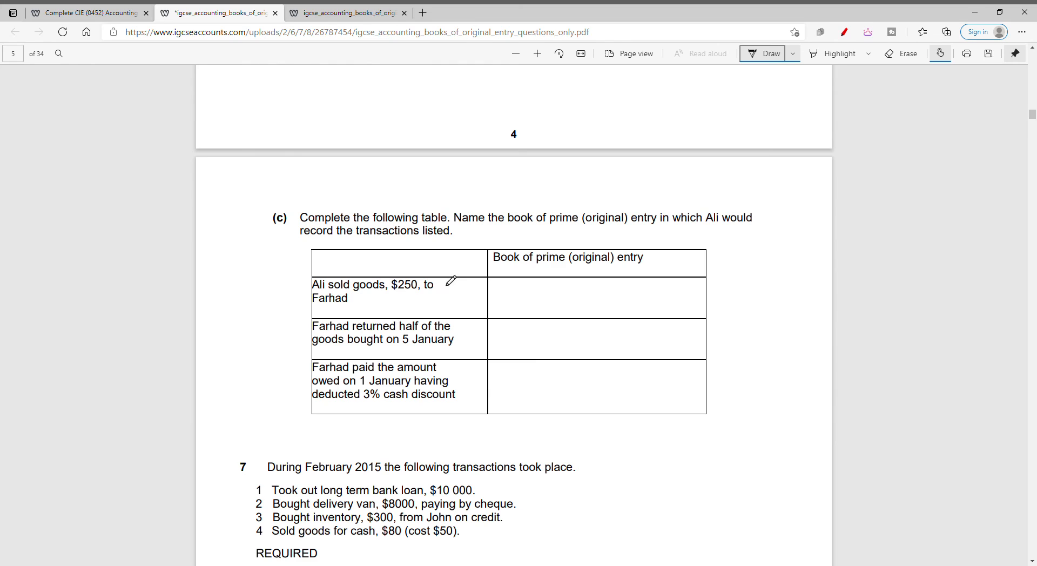
left_click(342, 12)
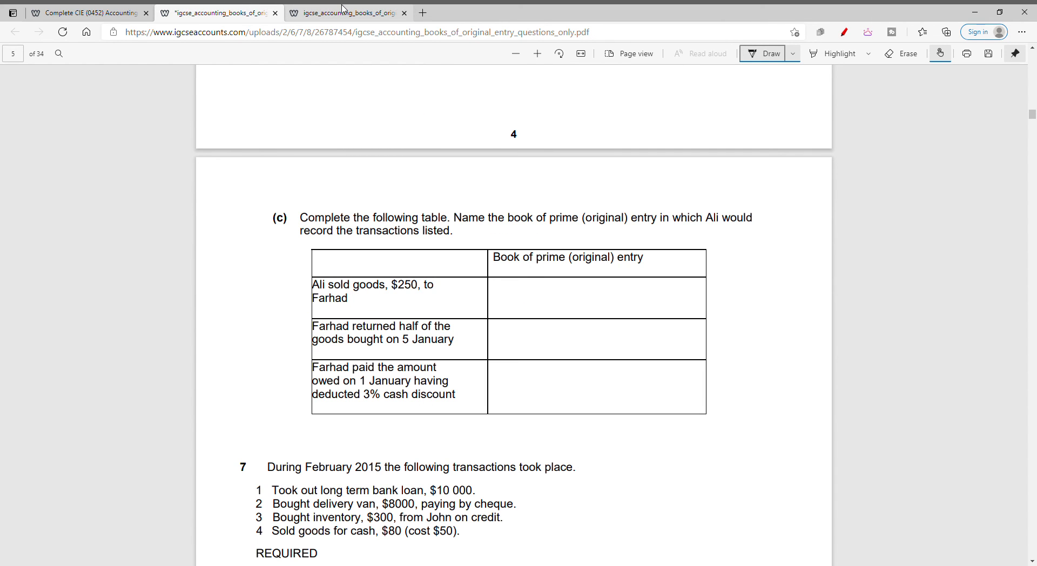
left_click(344, 13)
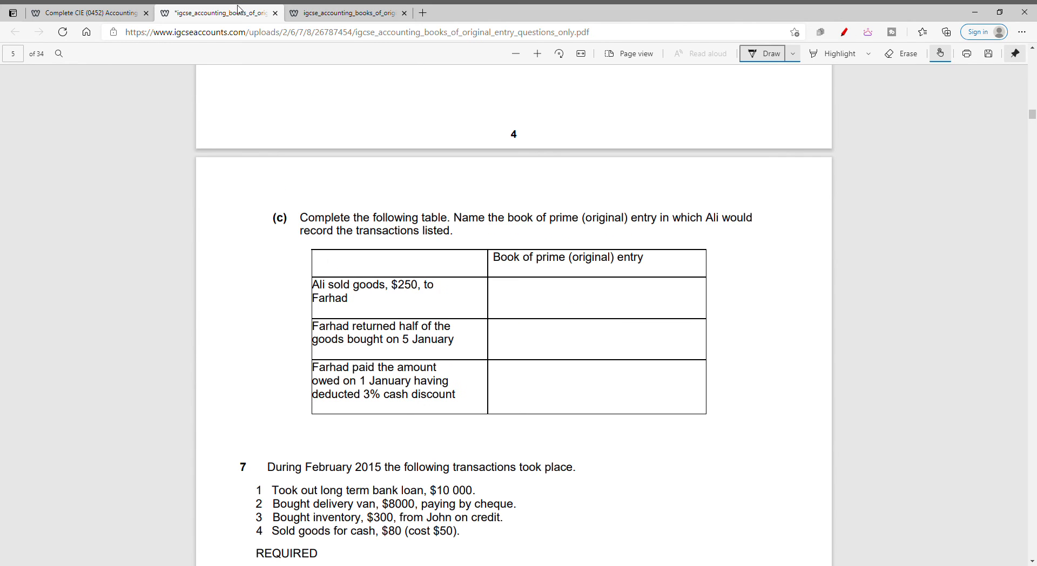
scroll("down", 3)
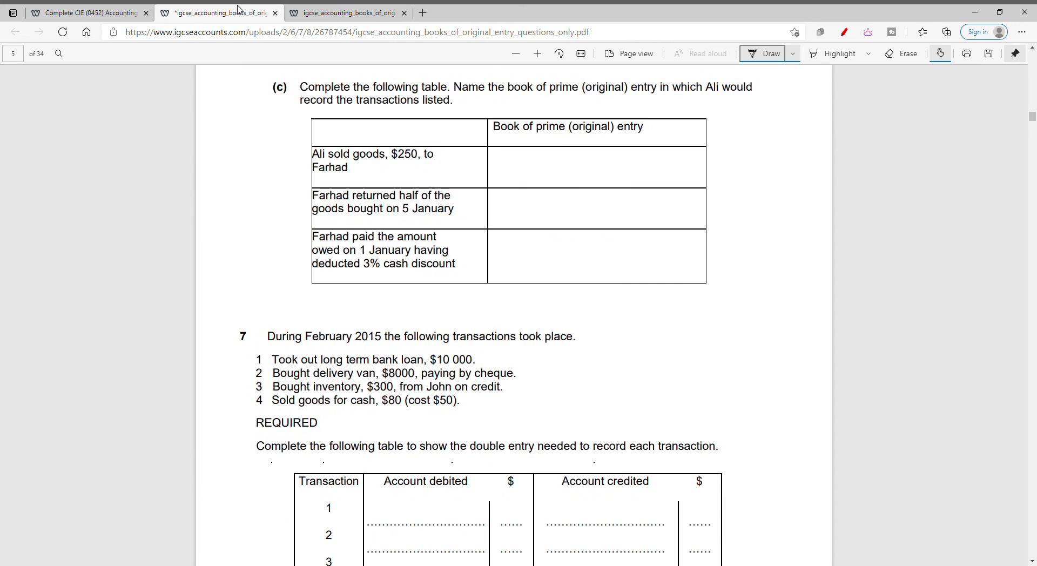
scroll("down", 3)
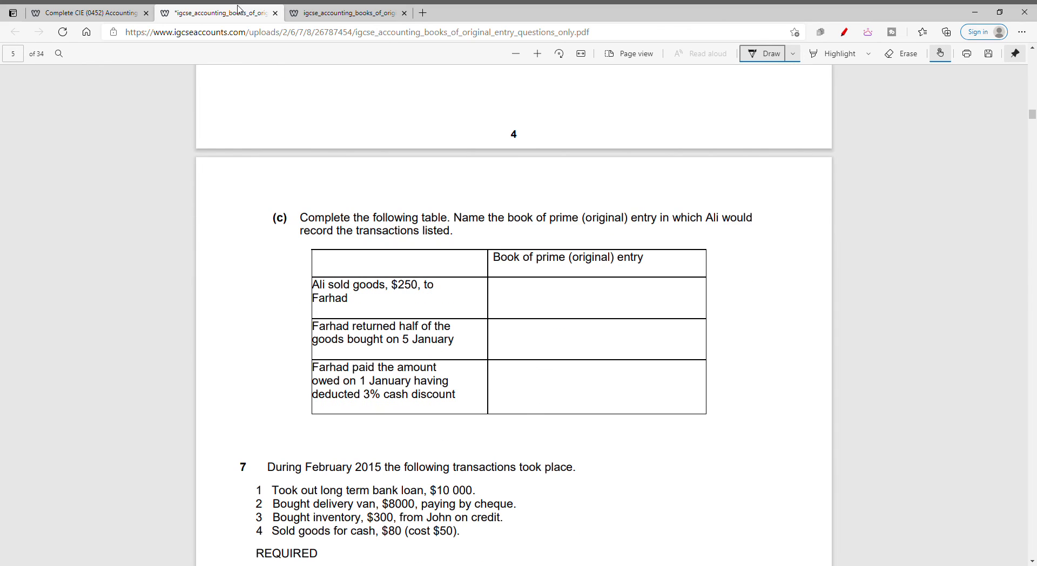